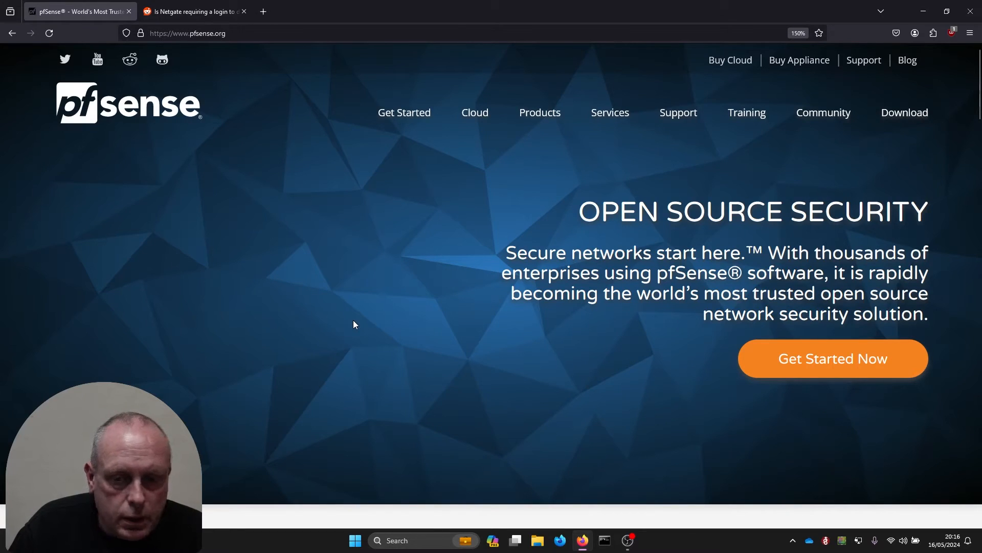
{"action": "mouse_move", "coordinate": [274, 115]}
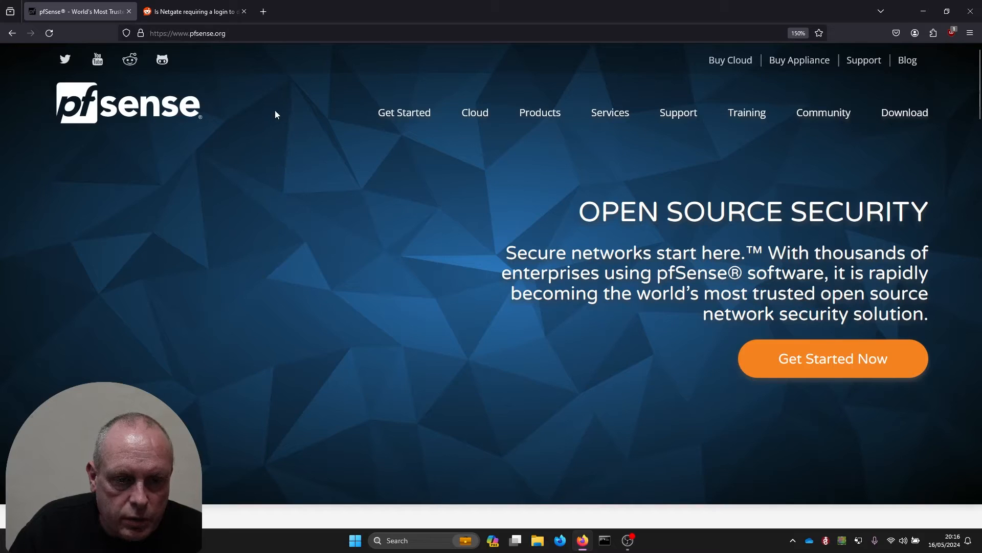
{"action": "mouse_move", "coordinate": [904, 113]}
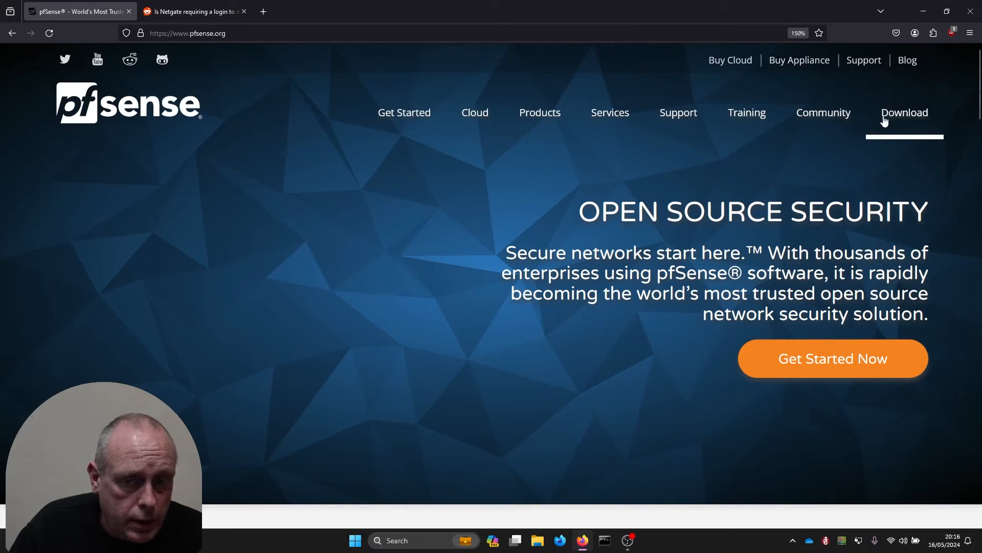
Step: Open the pfSense download page showing stable version 2.7.2 from pfsense.org
{"action": "left_click", "coordinate": [904, 112]}
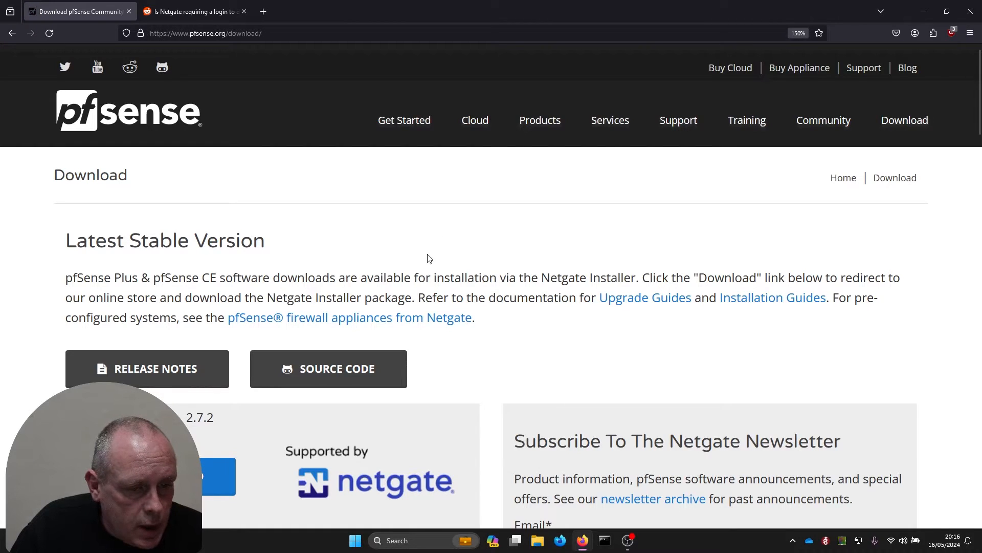
{"action": "mouse_move", "coordinate": [92, 342]}
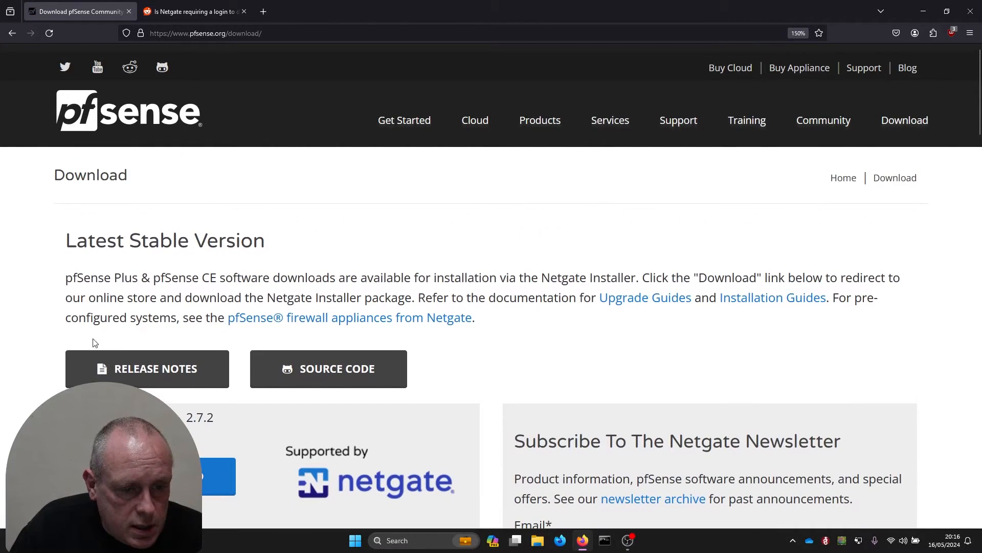
{"action": "mouse_move", "coordinate": [59, 312]}
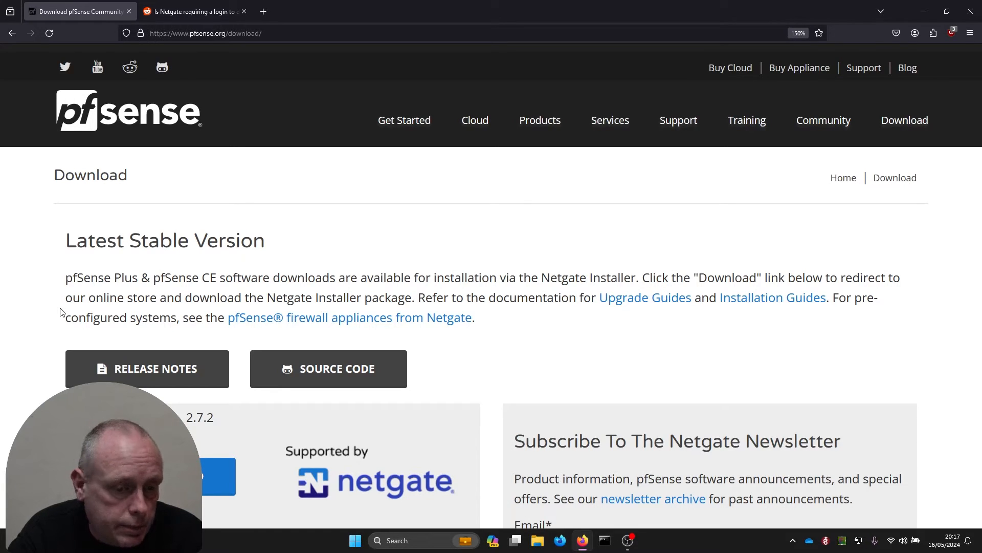
{"action": "mouse_move", "coordinate": [106, 340]}
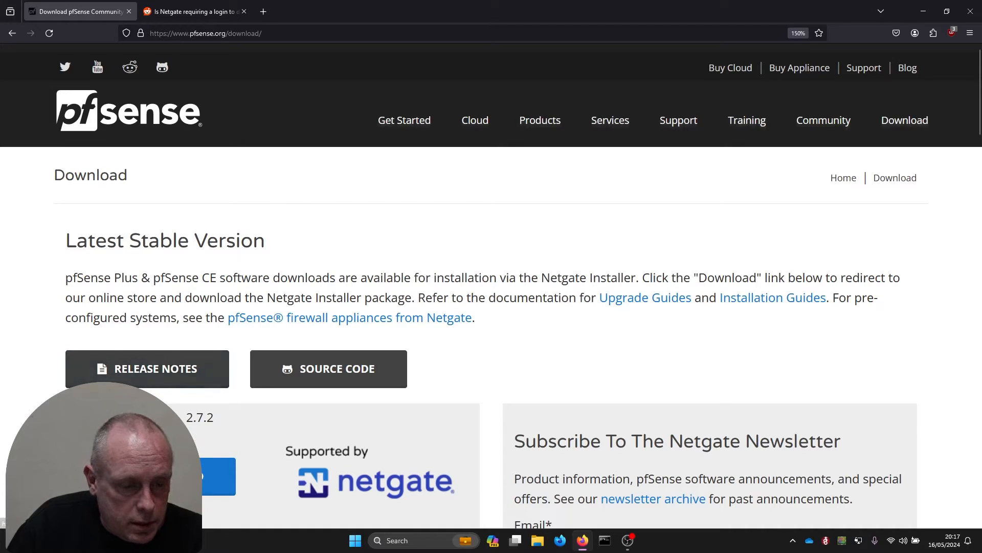
Step: Go to the free Netgate Installer store page and list its installation image types
{"action": "left_click", "coordinate": [213, 476]}
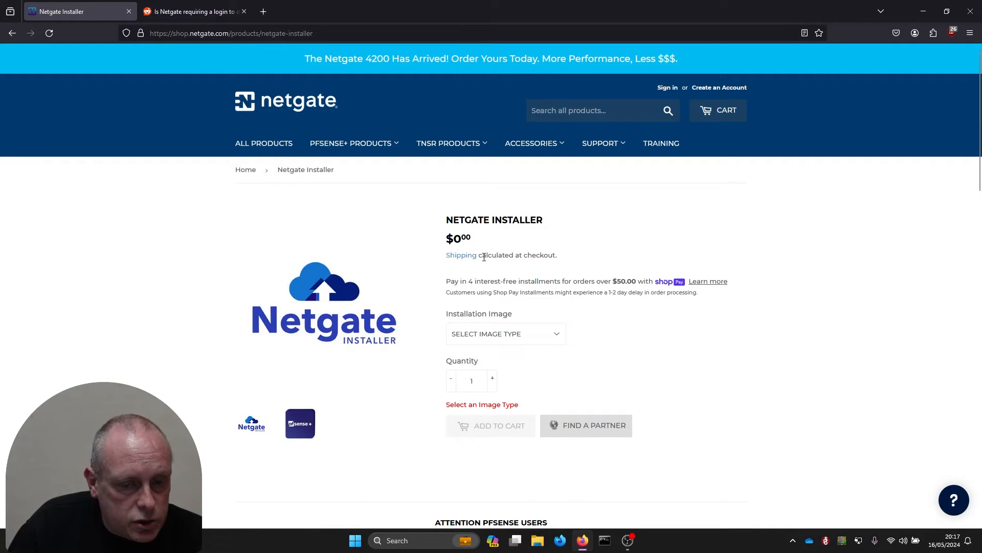
{"action": "mouse_move", "coordinate": [552, 324]}
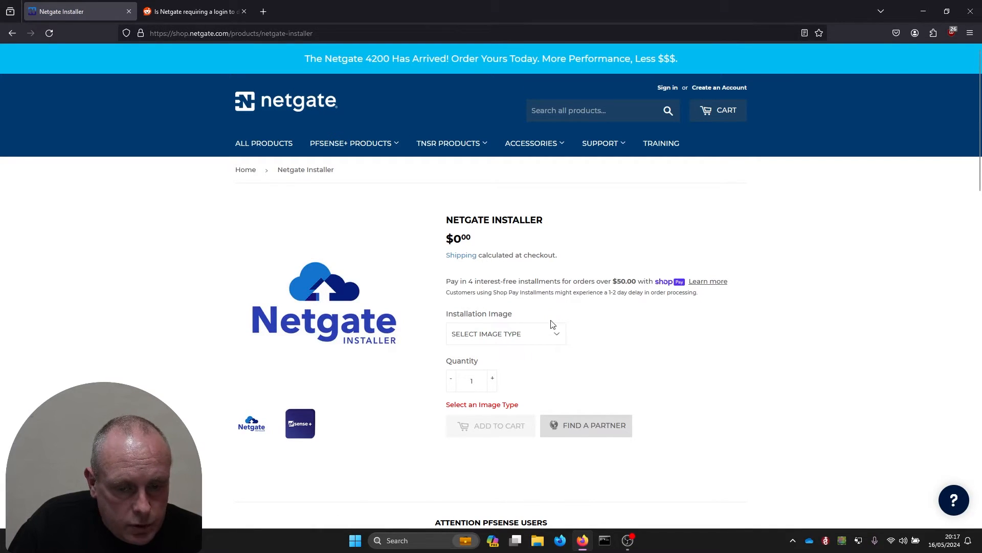
{"action": "mouse_move", "coordinate": [555, 343]}
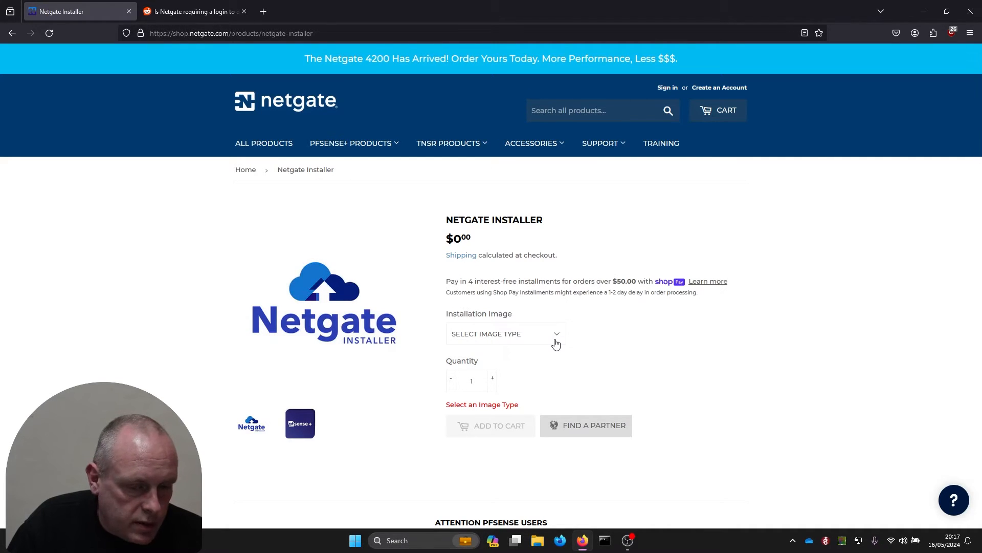
{"action": "left_click", "coordinate": [504, 333]}
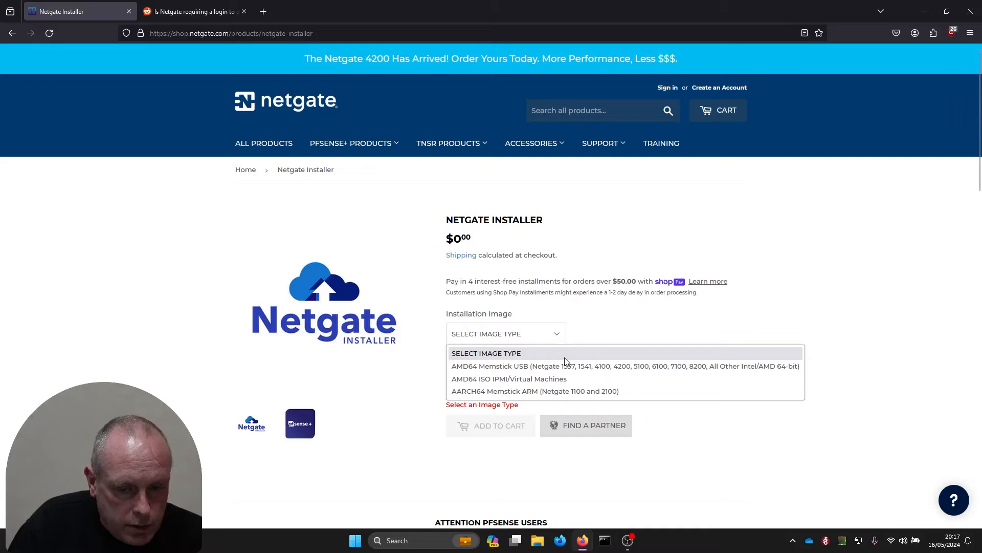
{"action": "mouse_move", "coordinate": [564, 366]}
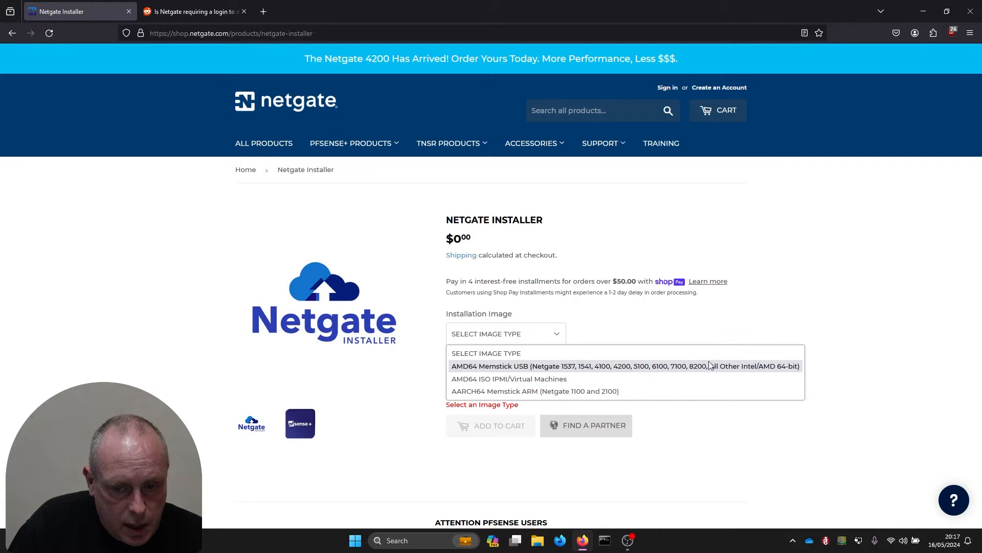
{"action": "mouse_move", "coordinate": [770, 369]}
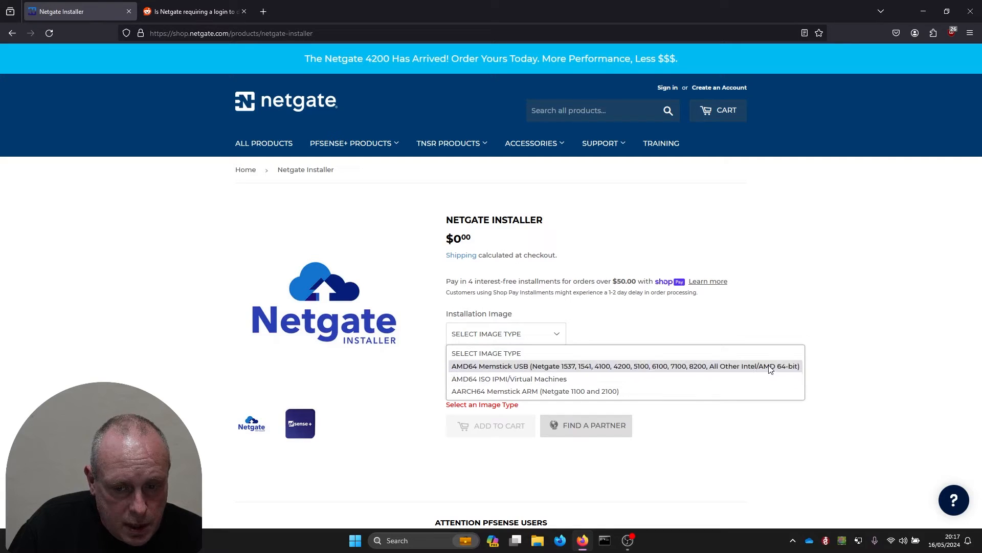
{"action": "mouse_move", "coordinate": [549, 368]}
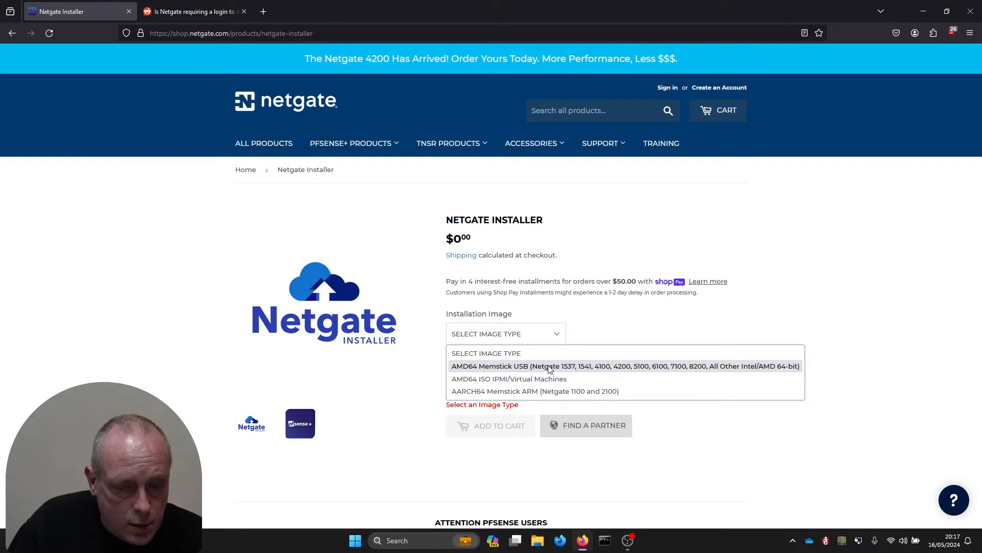
{"action": "mouse_move", "coordinate": [550, 373]}
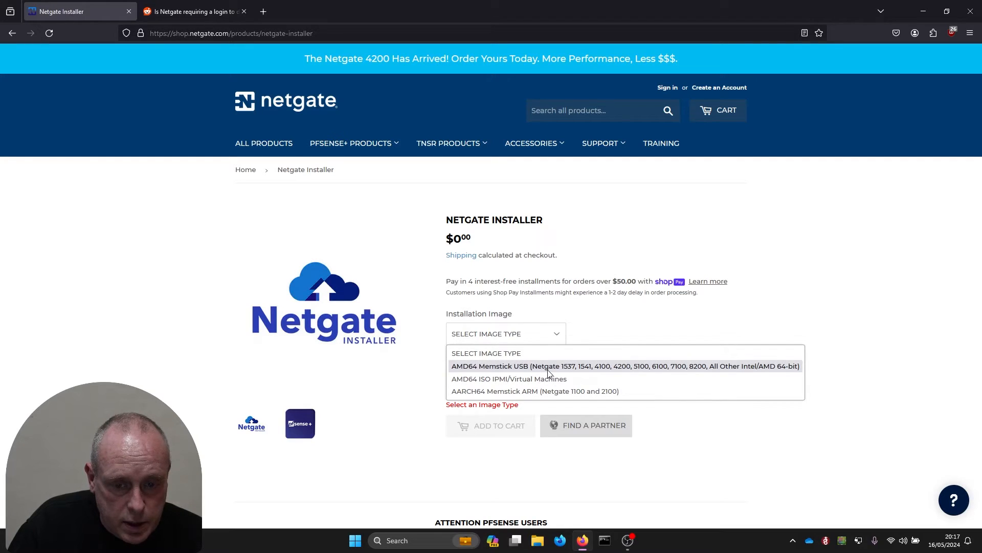
{"action": "mouse_move", "coordinate": [528, 379]}
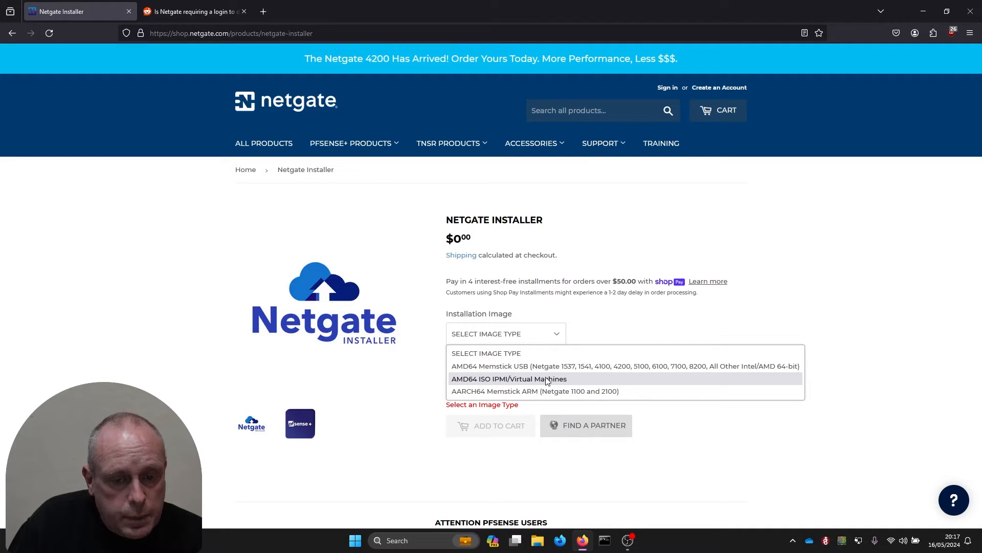
{"action": "mouse_move", "coordinate": [551, 380]}
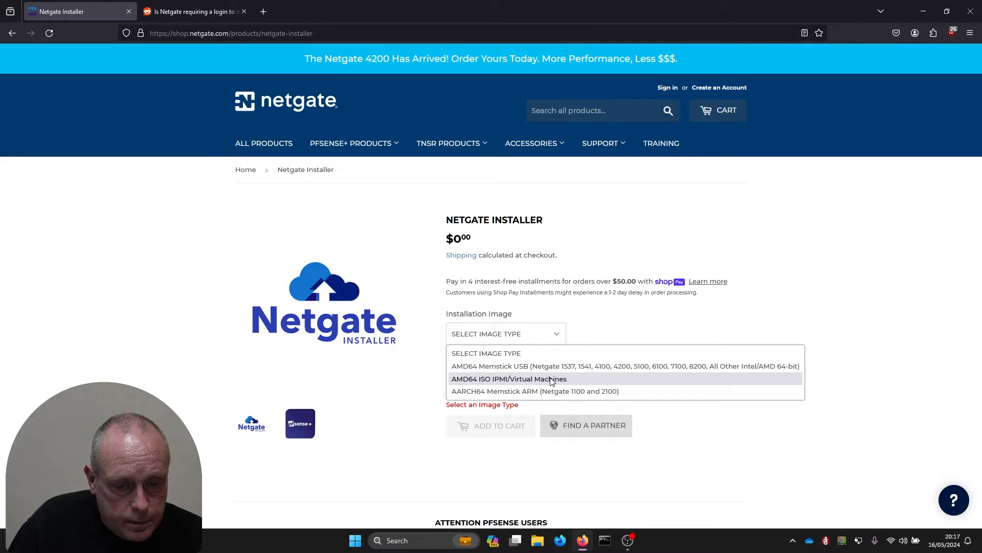
{"action": "mouse_move", "coordinate": [535, 391]}
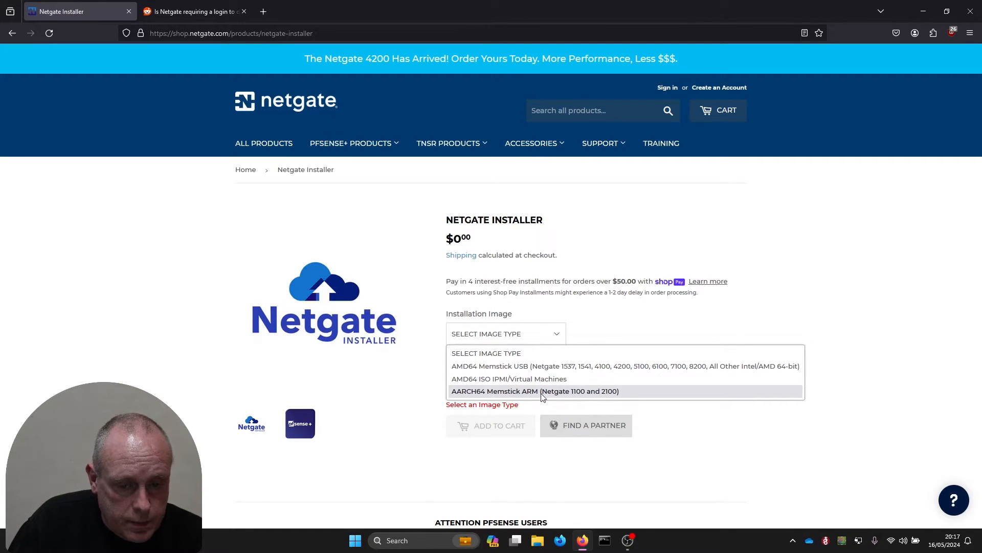
{"action": "mouse_move", "coordinate": [550, 383]}
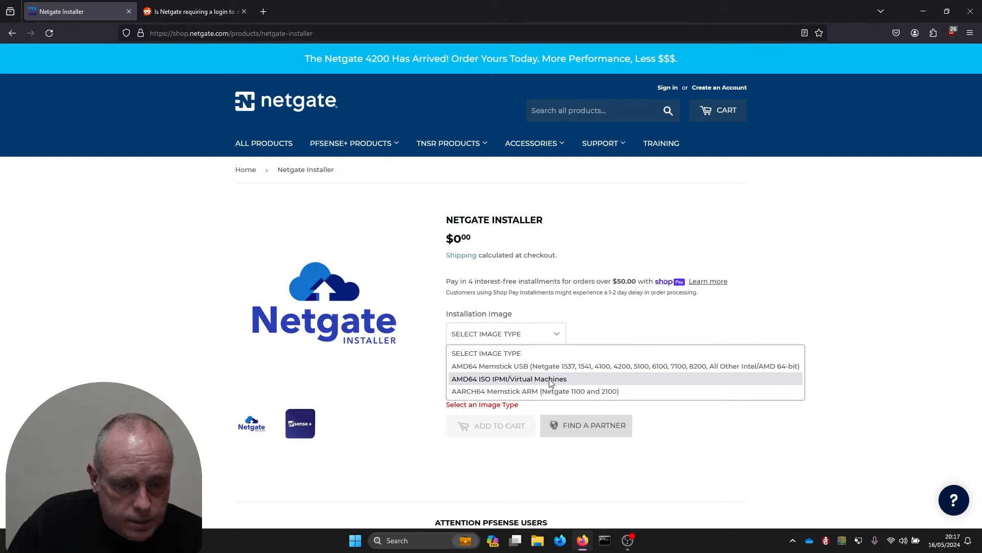
{"action": "mouse_move", "coordinate": [520, 379]}
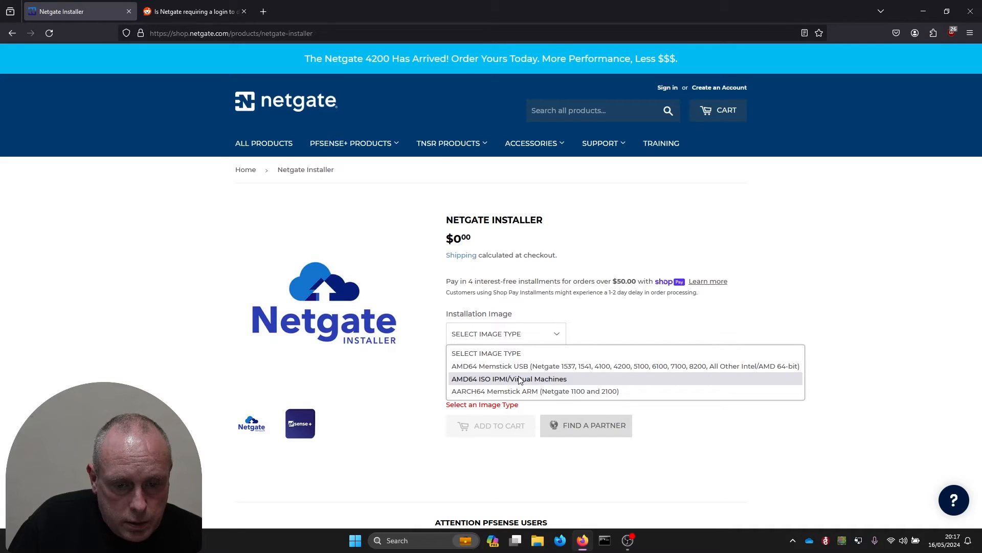
Step: Add the AMD64 ISO IPMI/Virtual Machines installer to the cart and start account creation
{"action": "left_click", "coordinate": [508, 379]}
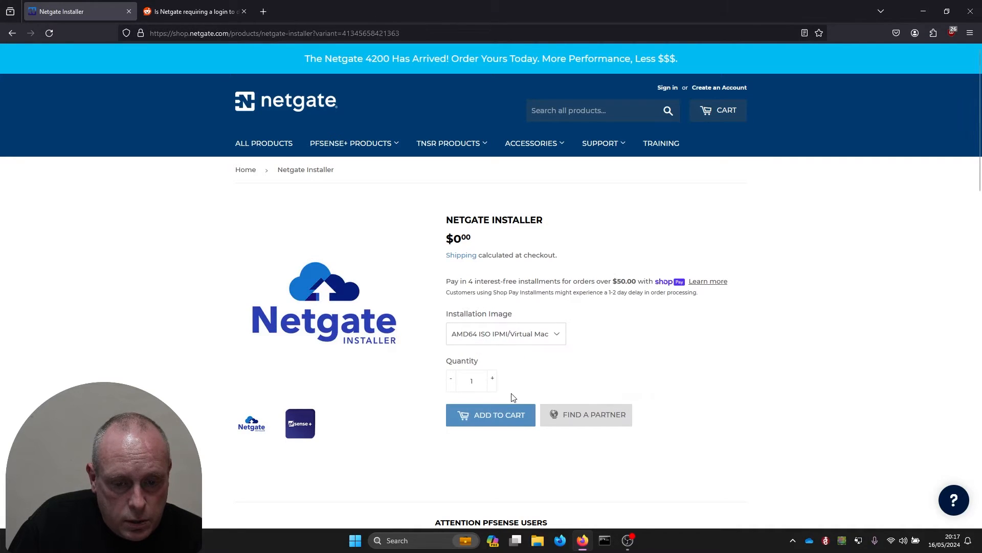
{"action": "left_click", "coordinate": [491, 414]}
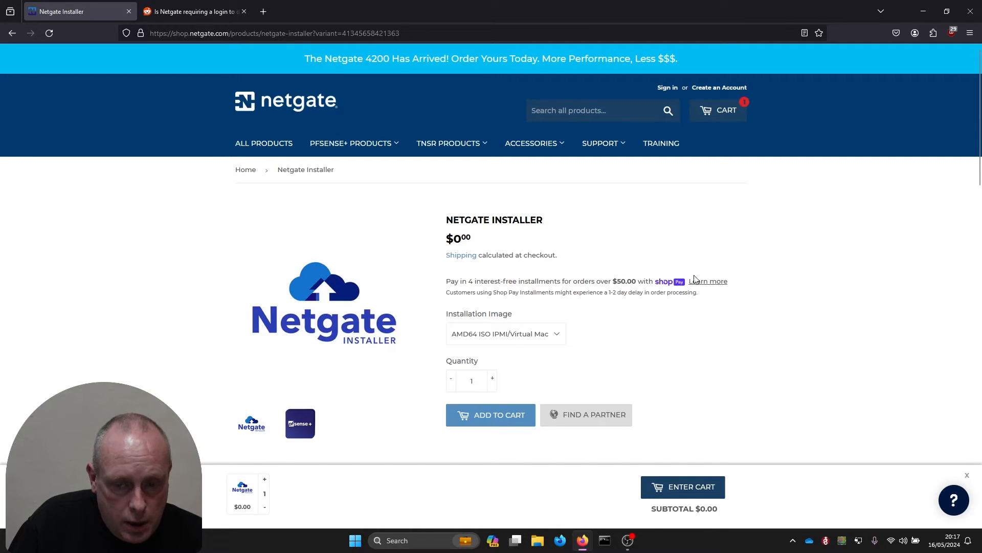
{"action": "mouse_move", "coordinate": [722, 192]}
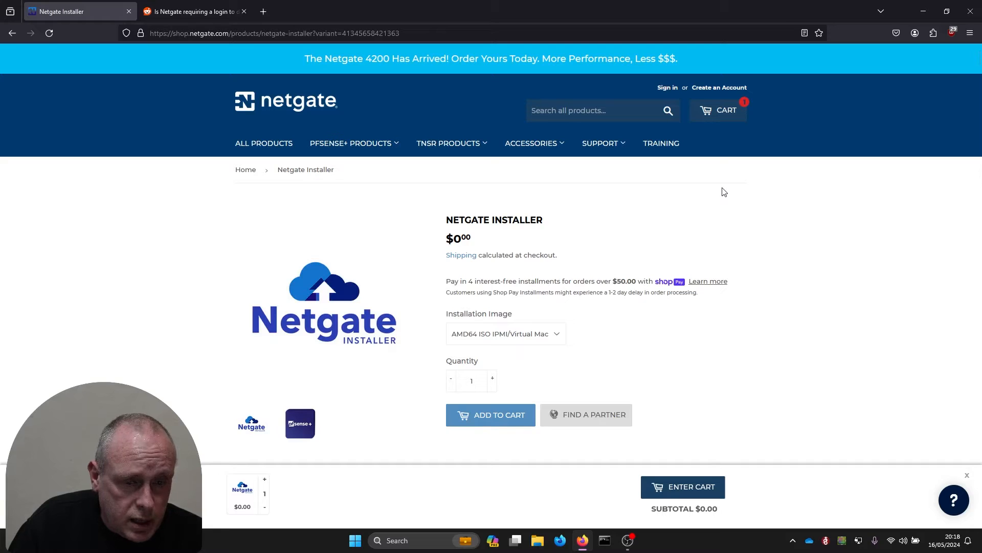
{"action": "mouse_move", "coordinate": [720, 87]}
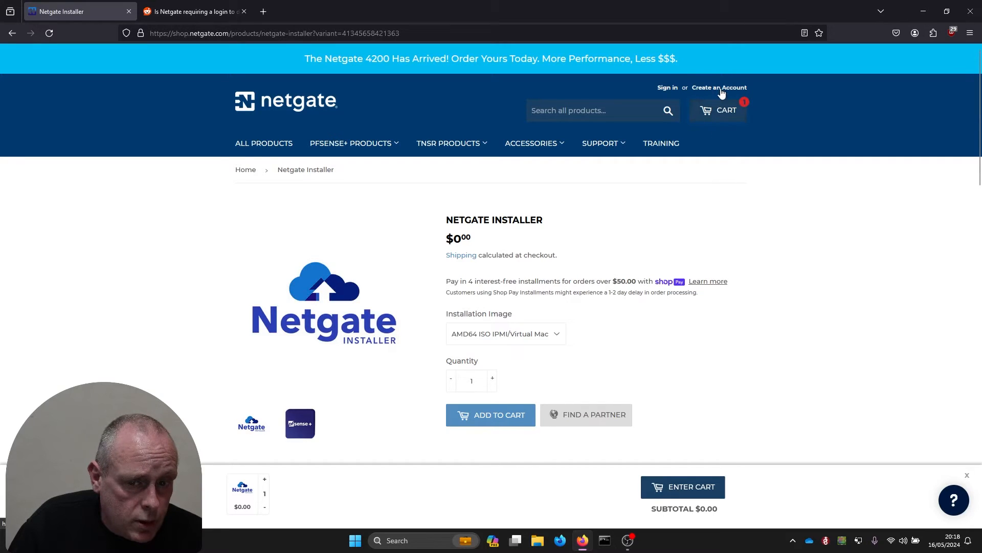
{"action": "left_click", "coordinate": [719, 87]}
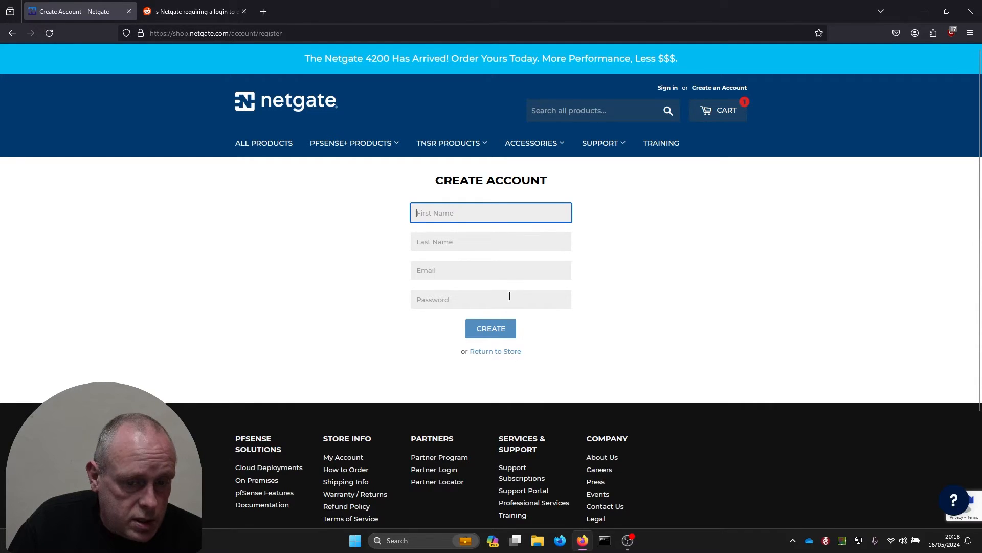
{"action": "mouse_move", "coordinate": [616, 227]}
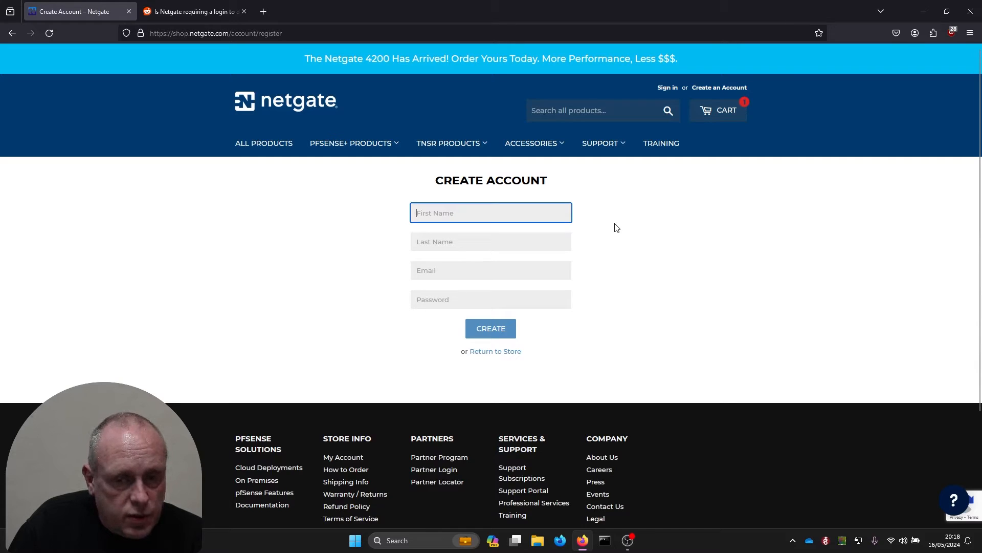
{"action": "mouse_move", "coordinate": [637, 212]}
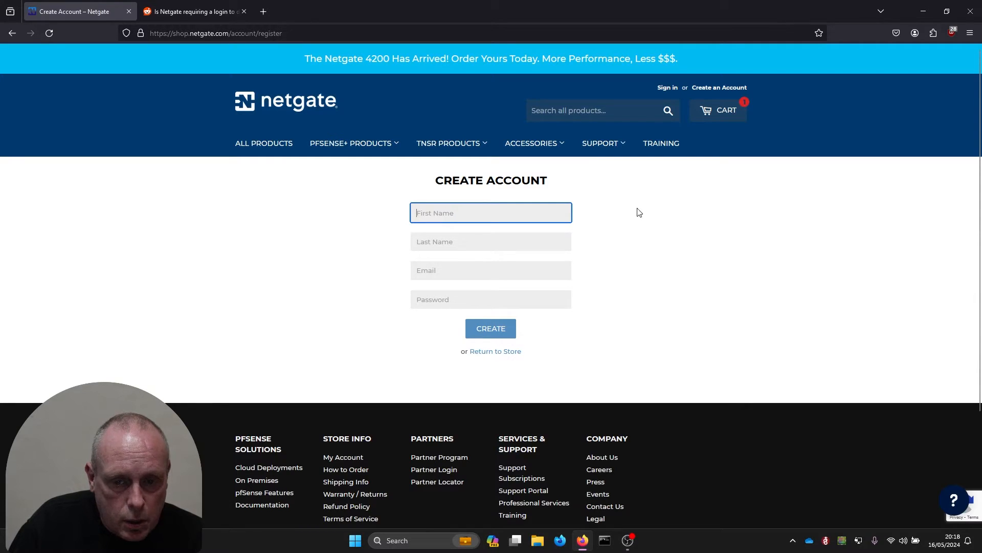
{"action": "mouse_move", "coordinate": [712, 116]}
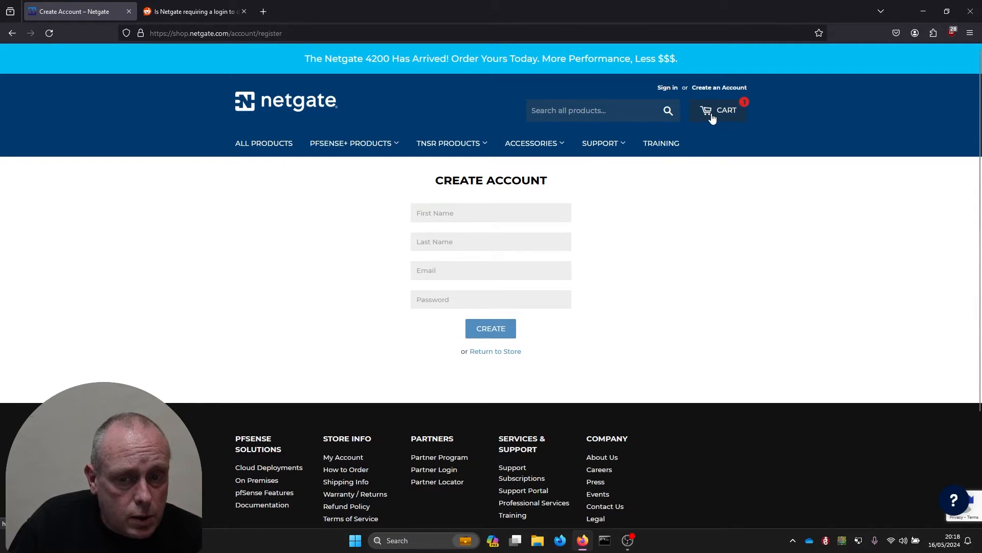
Step: Open the cart and proceed to checkout for the free Netgate Installer
{"action": "left_click", "coordinate": [717, 111]}
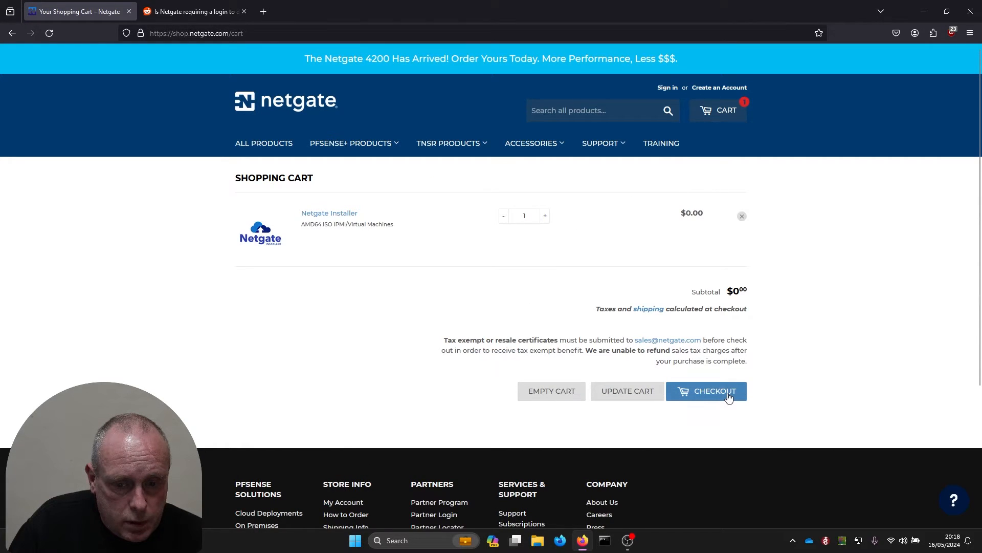
{"action": "mouse_move", "coordinate": [685, 210]}
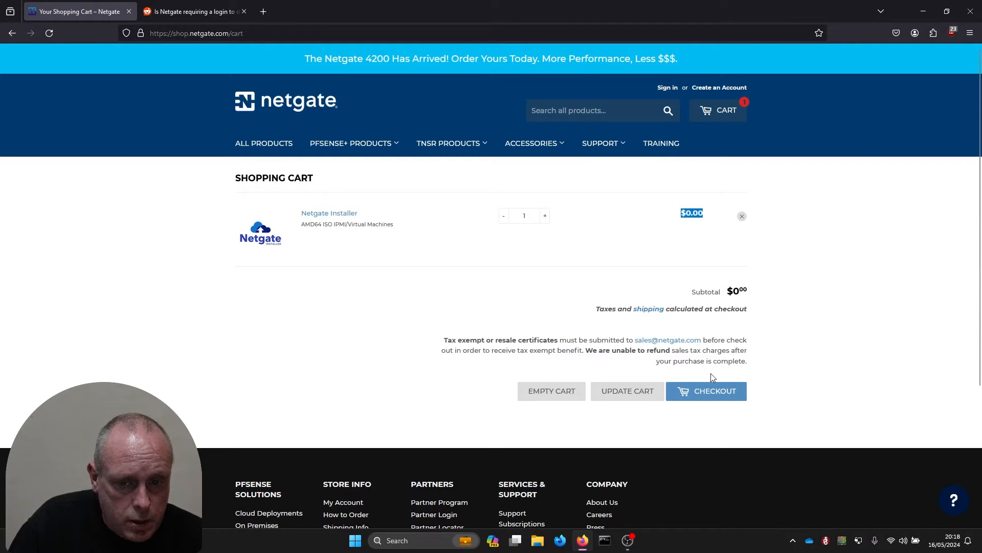
{"action": "left_click", "coordinate": [706, 391]}
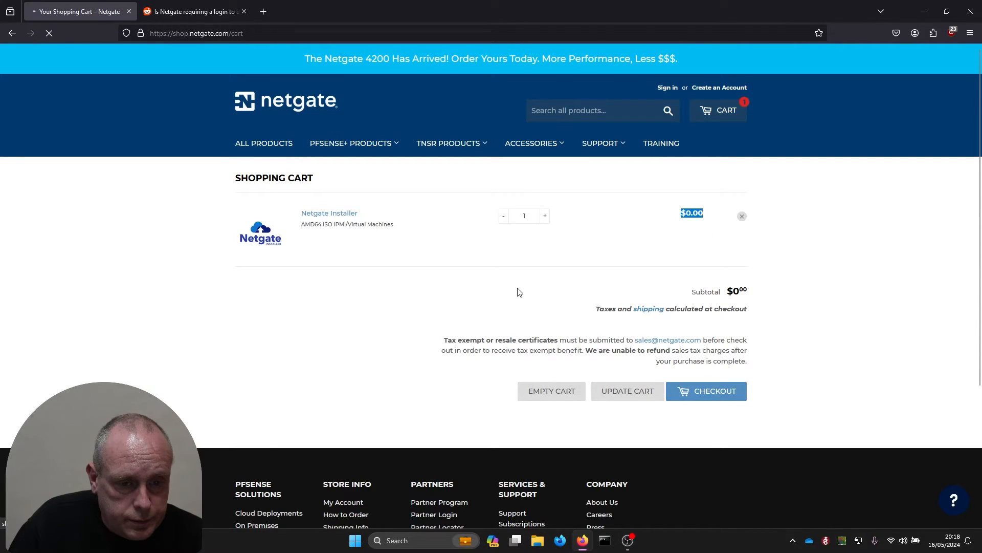
{"action": "left_click", "coordinate": [706, 390]}
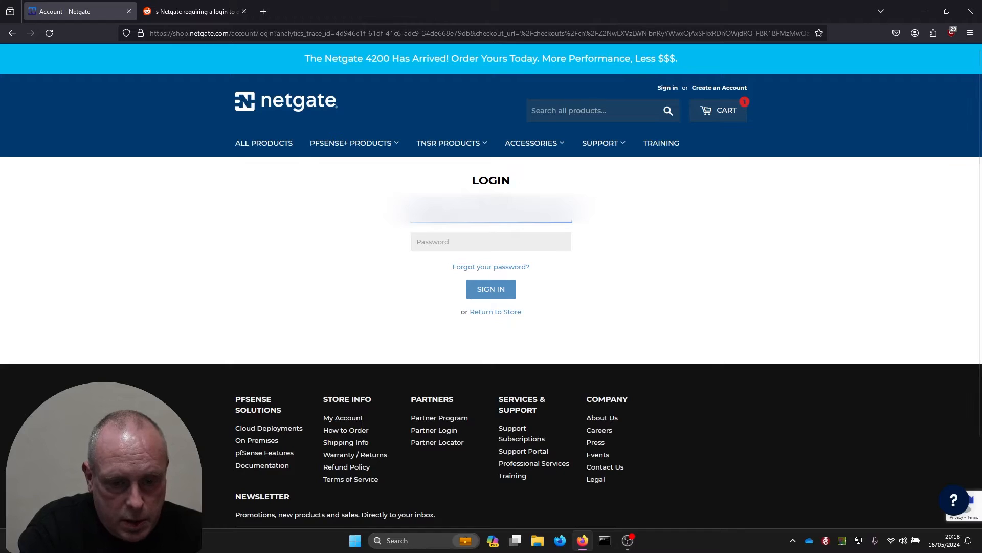
Step: Sign in with your email and enter the emailed six-digit verification code
{"action": "left_click", "coordinate": [491, 289]}
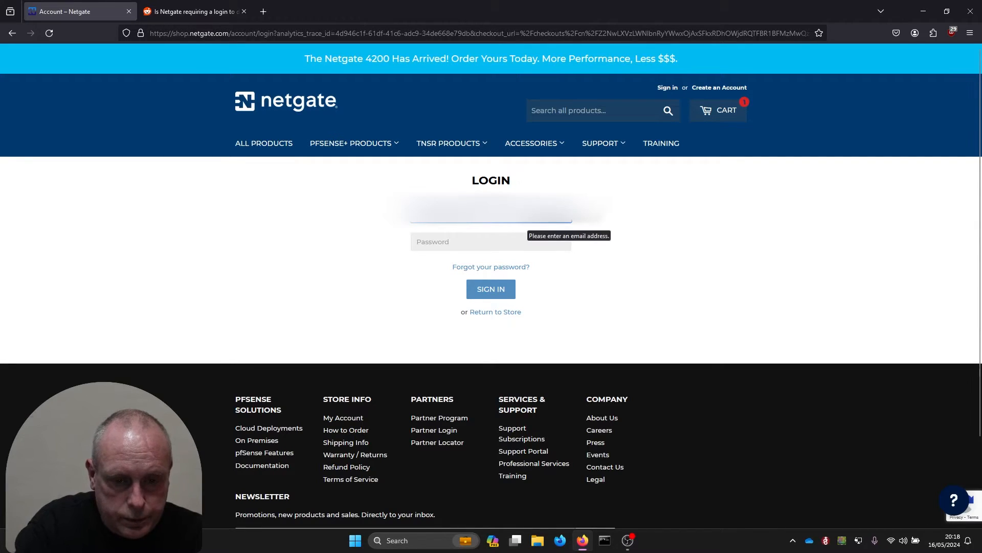
{"action": "left_click", "coordinate": [491, 289]}
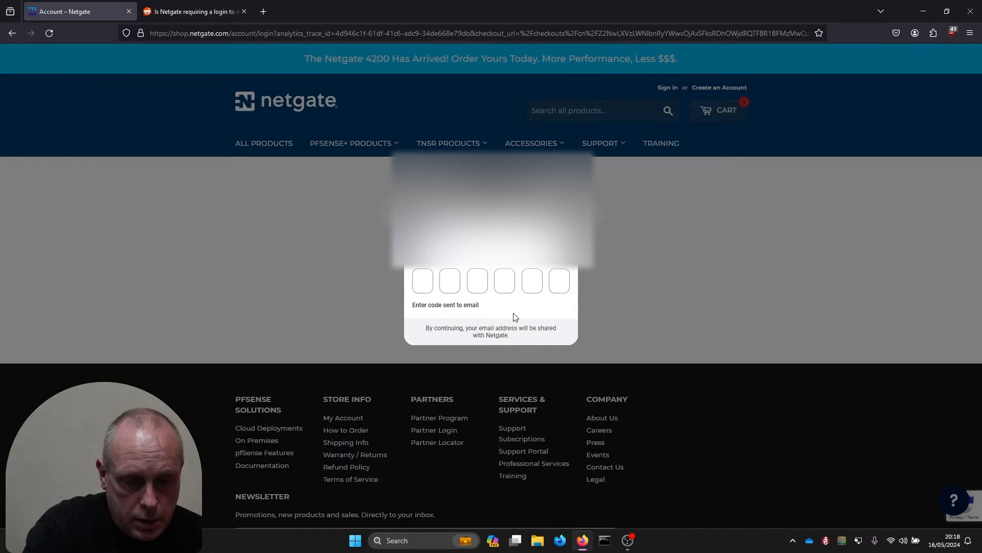
{"action": "left_click", "coordinate": [422, 280]}
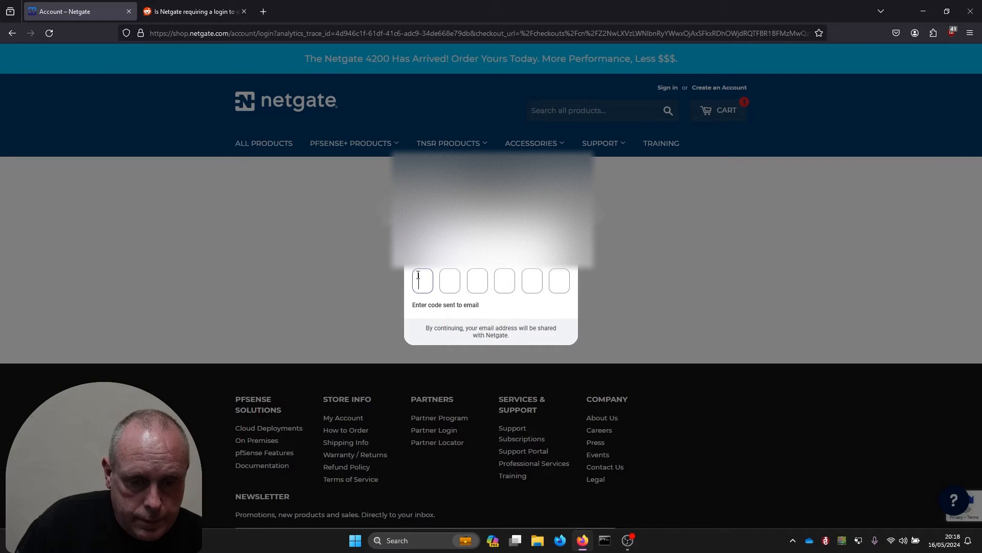
{"action": "type", "text": "00"}
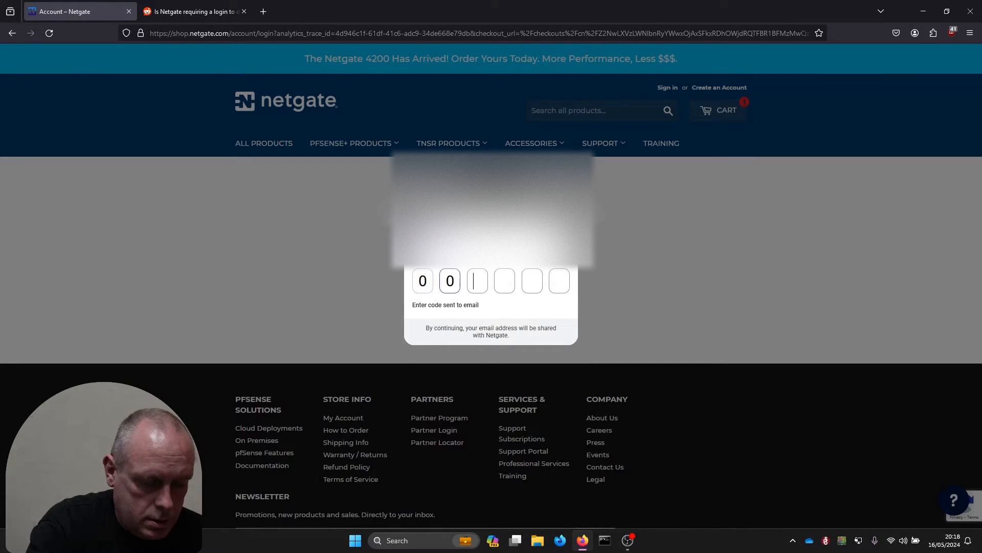
{"action": "type", "text": "51"}
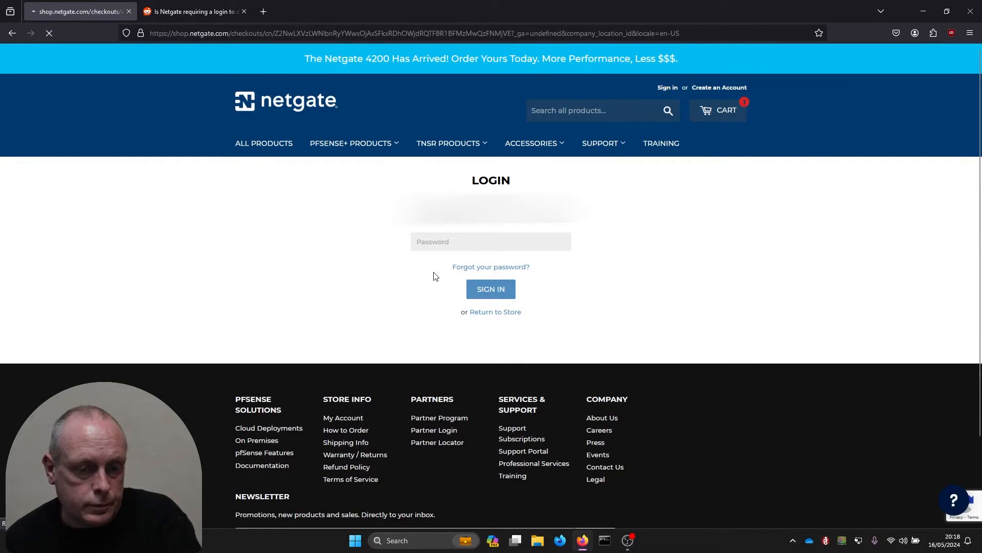
Step: Accept the terms and conditions and place the free Netgate Installer order
{"action": "left_click", "coordinate": [491, 289]}
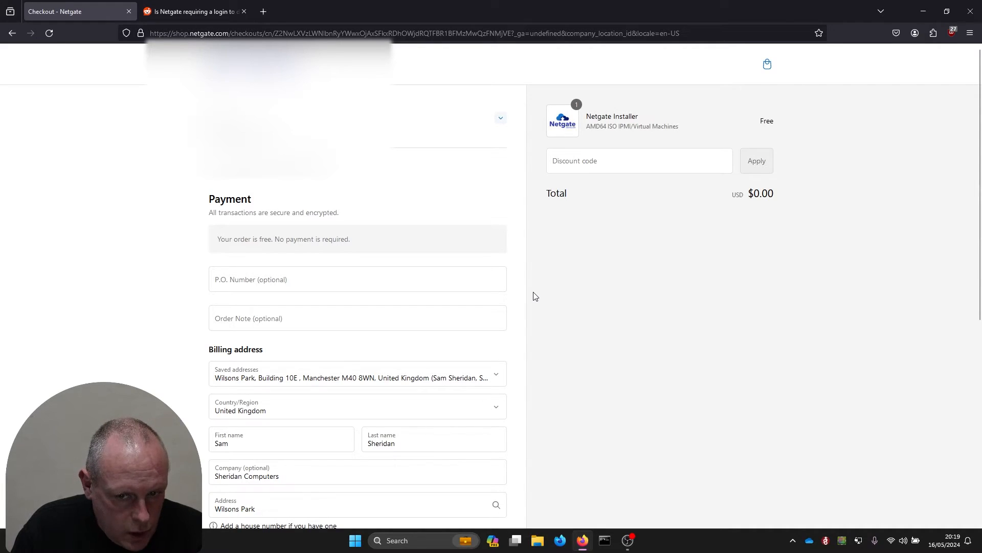
{"action": "mouse_move", "coordinate": [753, 199]}
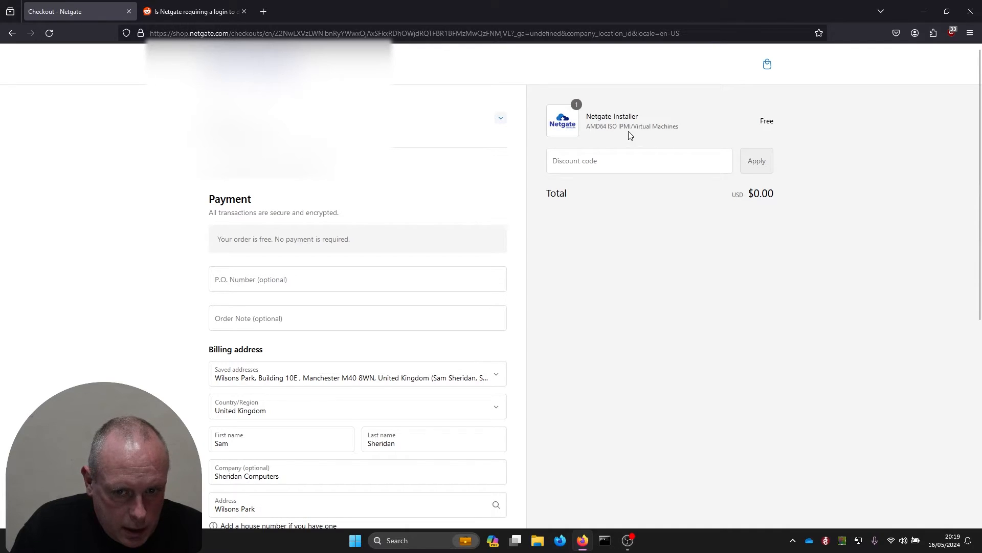
{"action": "mouse_move", "coordinate": [587, 290]}
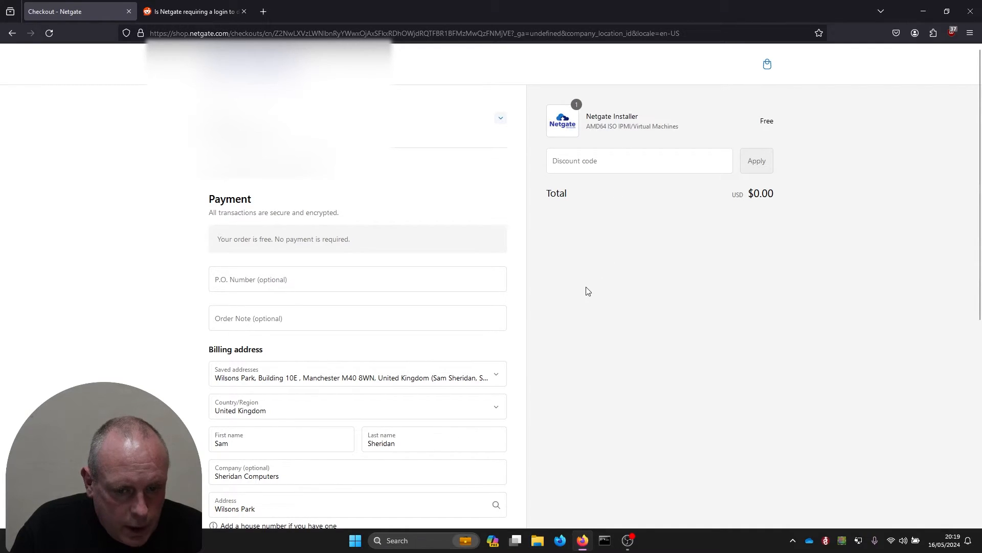
{"action": "mouse_move", "coordinate": [592, 286]}
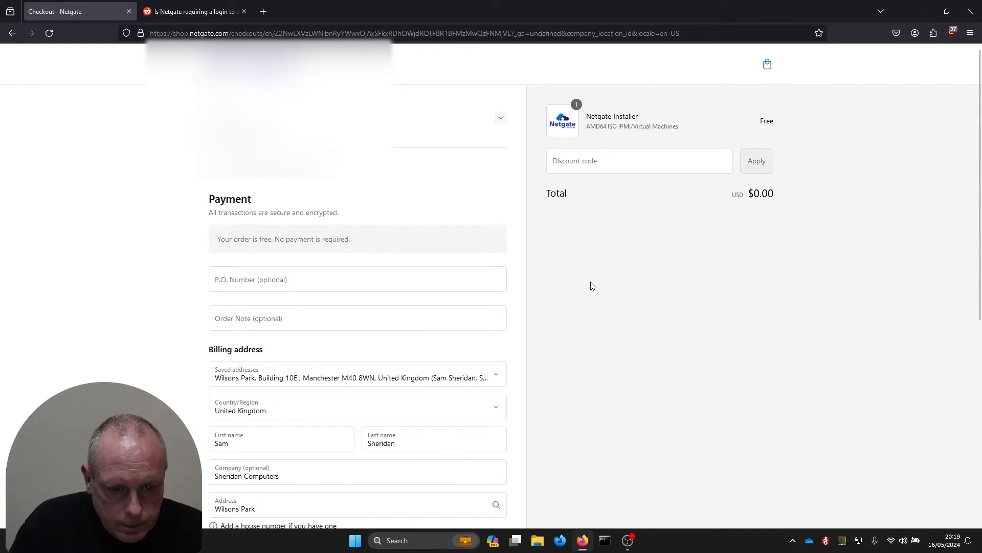
{"action": "scroll", "scroll_direction": "down", "scroll_amount": 3}
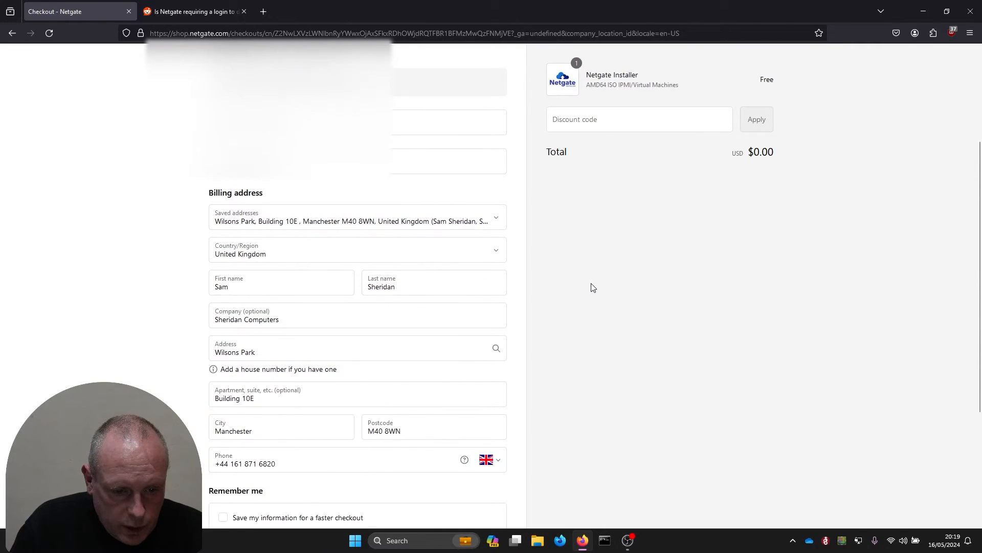
{"action": "scroll", "scroll_direction": "down", "scroll_amount": 3}
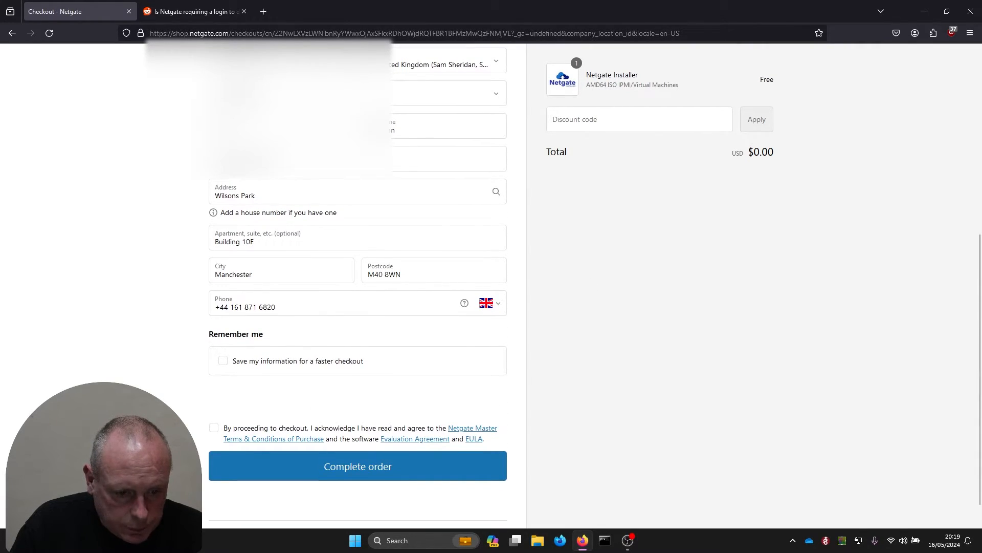
{"action": "left_click", "coordinate": [214, 427]}
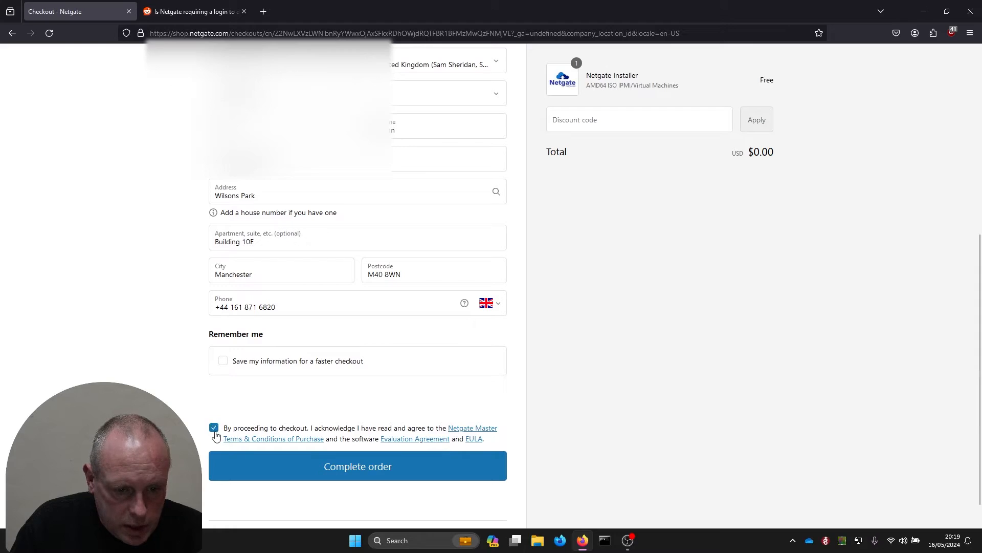
{"action": "mouse_move", "coordinate": [369, 478]}
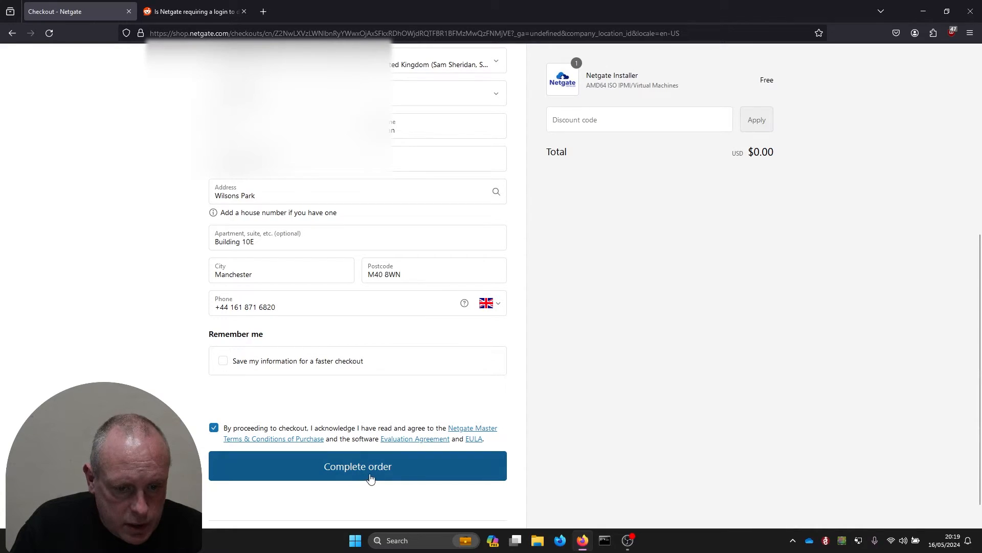
{"action": "left_click", "coordinate": [357, 465]}
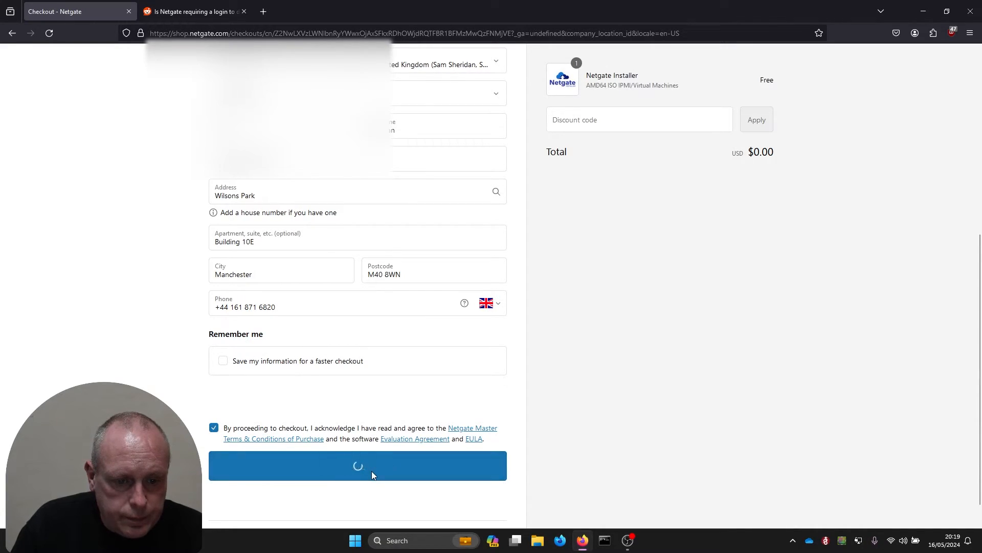
{"action": "left_click", "coordinate": [357, 465]}
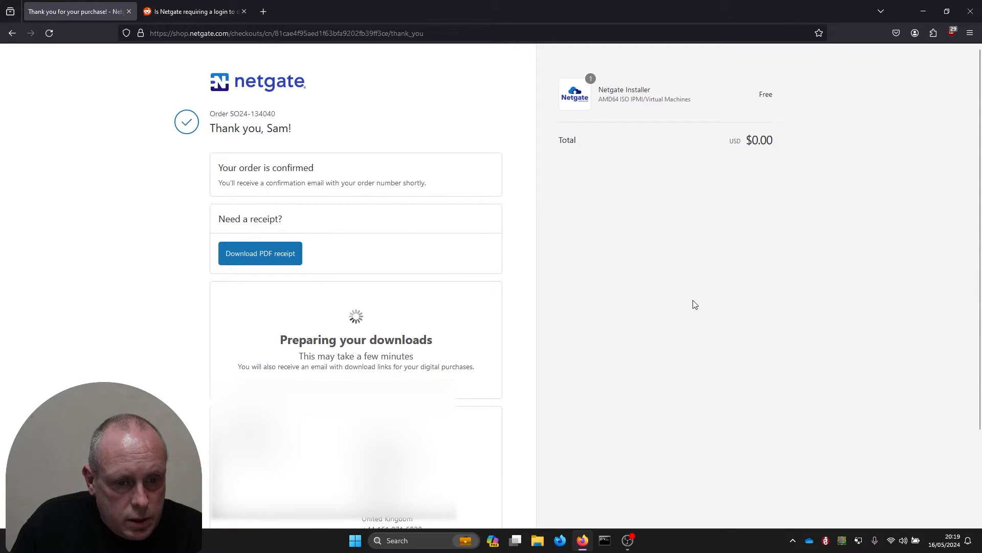
{"action": "mouse_move", "coordinate": [619, 250]}
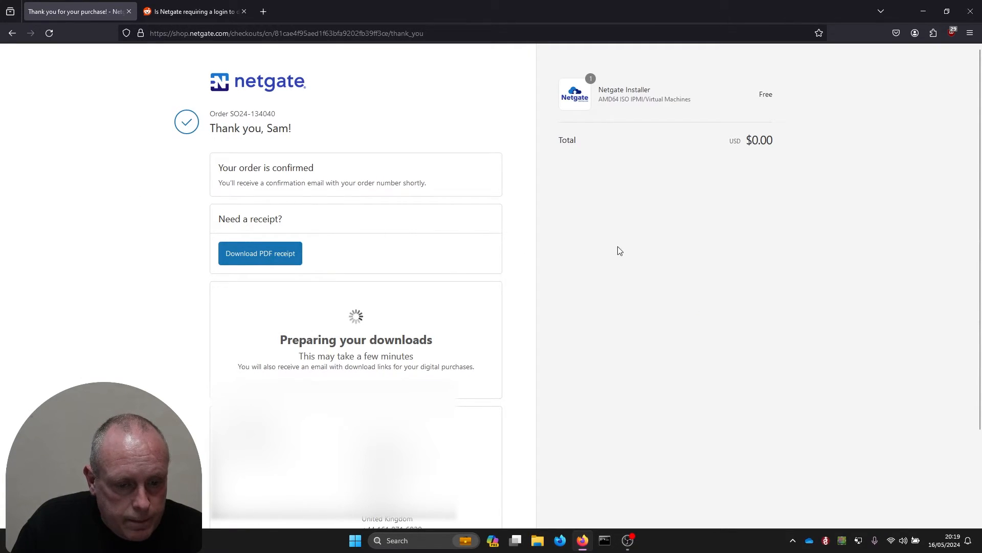
Step: Download the 446 MB netgate-installer-amd64.iso.gz from the thank-you page
{"action": "scroll", "scroll_direction": "down", "scroll_amount": 3}
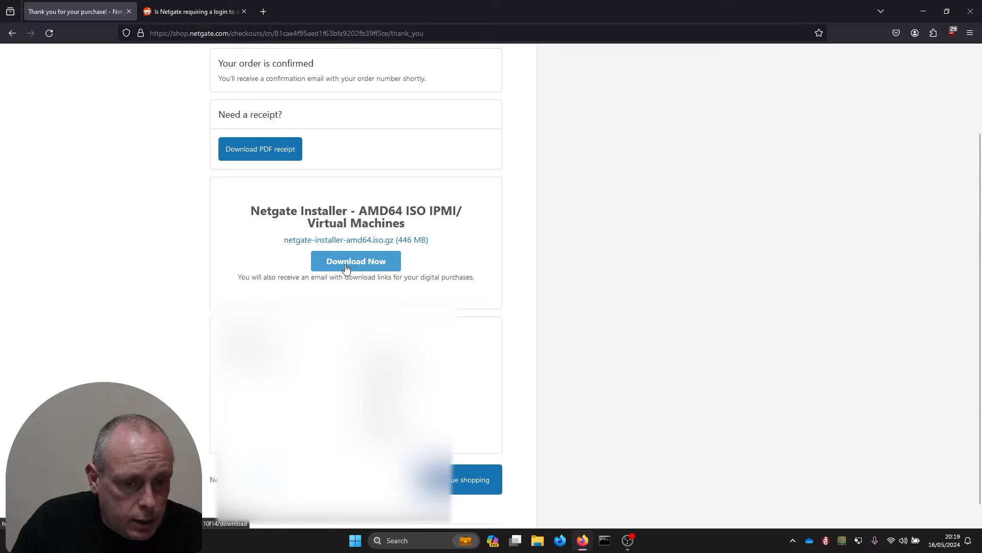
{"action": "left_click", "coordinate": [356, 261]}
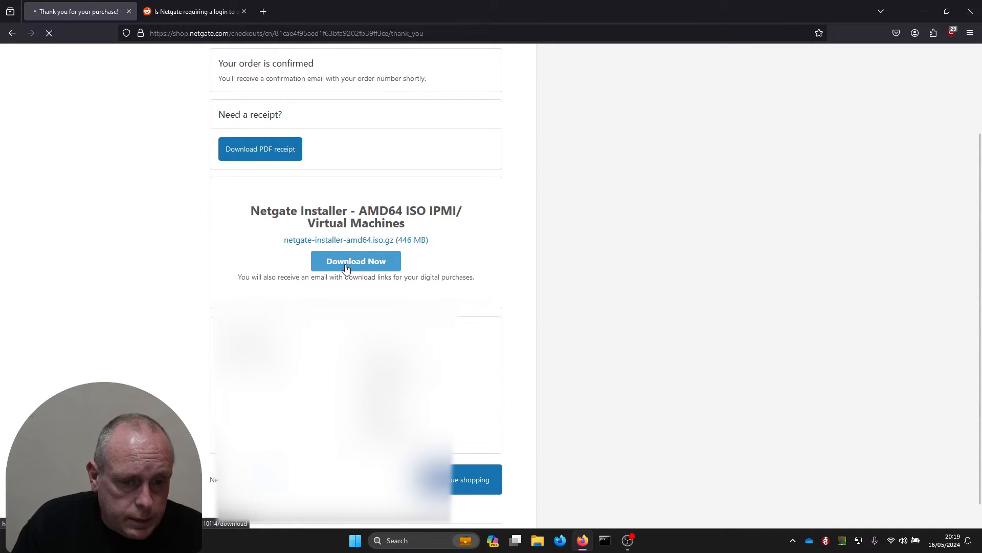
{"action": "left_click", "coordinate": [355, 261]}
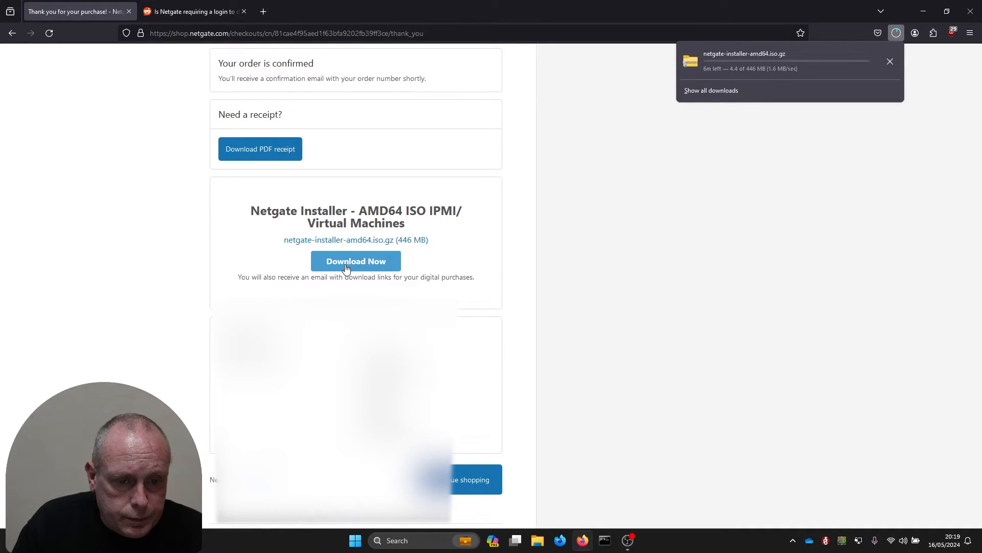
Step: Extract the installer archive in place, producing the 1.33 GB pfSense Plus disc image
{"action": "right_click", "coordinate": [337, 176]}
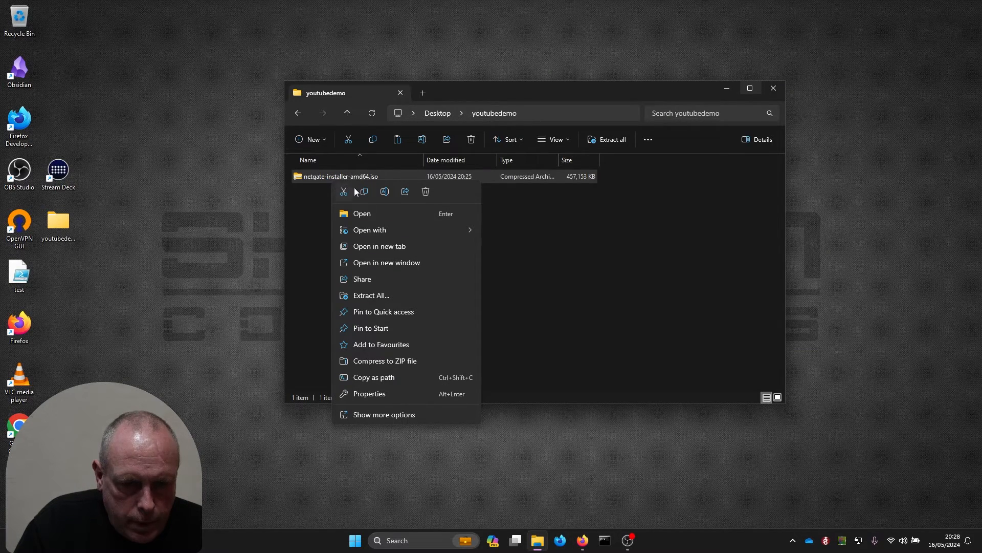
{"action": "mouse_move", "coordinate": [404, 263]}
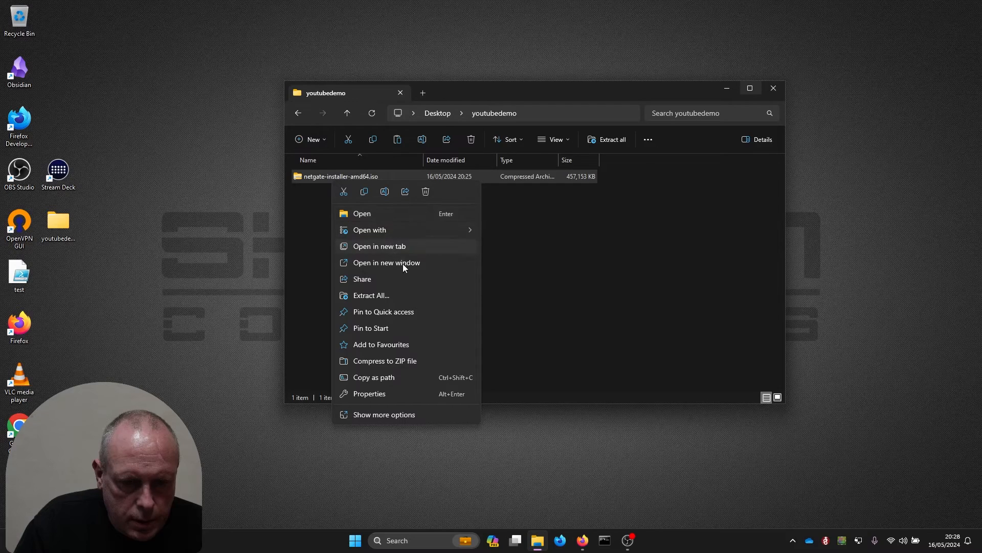
{"action": "mouse_move", "coordinate": [417, 296]}
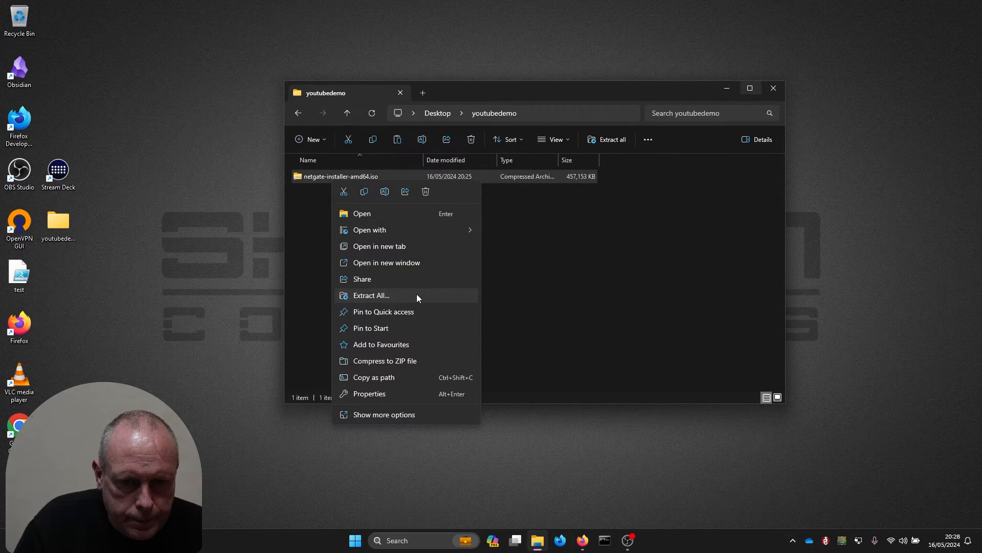
{"action": "mouse_move", "coordinate": [431, 279]}
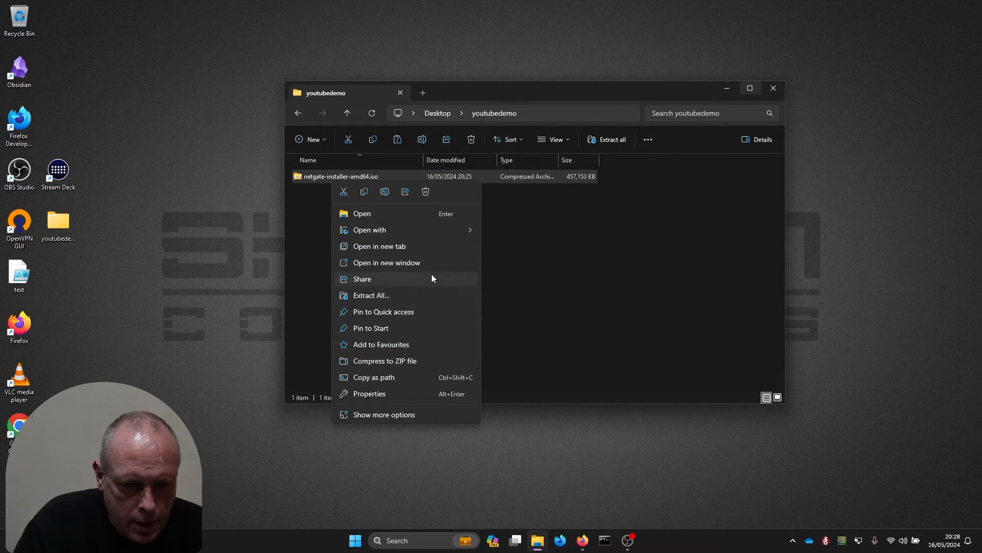
{"action": "left_click", "coordinate": [370, 295]}
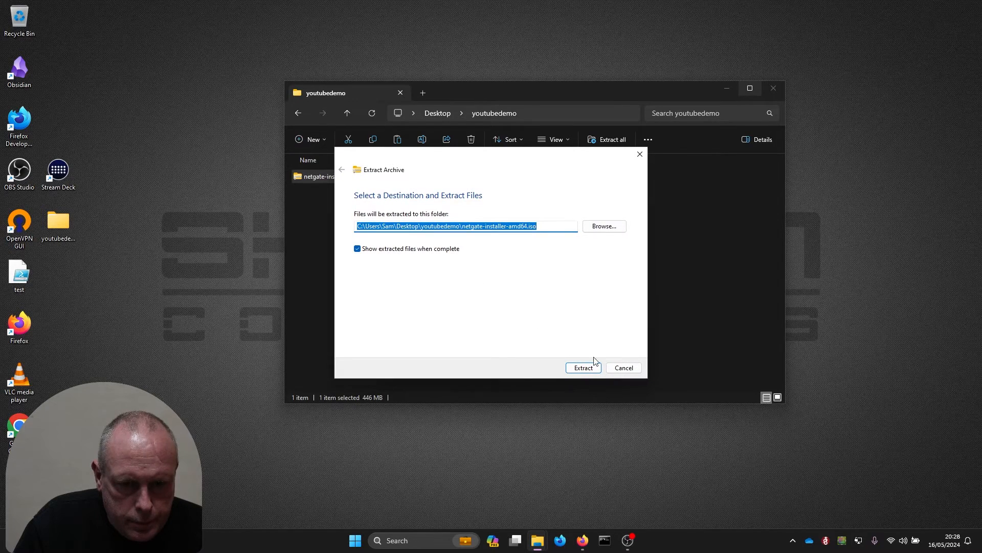
{"action": "left_click", "coordinate": [583, 367]}
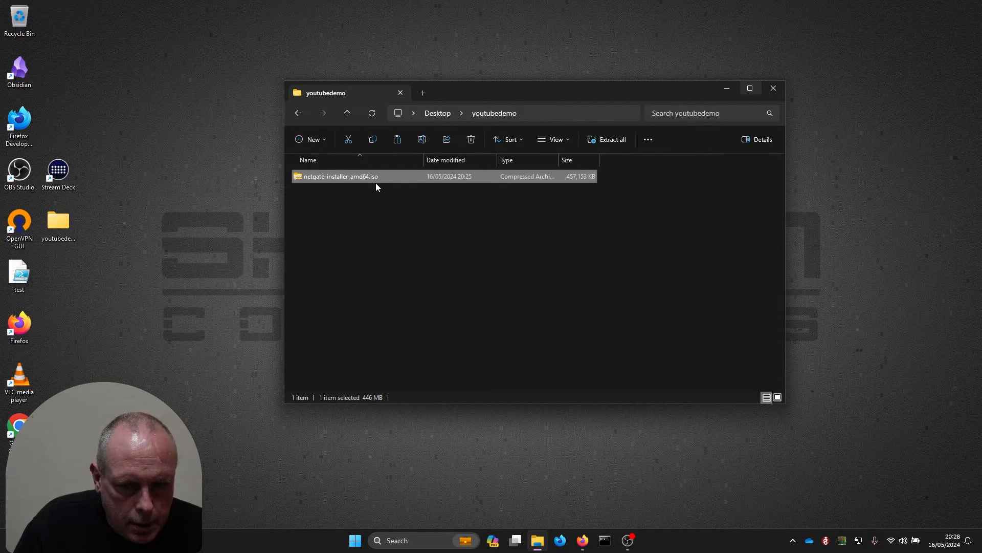
{"action": "right_click", "coordinate": [340, 176]}
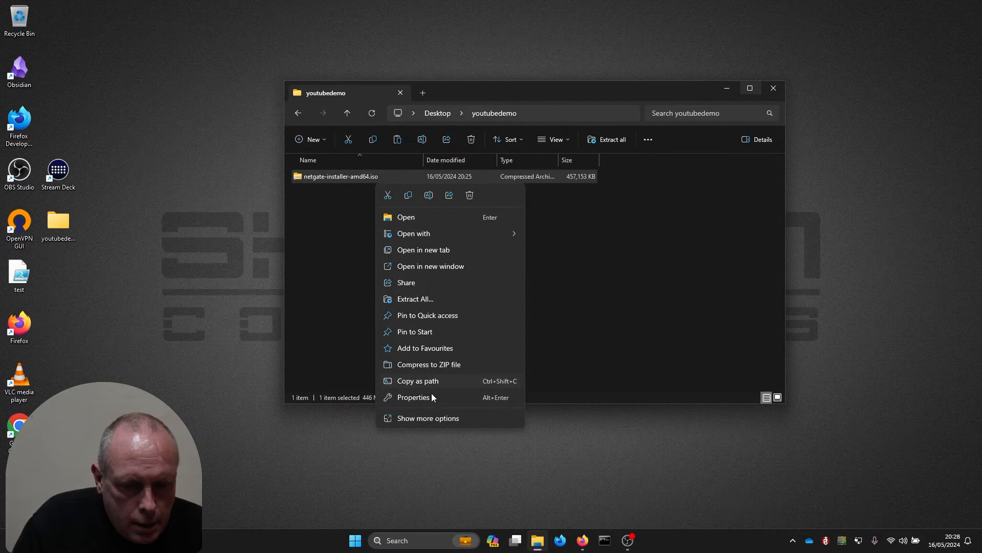
{"action": "left_click", "coordinate": [428, 418]}
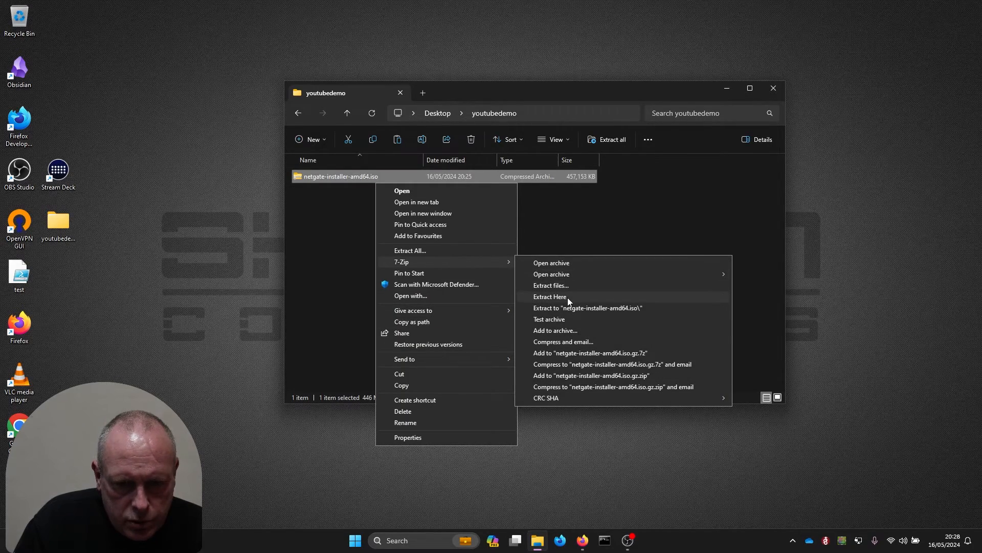
{"action": "left_click", "coordinate": [549, 296]}
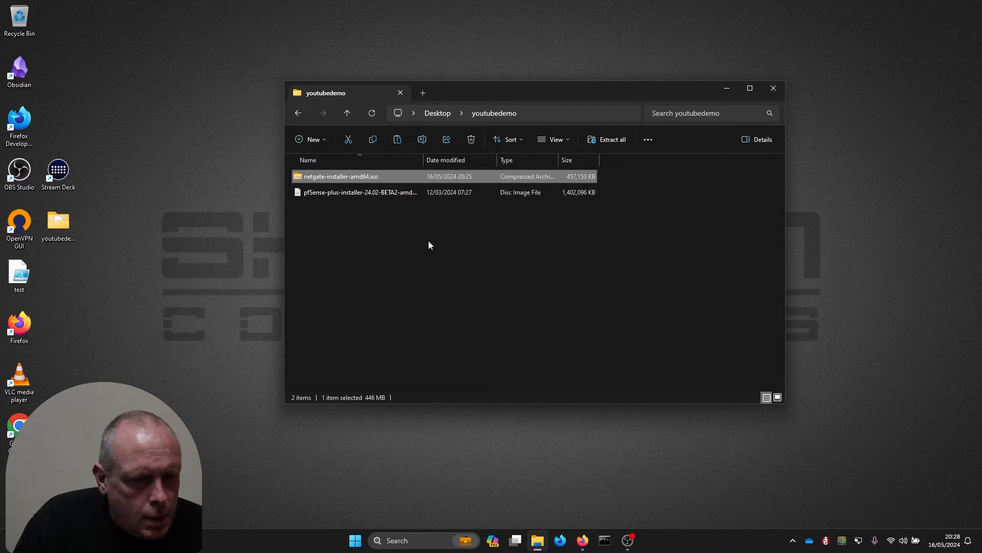
{"action": "left_click", "coordinate": [360, 192]}
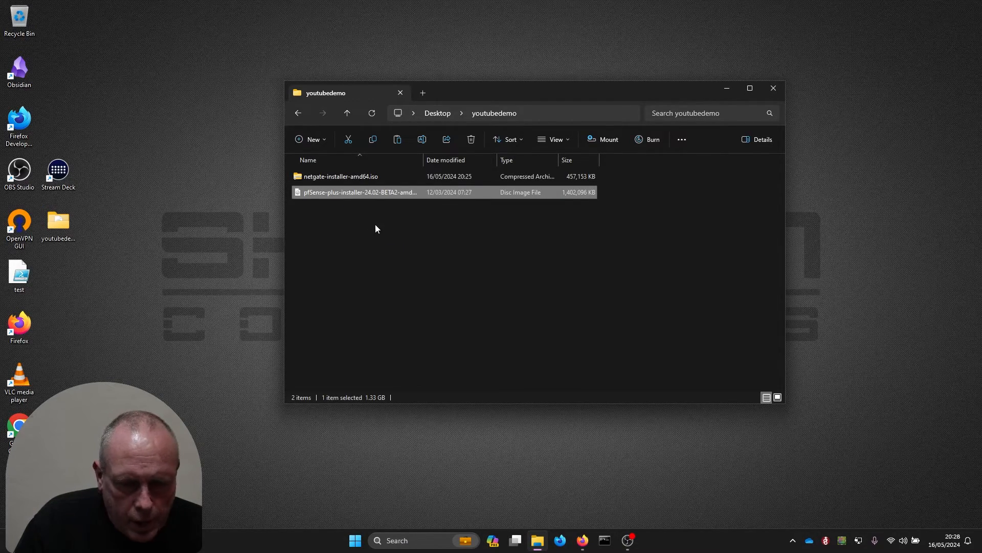
{"action": "mouse_move", "coordinate": [582, 541]}
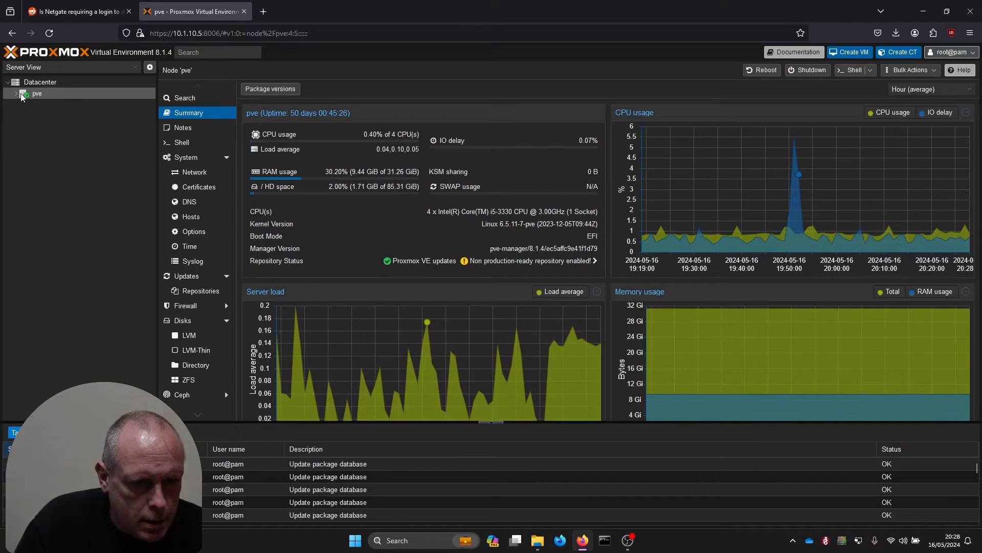
Step: Show the ISO Images of the pve node's local storage
{"action": "left_click", "coordinate": [16, 93]}
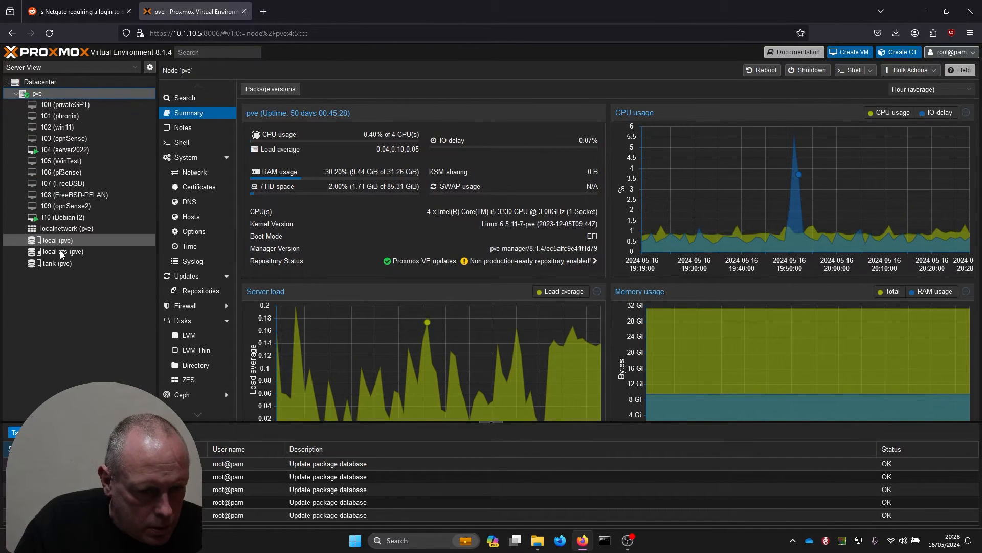
{"action": "left_click", "coordinate": [56, 263]}
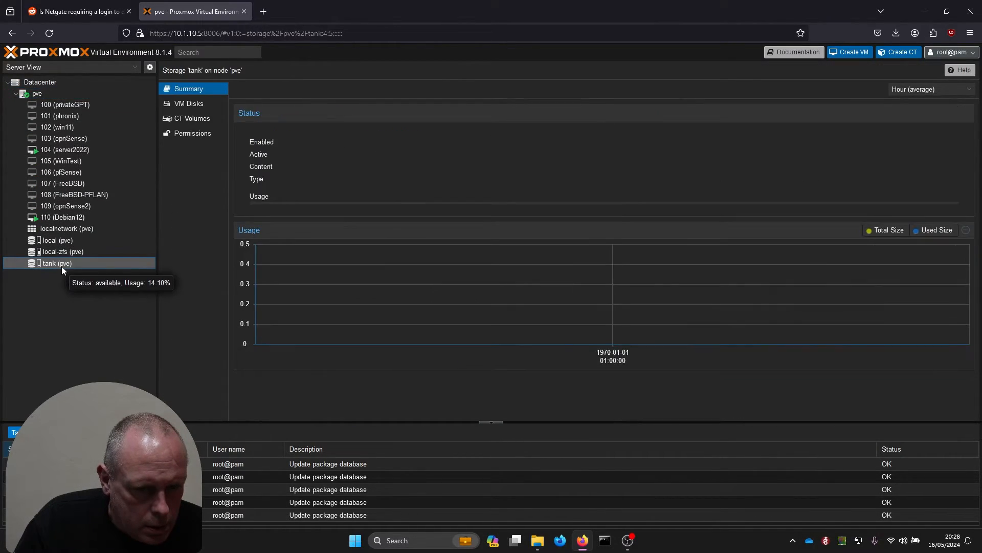
{"action": "left_click", "coordinate": [56, 240]}
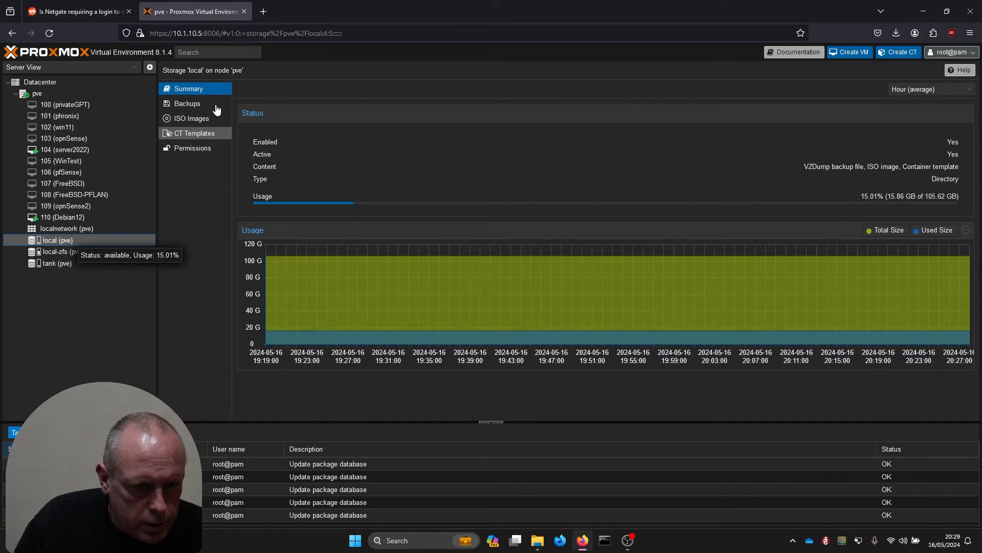
{"action": "left_click", "coordinate": [191, 118]}
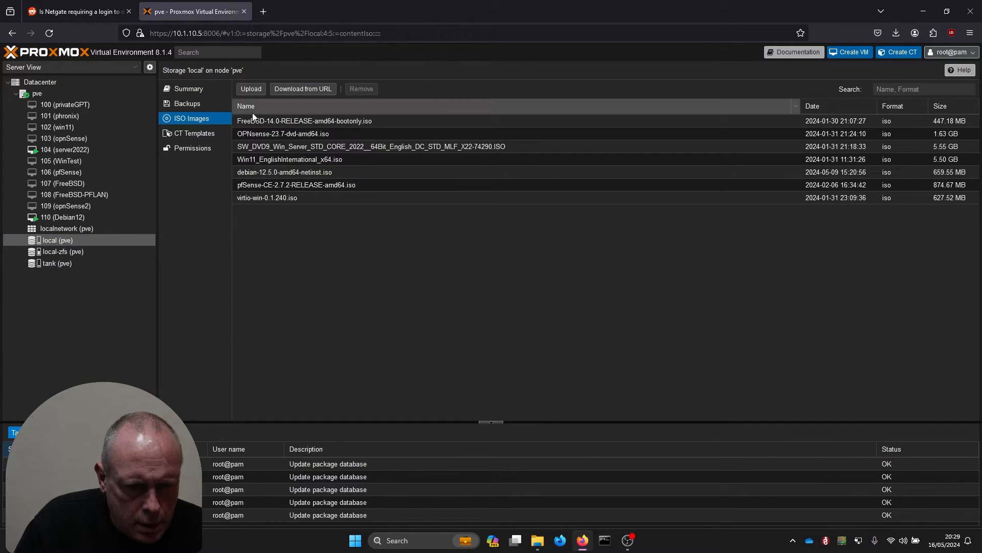
Step: Upload the pfSense Plus installer image into local storage's ISO Images
{"action": "left_click", "coordinate": [250, 89]}
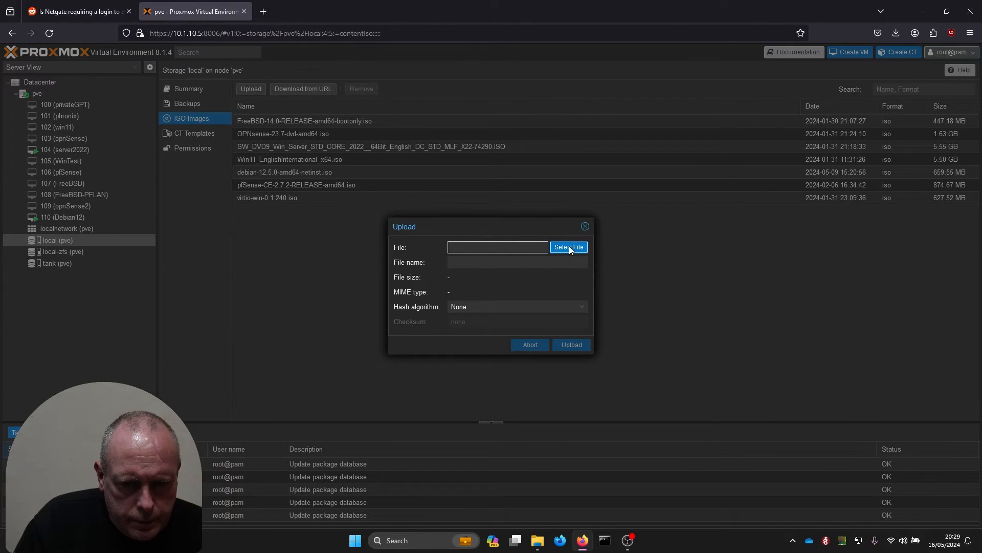
{"action": "left_click", "coordinate": [567, 246]}
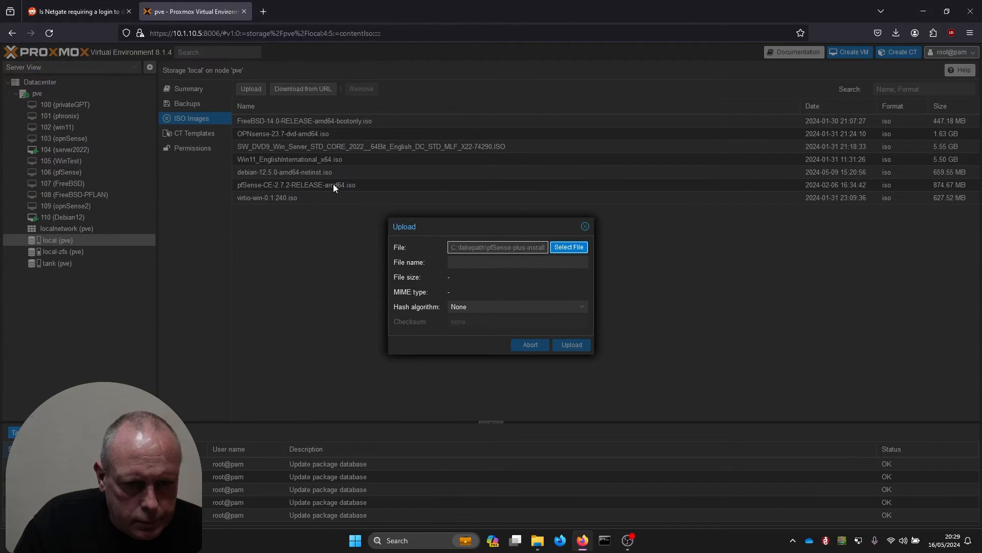
{"action": "left_click", "coordinate": [567, 247]}
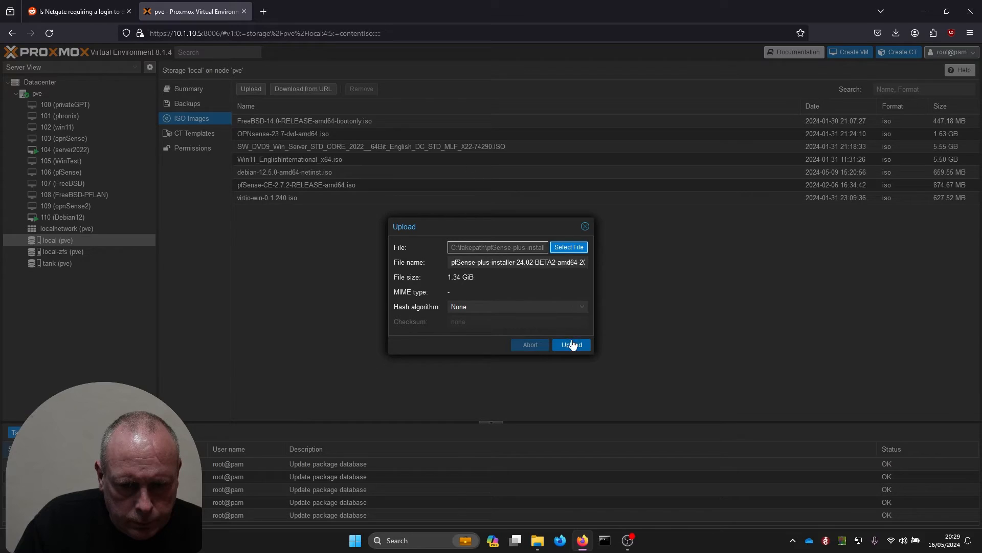
{"action": "left_click", "coordinate": [570, 344]}
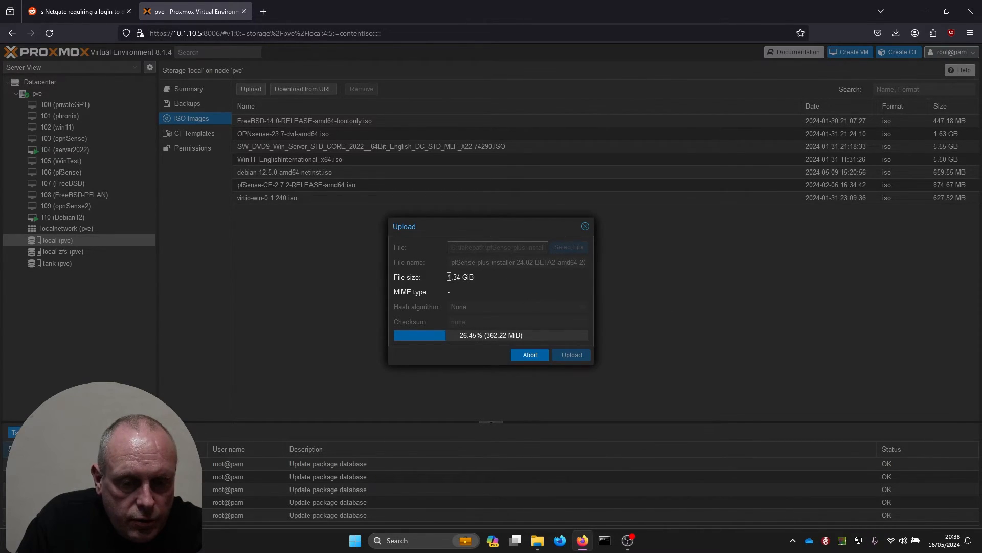
{"action": "double_click", "coordinate": [460, 276]}
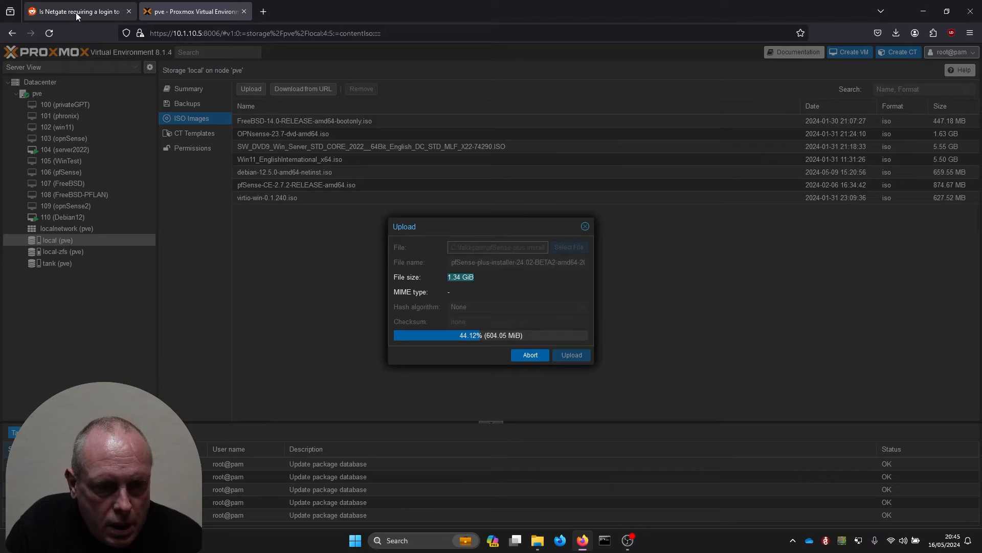
Step: Read the stickied moderator reply in the r/PFSENSE thread about Netgate download logins
{"action": "left_click", "coordinate": [75, 12]}
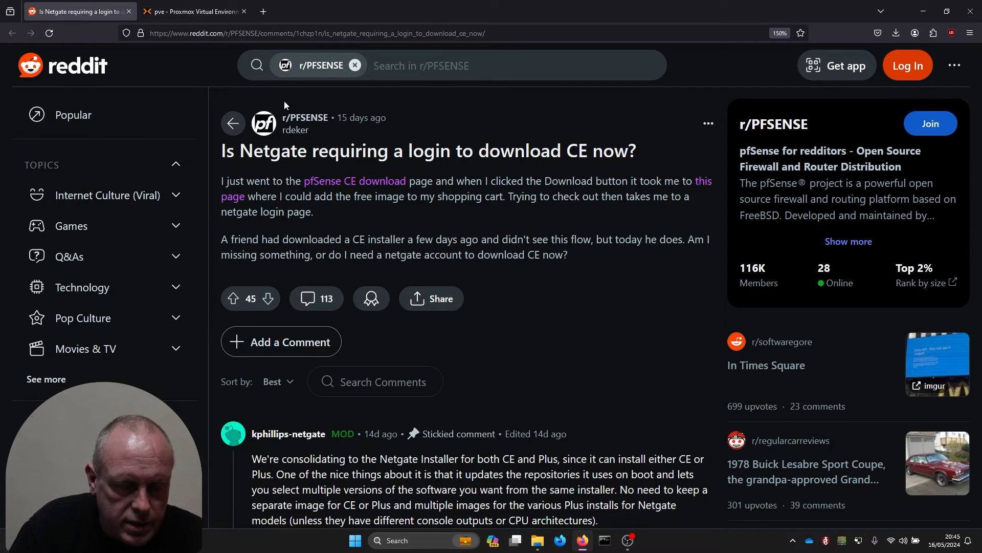
{"action": "mouse_move", "coordinate": [494, 197]}
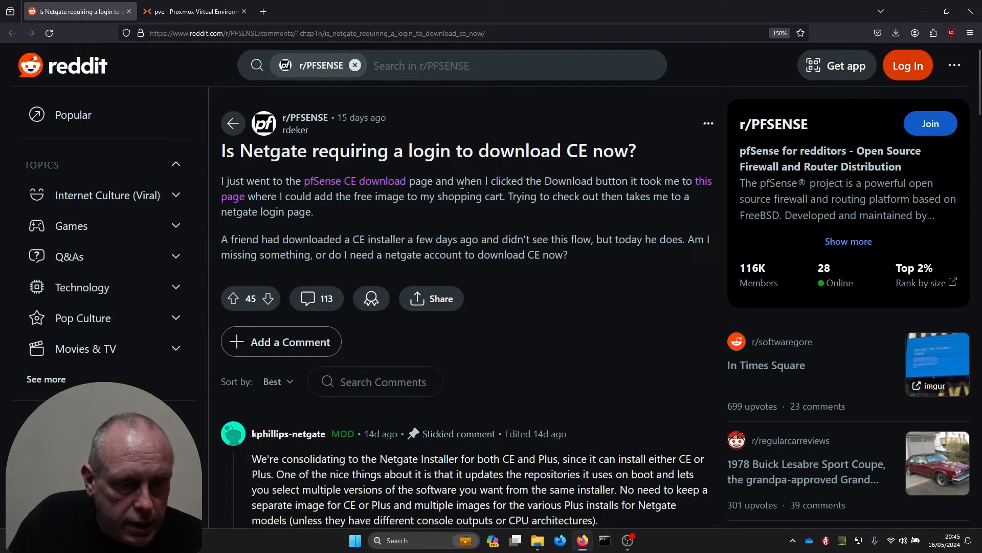
{"action": "scroll", "scroll_direction": "down", "scroll_amount": 3}
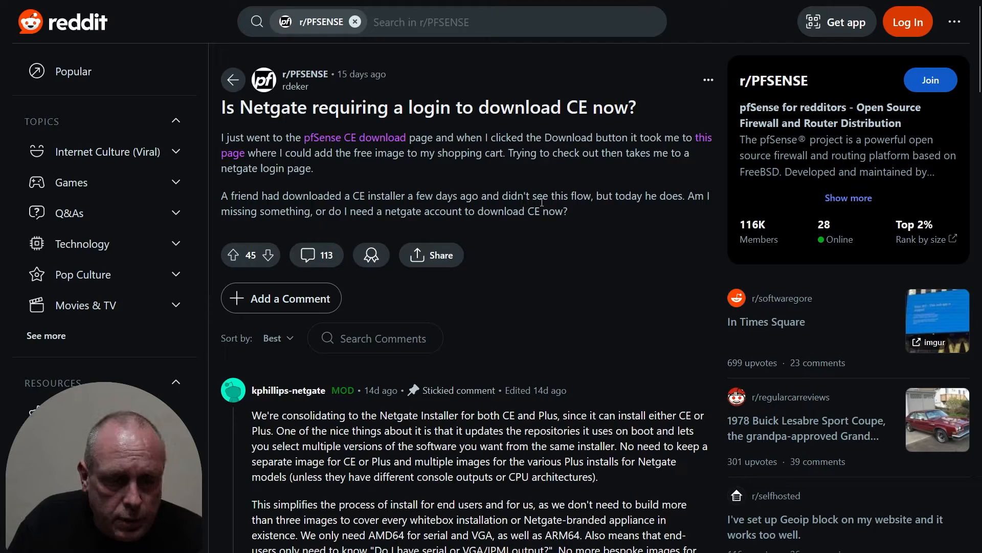
{"action": "mouse_move", "coordinate": [577, 215]}
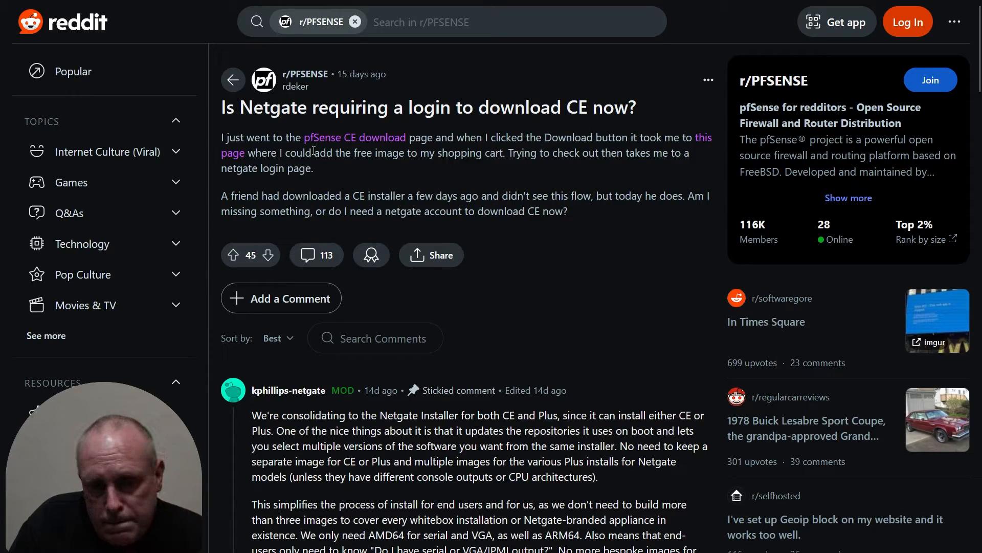
{"action": "mouse_move", "coordinate": [531, 133]}
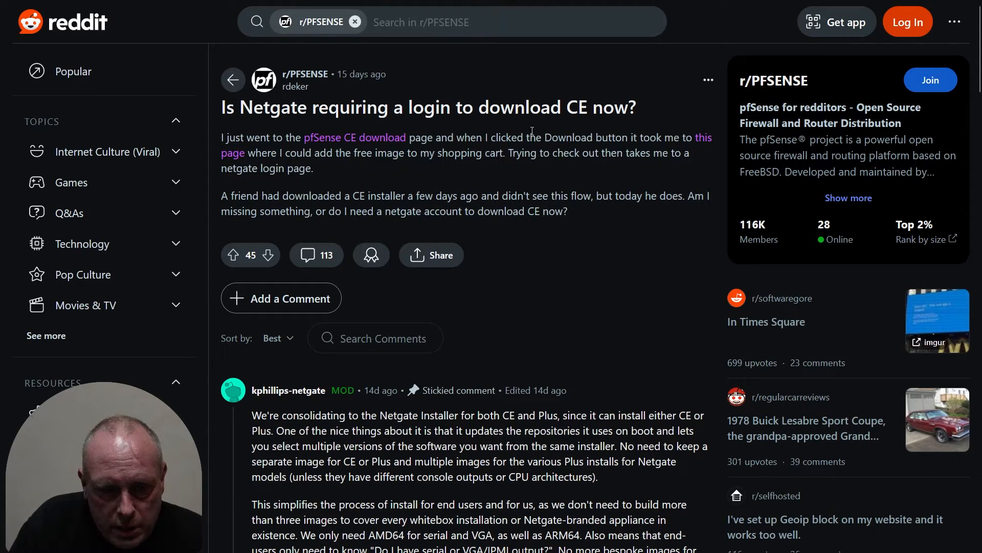
{"action": "mouse_move", "coordinate": [385, 173]}
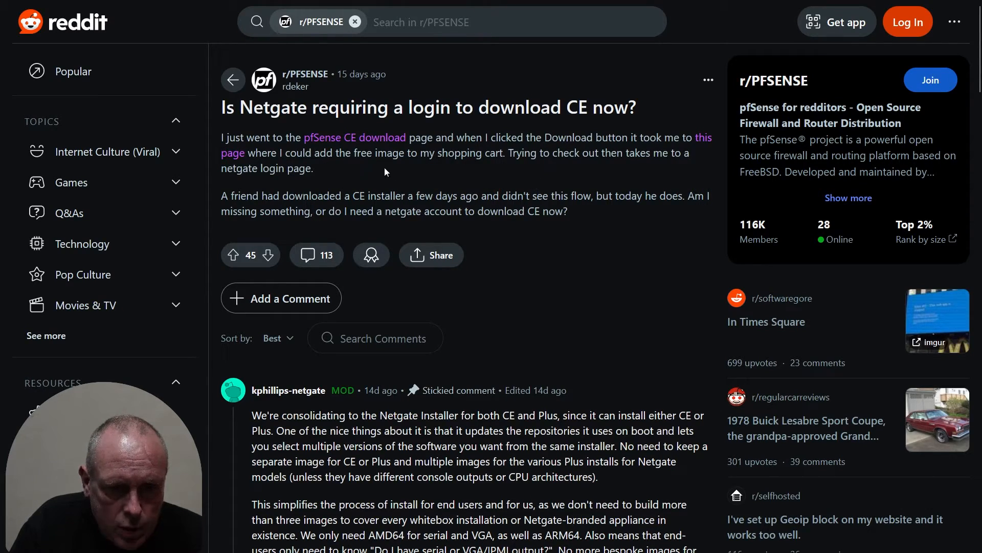
{"action": "mouse_move", "coordinate": [506, 149]}
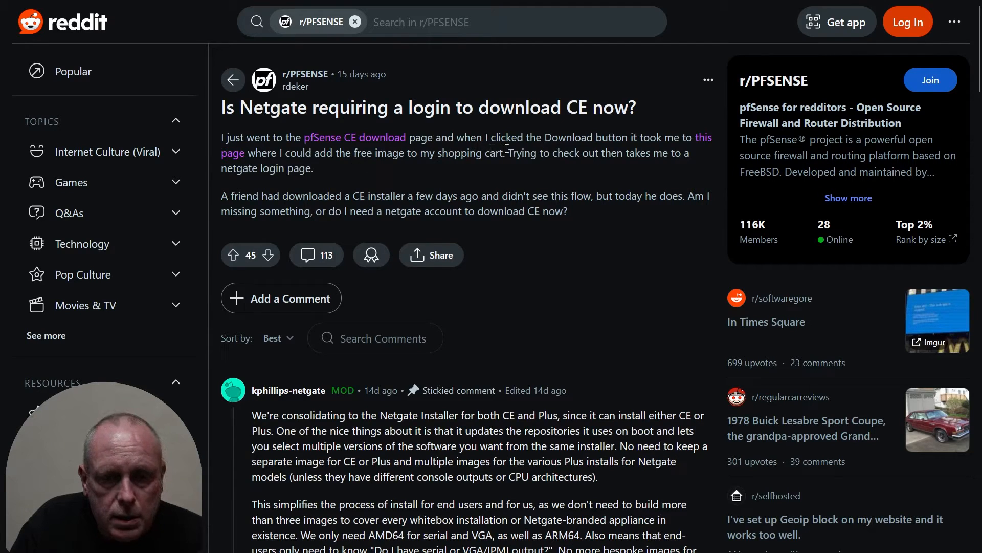
{"action": "mouse_move", "coordinate": [589, 182]}
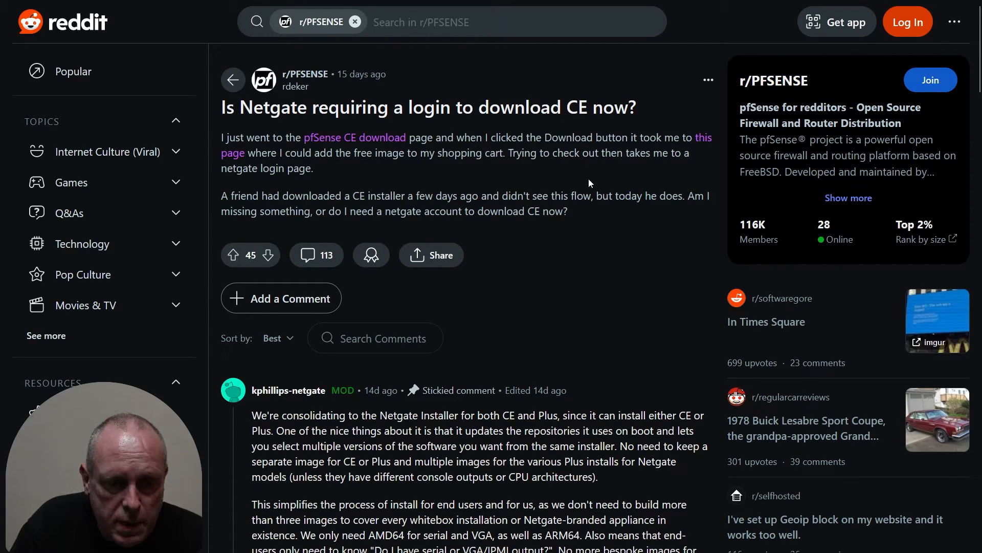
{"action": "mouse_move", "coordinate": [471, 181]}
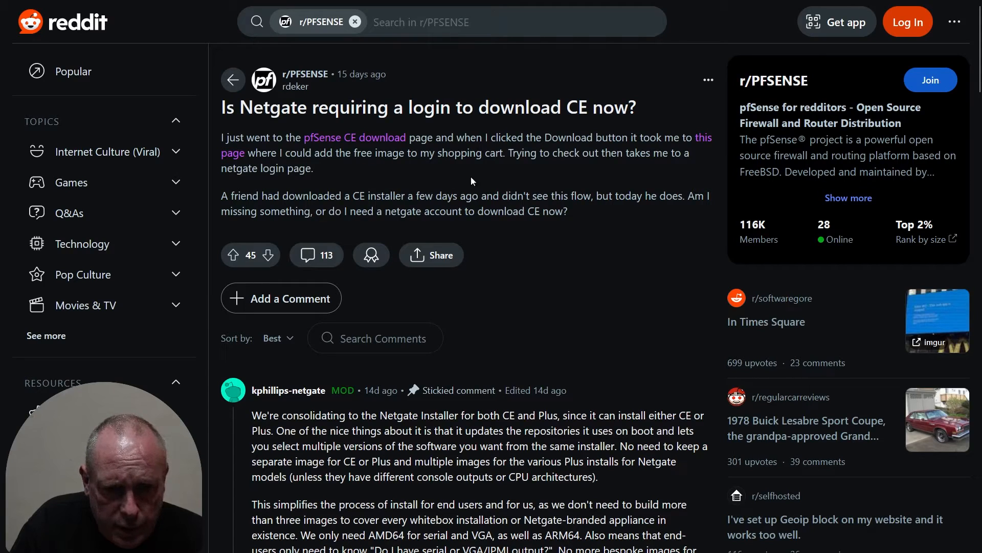
{"action": "scroll", "scroll_direction": "down", "scroll_amount": 3}
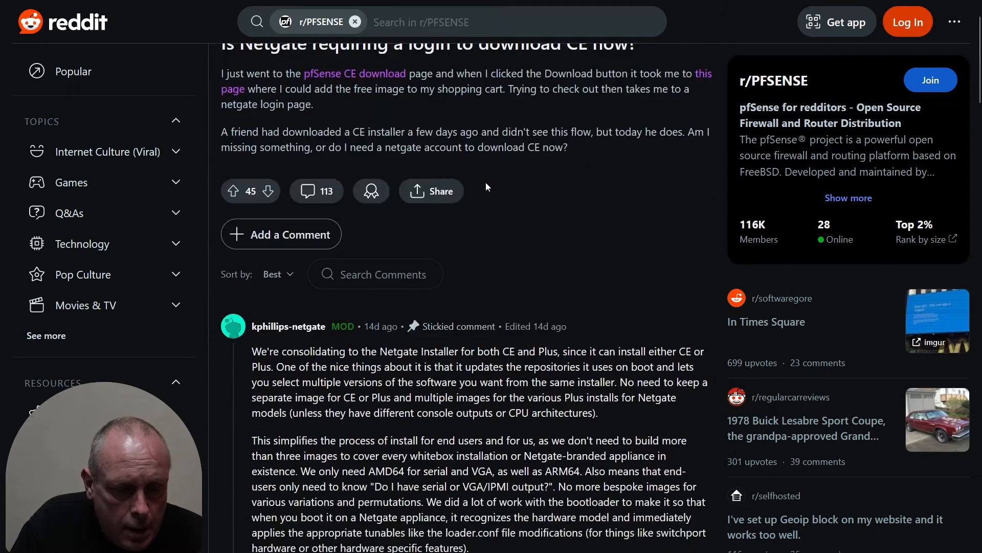
{"action": "scroll", "scroll_direction": "down", "scroll_amount": 3}
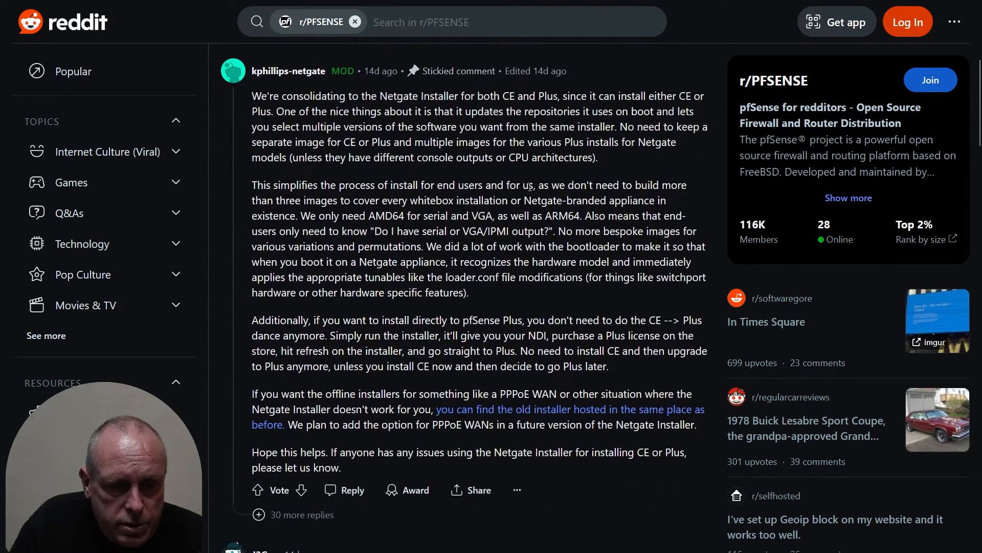
{"action": "mouse_move", "coordinate": [738, 211]}
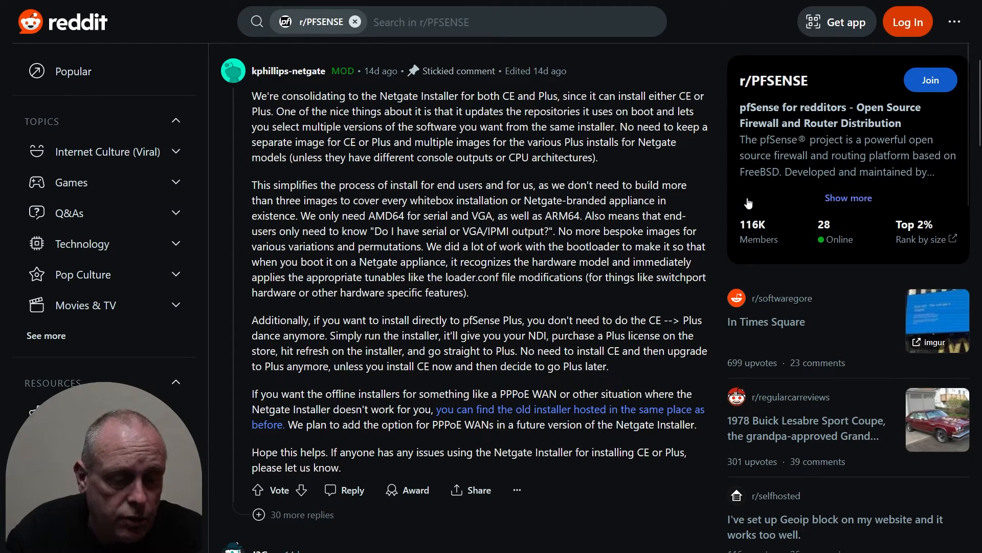
{"action": "scroll", "scroll_direction": "down", "scroll_amount": 3}
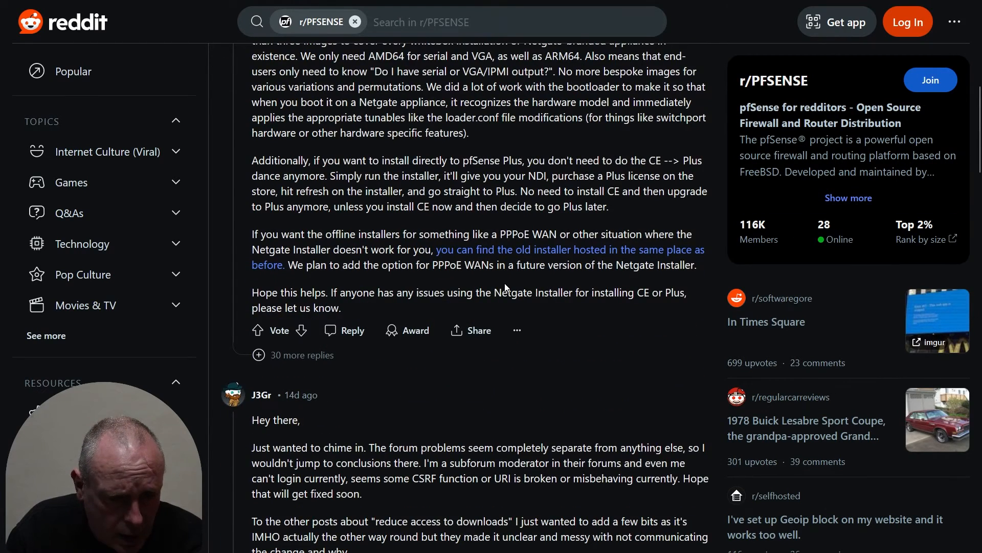
{"action": "scroll", "scroll_direction": "down", "scroll_amount": 3}
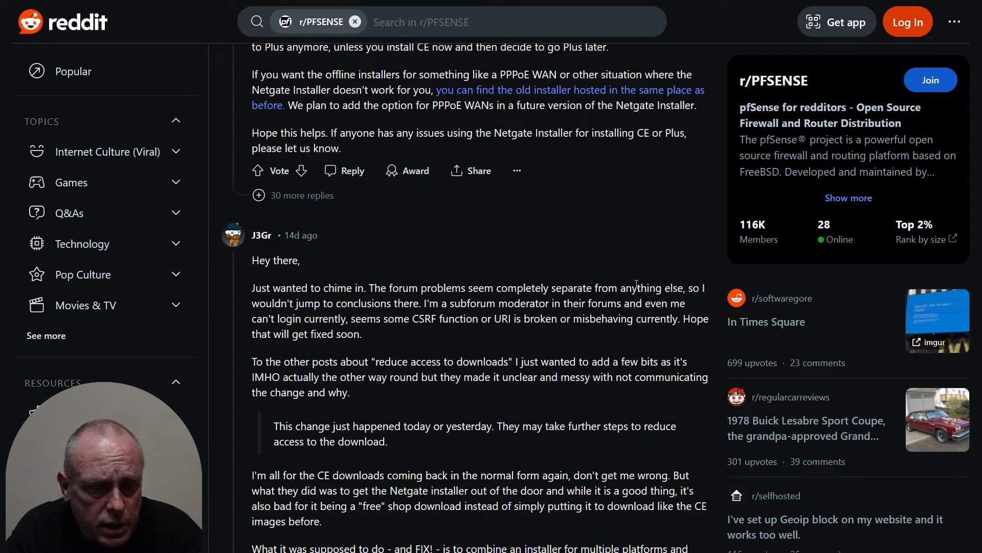
{"action": "scroll", "scroll_direction": "down", "scroll_amount": 3}
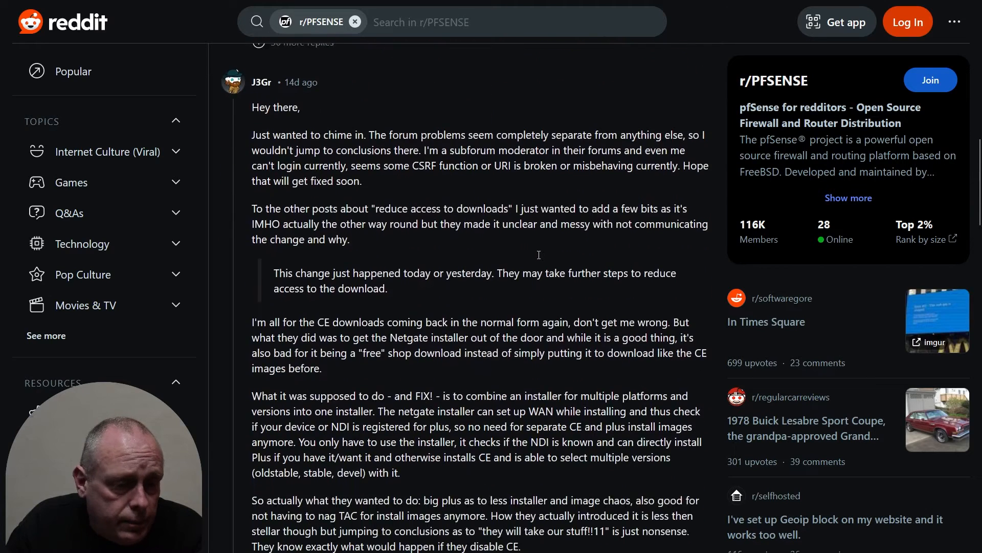
{"action": "scroll", "scroll_direction": "down", "scroll_amount": 3}
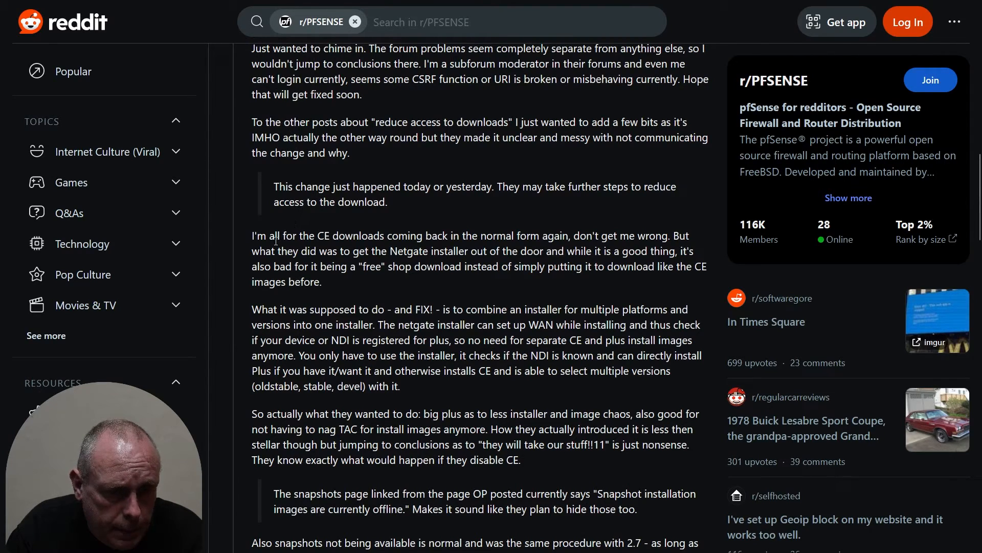
{"action": "mouse_move", "coordinate": [515, 249]}
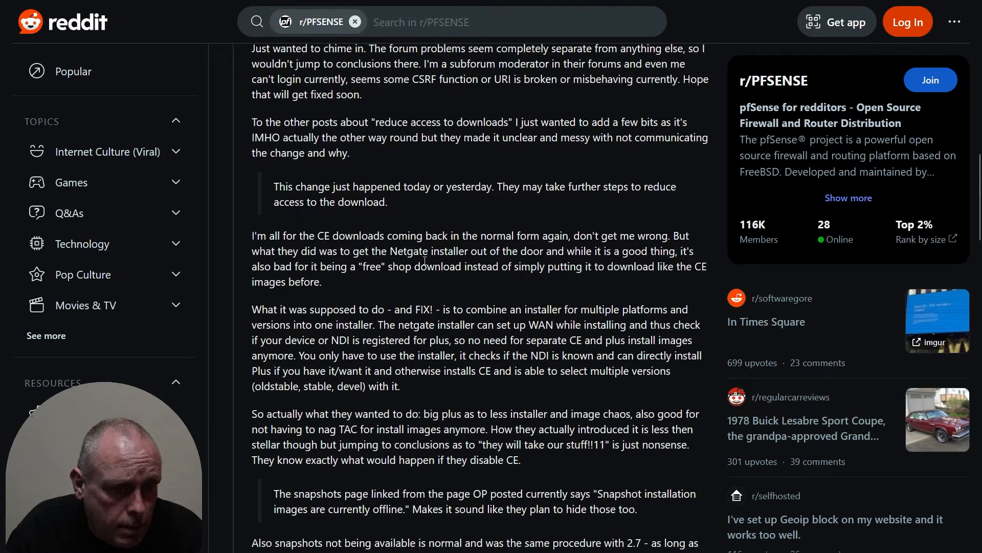
{"action": "mouse_move", "coordinate": [519, 260]}
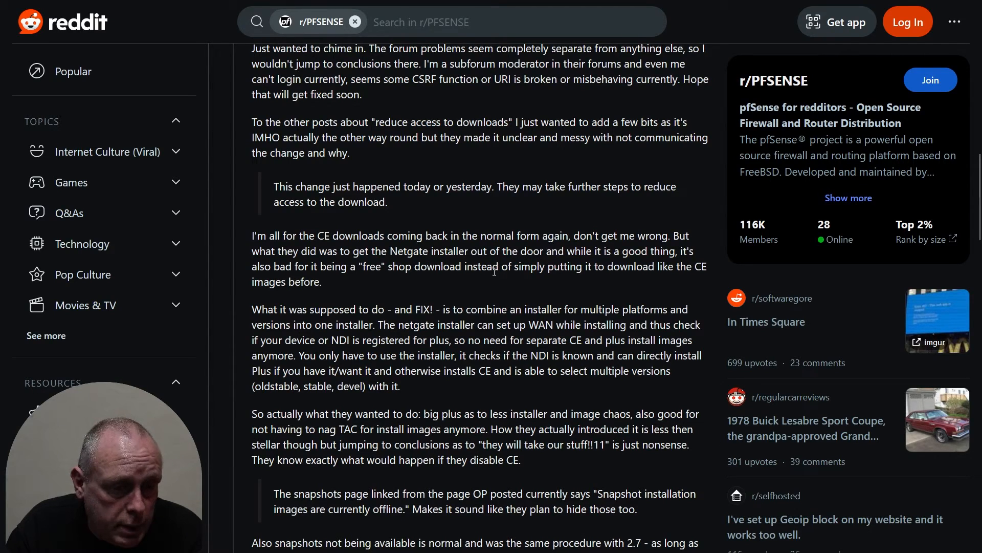
{"action": "mouse_move", "coordinate": [502, 287]}
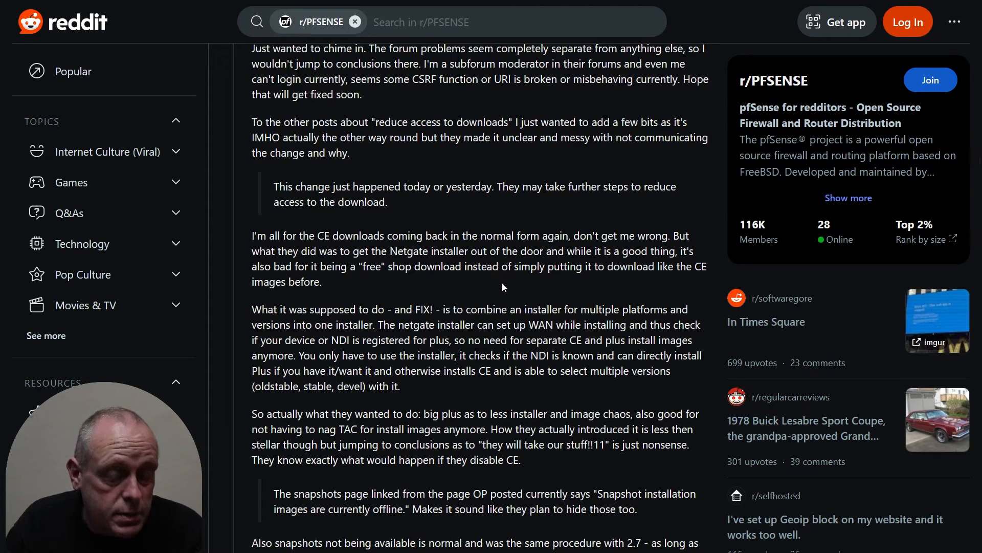
{"action": "scroll", "scroll_direction": "down", "scroll_amount": 3}
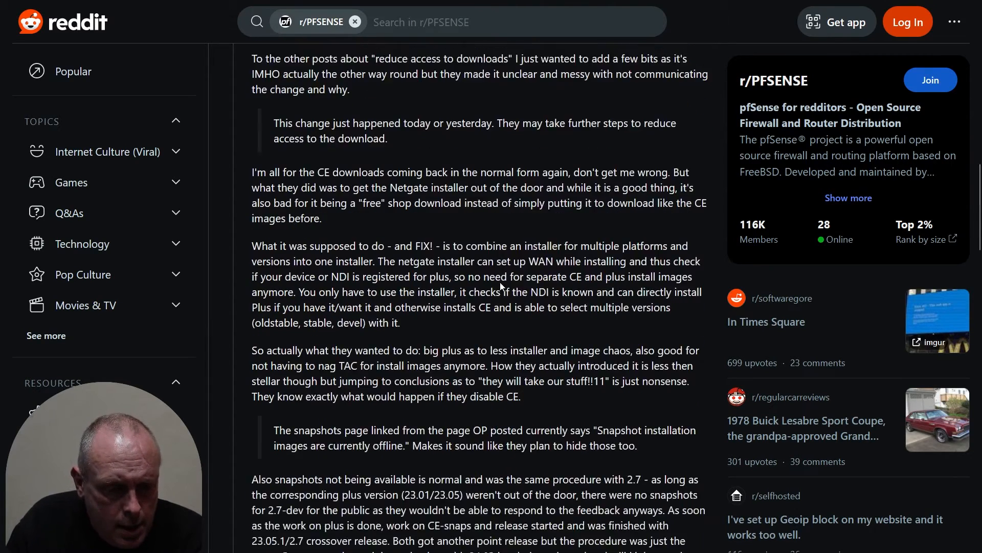
{"action": "scroll", "scroll_direction": "down", "scroll_amount": 3}
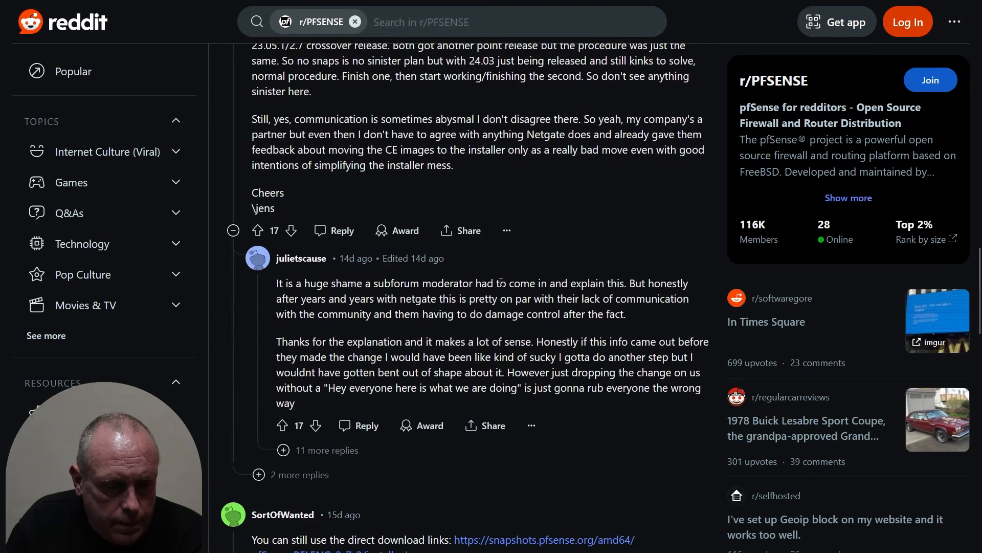
{"action": "scroll", "scroll_direction": "down", "scroll_amount": 3}
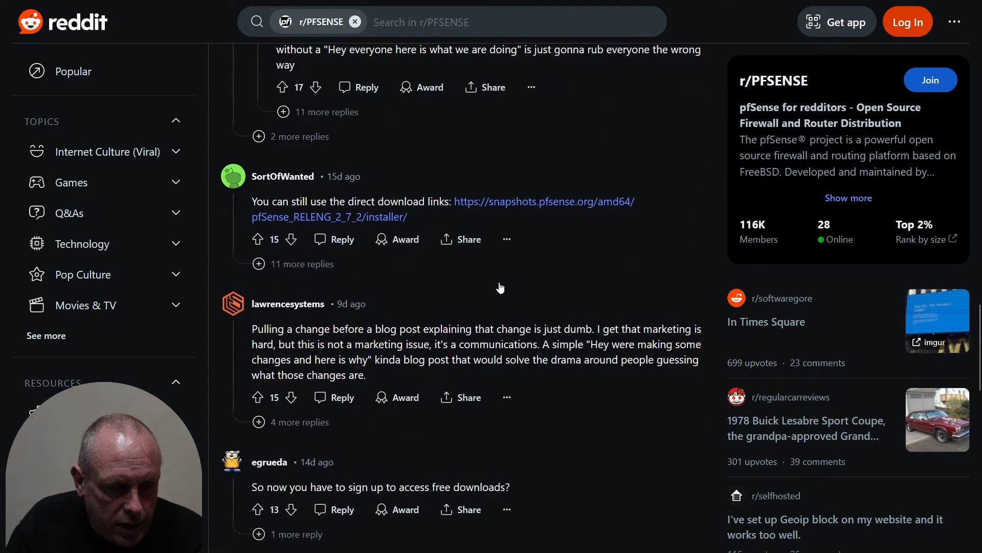
{"action": "scroll", "scroll_direction": "down", "scroll_amount": 3}
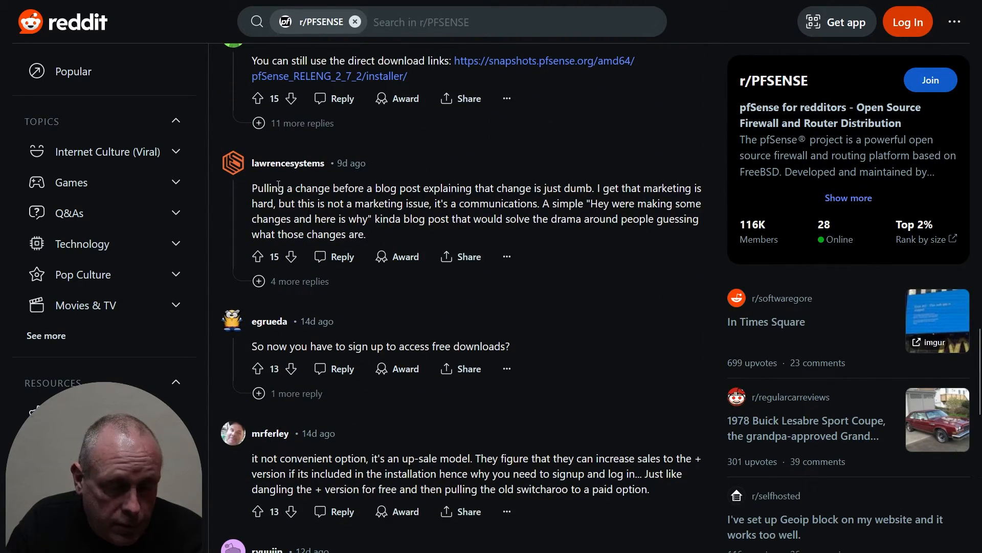
{"action": "mouse_move", "coordinate": [628, 310]}
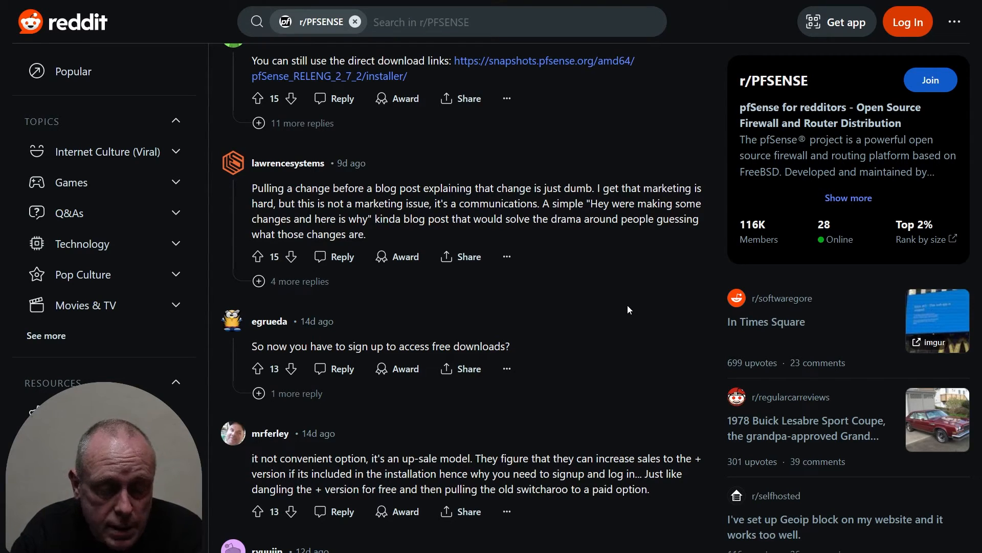
{"action": "mouse_move", "coordinate": [535, 245]}
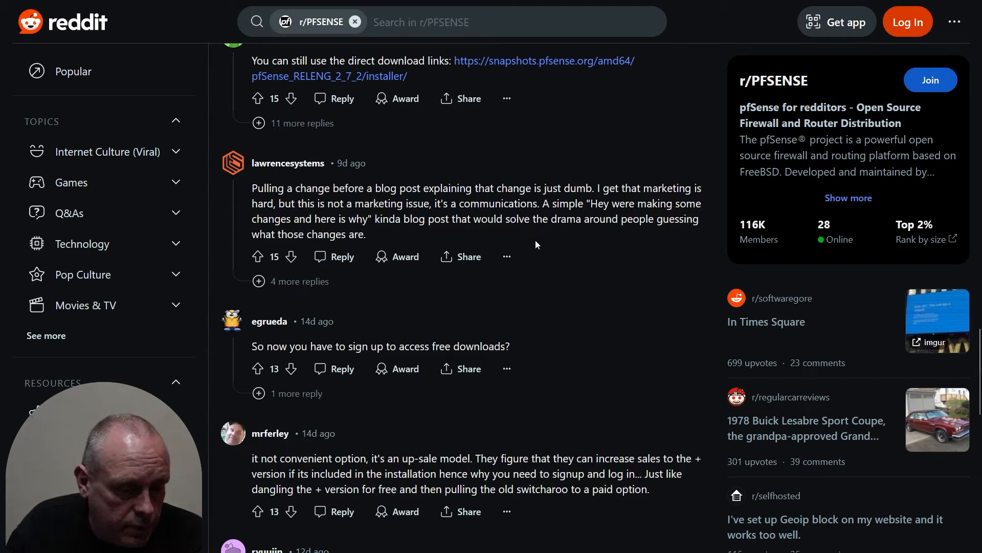
{"action": "scroll", "scroll_direction": "down", "scroll_amount": 3}
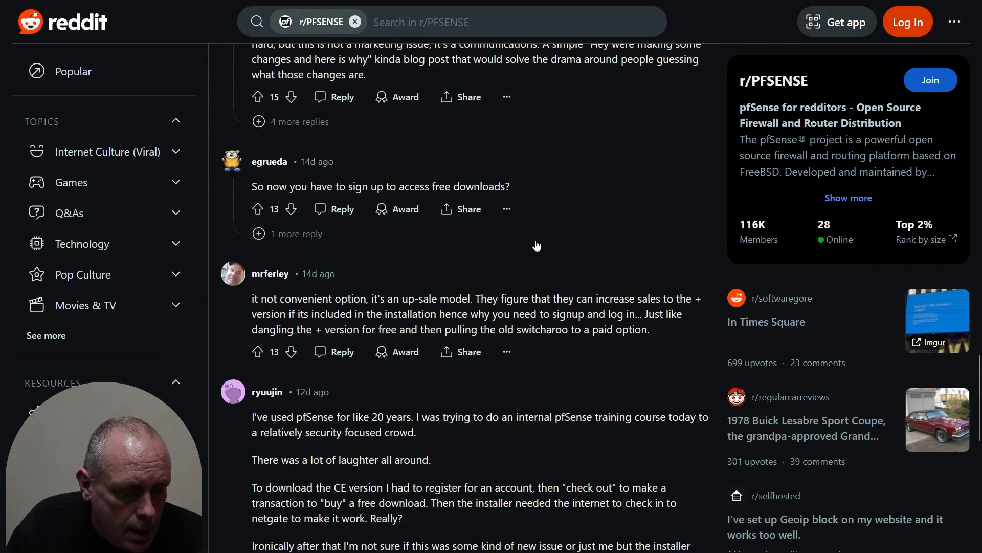
{"action": "scroll", "scroll_direction": "down", "scroll_amount": 3}
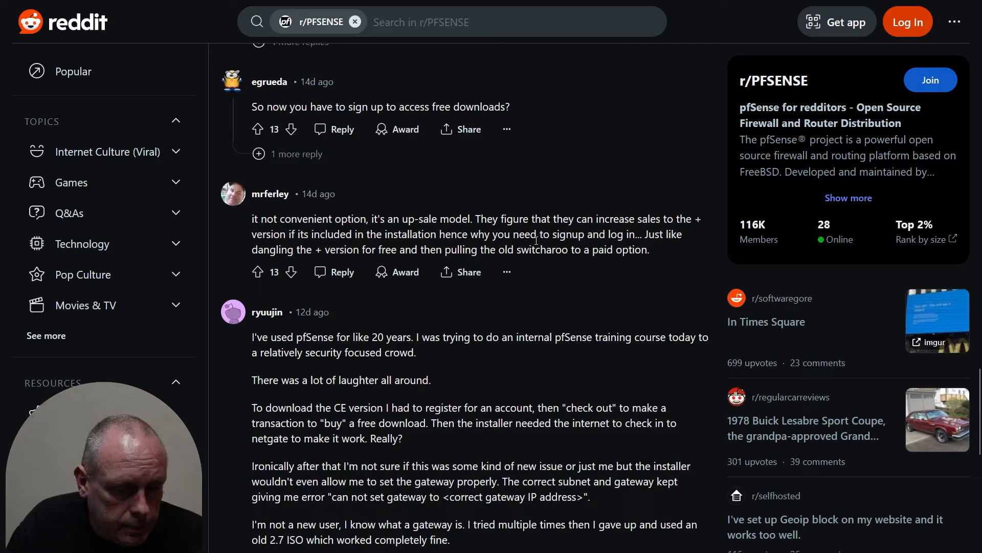
{"action": "scroll", "scroll_direction": "down", "scroll_amount": 3}
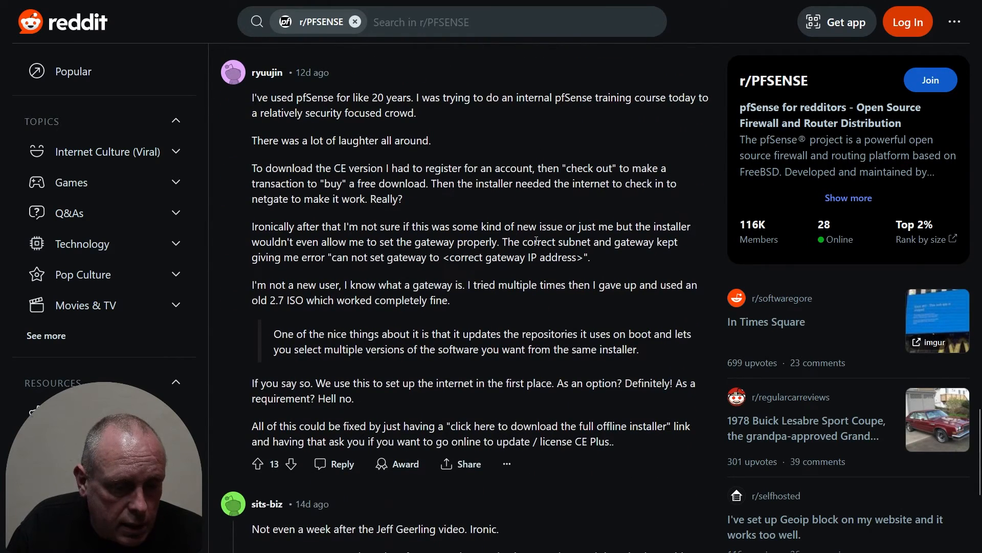
{"action": "scroll", "scroll_direction": "down", "scroll_amount": 3}
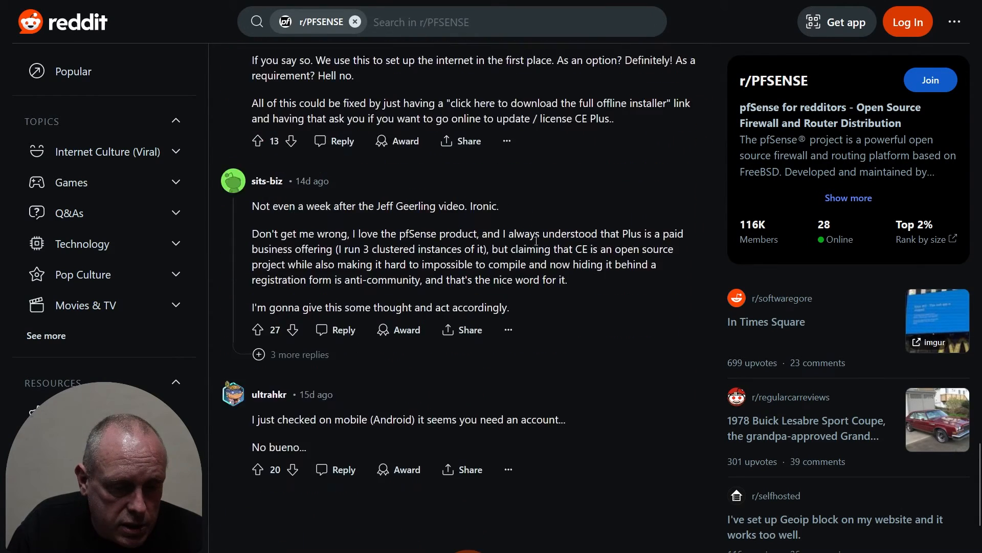
{"action": "scroll", "scroll_direction": "down", "scroll_amount": 3}
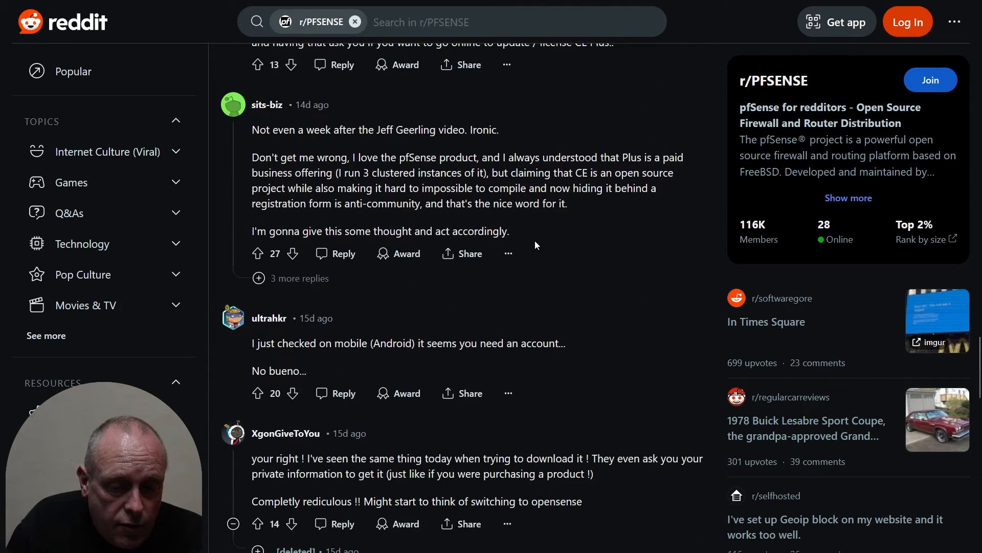
{"action": "scroll", "scroll_direction": "down", "scroll_amount": 3}
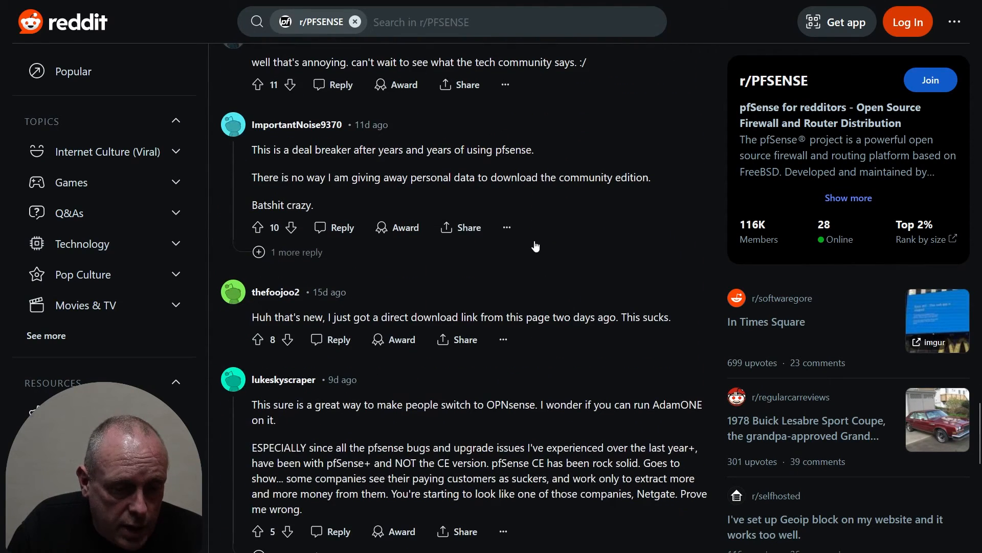
{"action": "scroll", "scroll_direction": "down", "scroll_amount": 3}
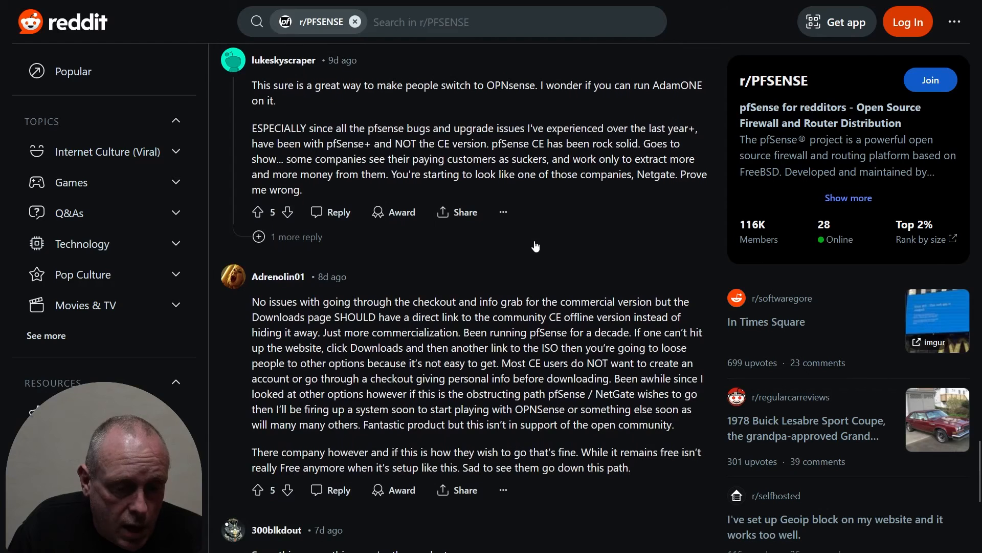
{"action": "scroll", "scroll_direction": "down", "scroll_amount": 3}
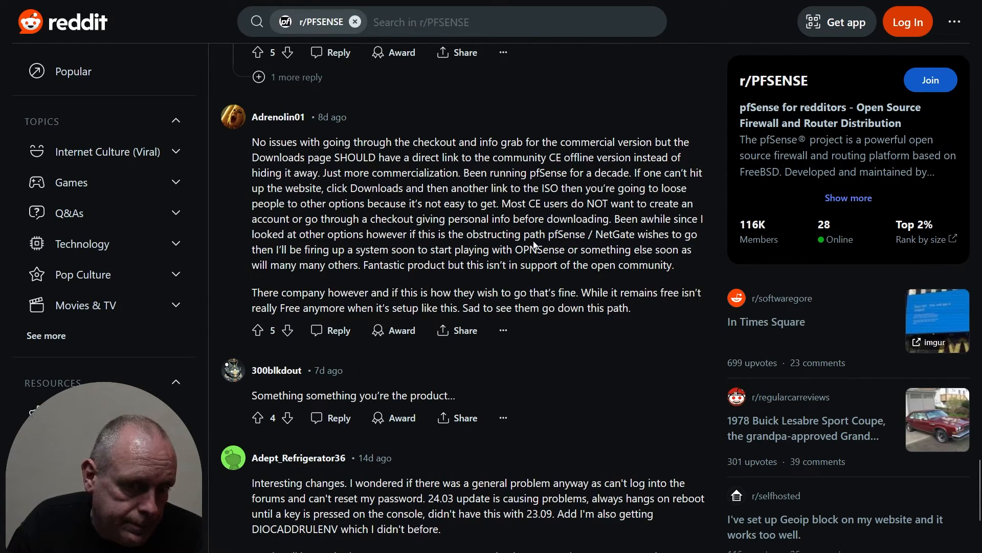
{"action": "scroll", "scroll_direction": "up", "scroll_amount": 3}
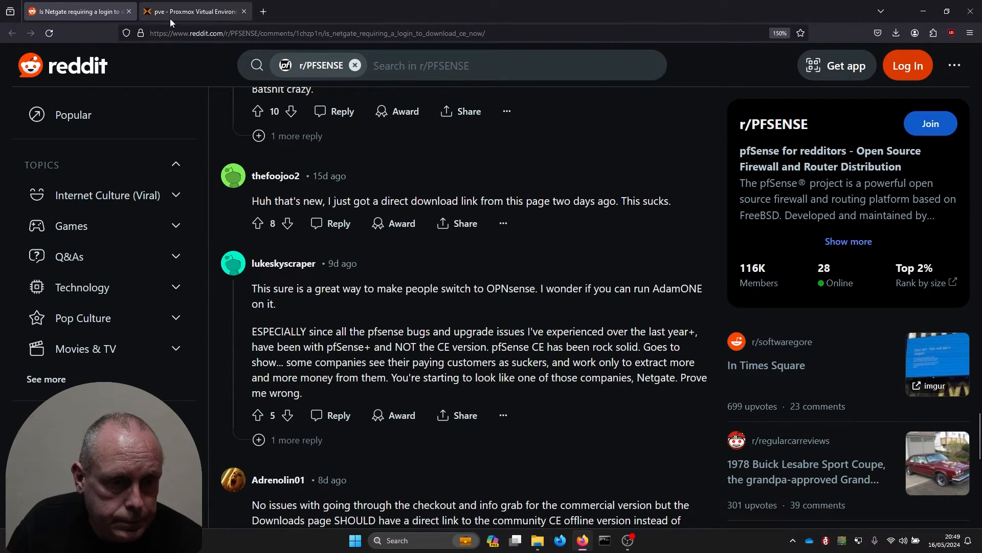
Step: Return to Proxmox, view local storage ISO images, and start creating VM 111
{"action": "left_click", "coordinate": [188, 11]}
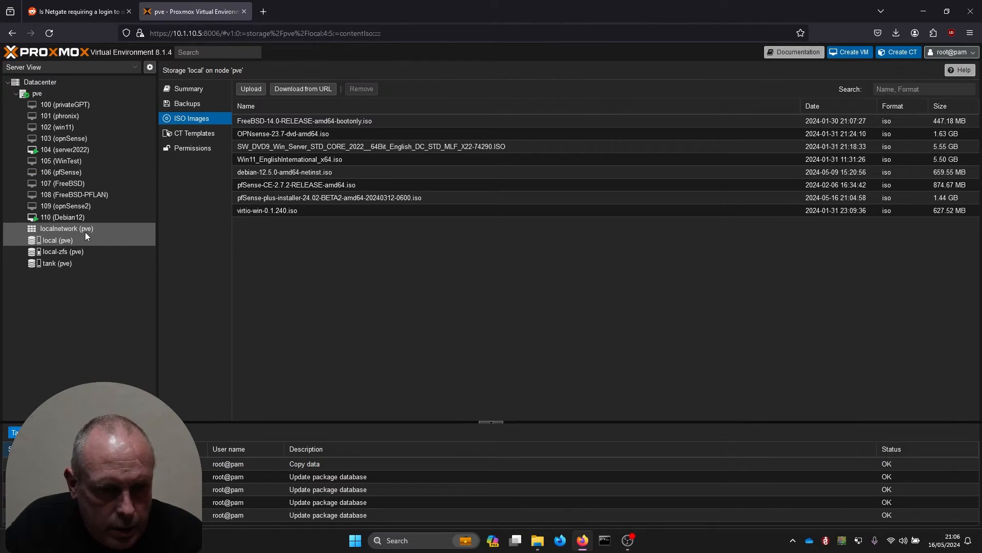
{"action": "left_click", "coordinate": [57, 240]}
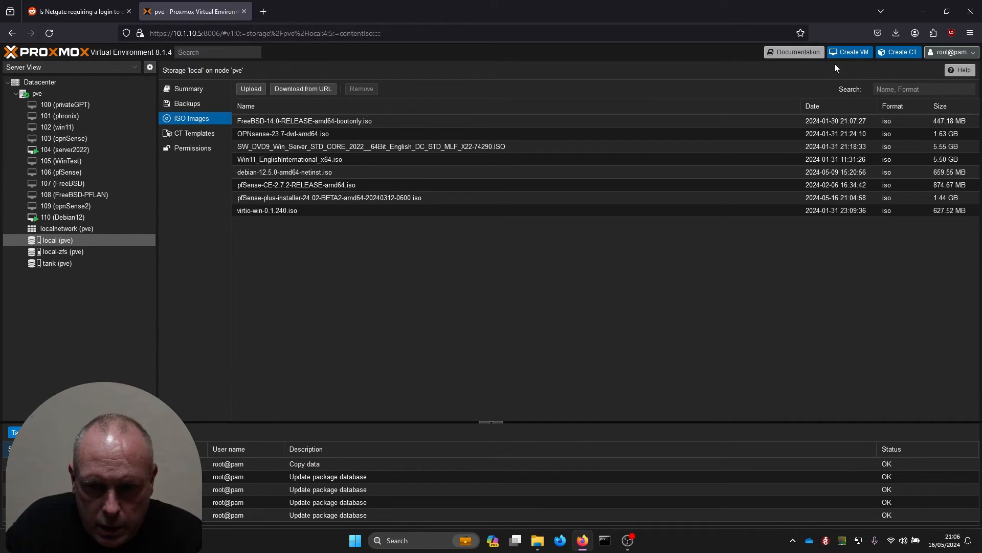
{"action": "left_click", "coordinate": [849, 52]}
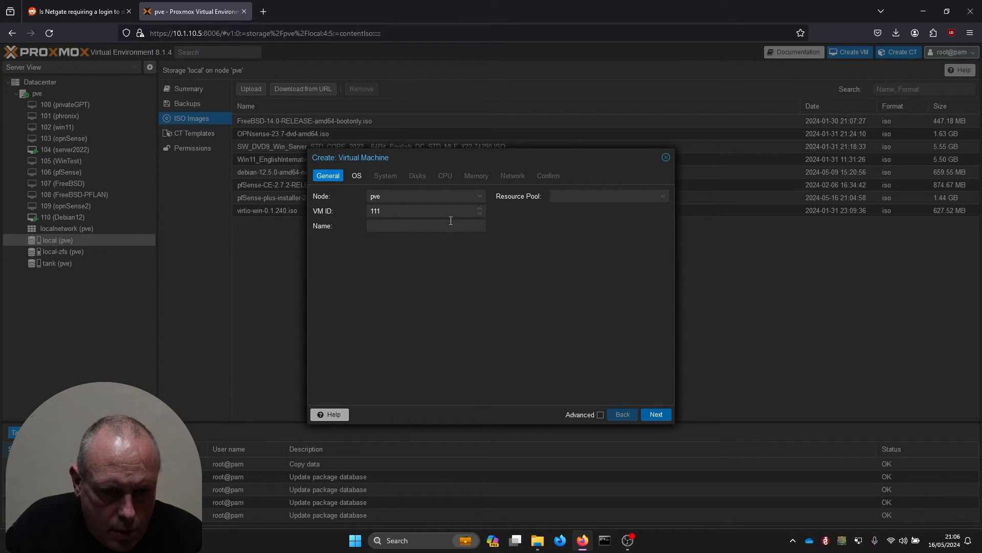
Step: Name the new VM 'pfsense installer' and continue to the OS settings
{"action": "left_click", "coordinate": [427, 225]}
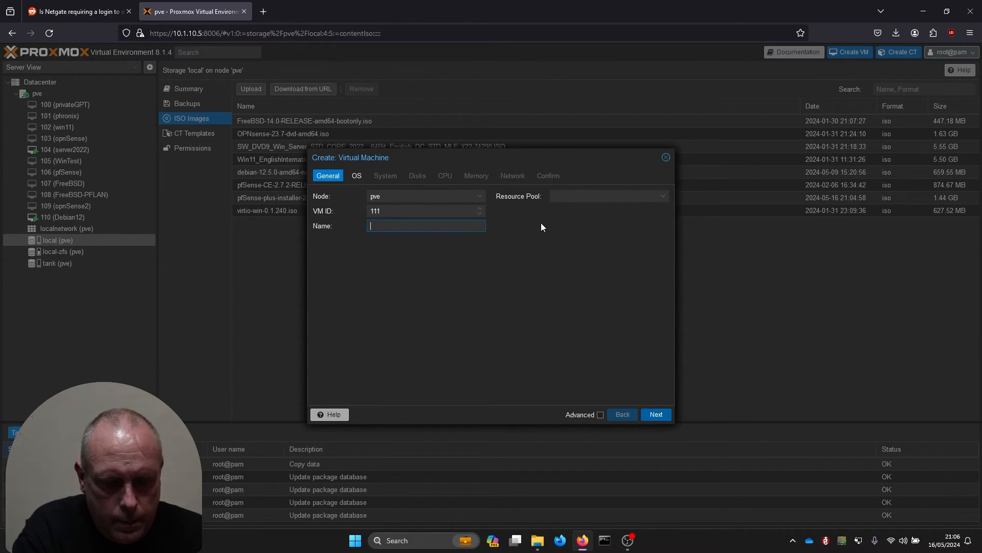
{"action": "type", "text": "pfsense"}
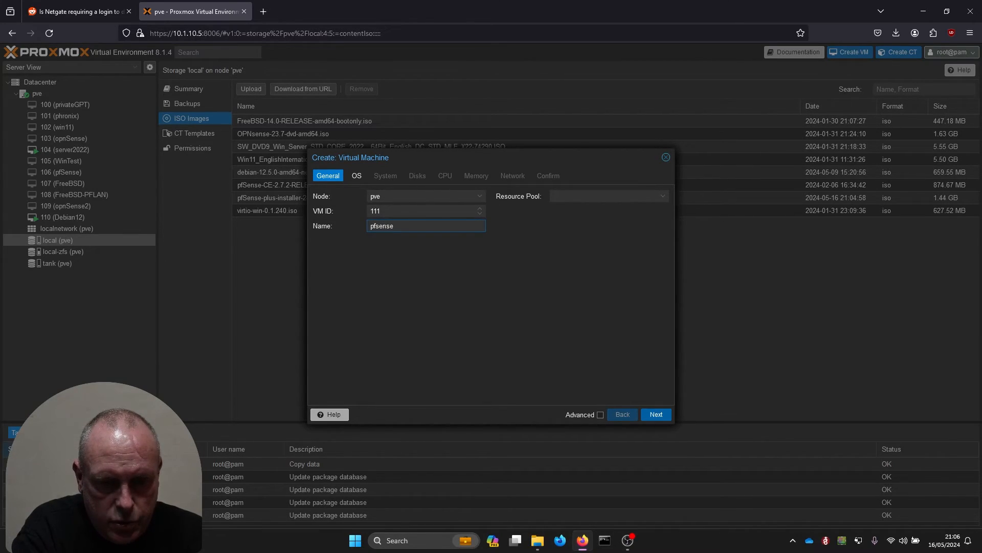
{"action": "type", "text": "installer"}
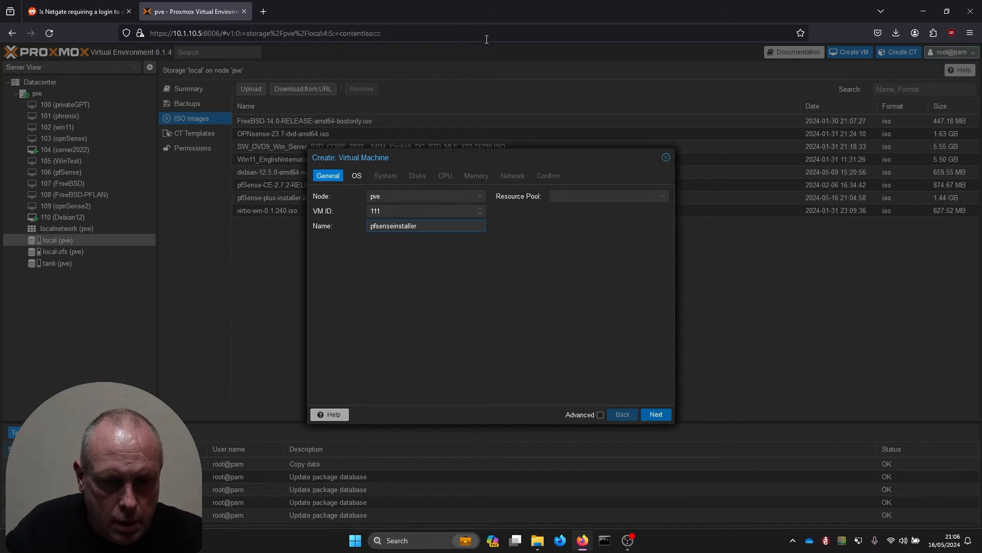
{"action": "mouse_move", "coordinate": [655, 414]}
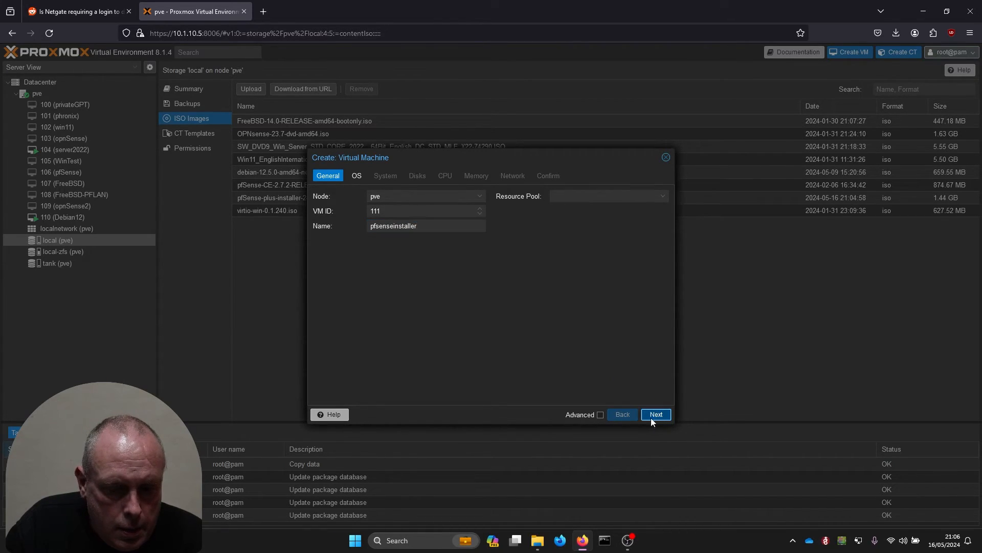
{"action": "left_click", "coordinate": [656, 414]}
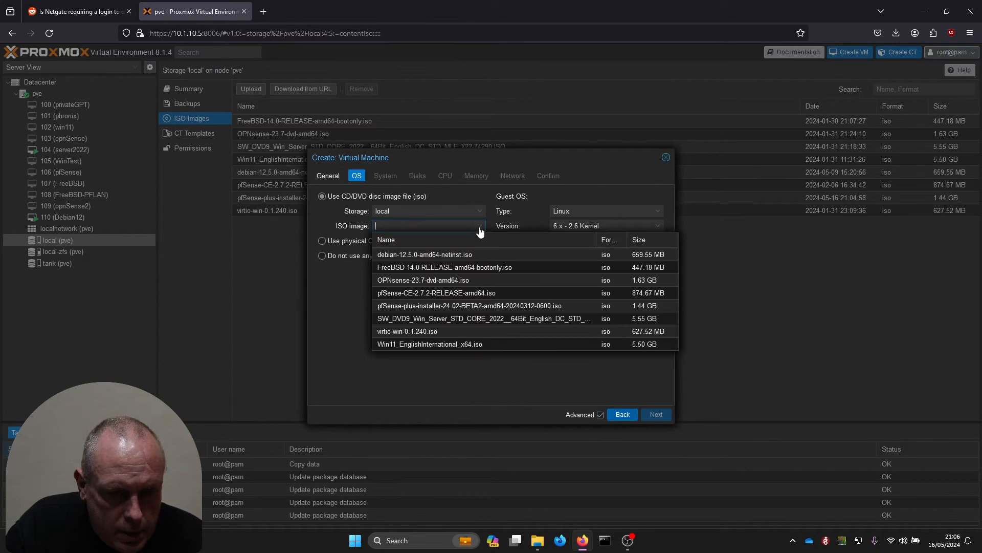
{"action": "mouse_move", "coordinate": [489, 308]}
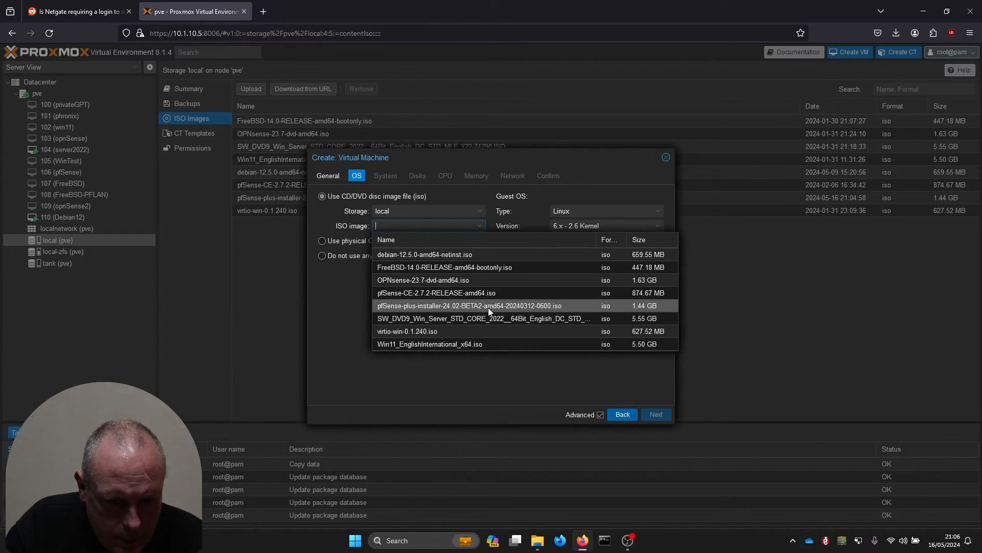
Step: Boot from the pfSense Plus installer ISO with guest OS type Other
{"action": "left_click", "coordinate": [469, 306]}
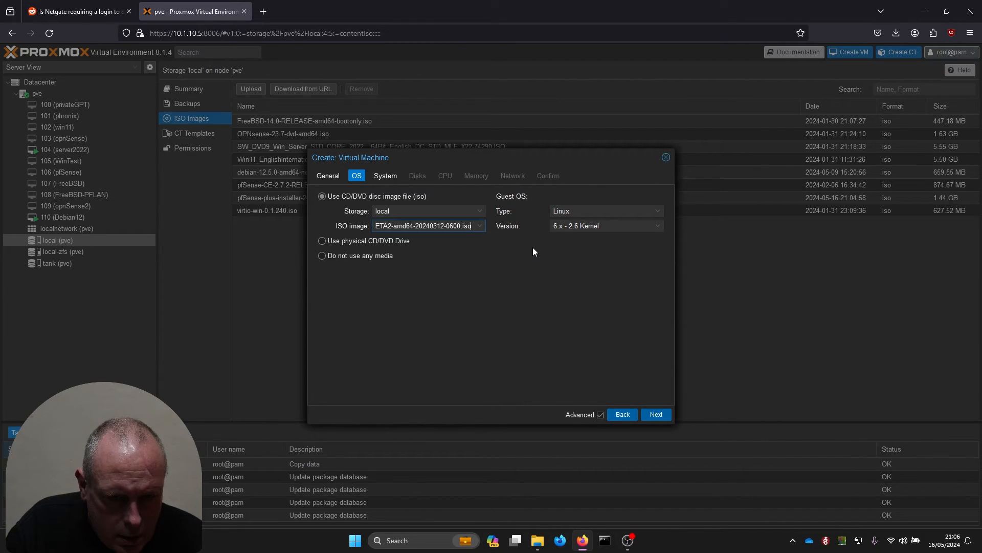
{"action": "mouse_move", "coordinate": [408, 263]}
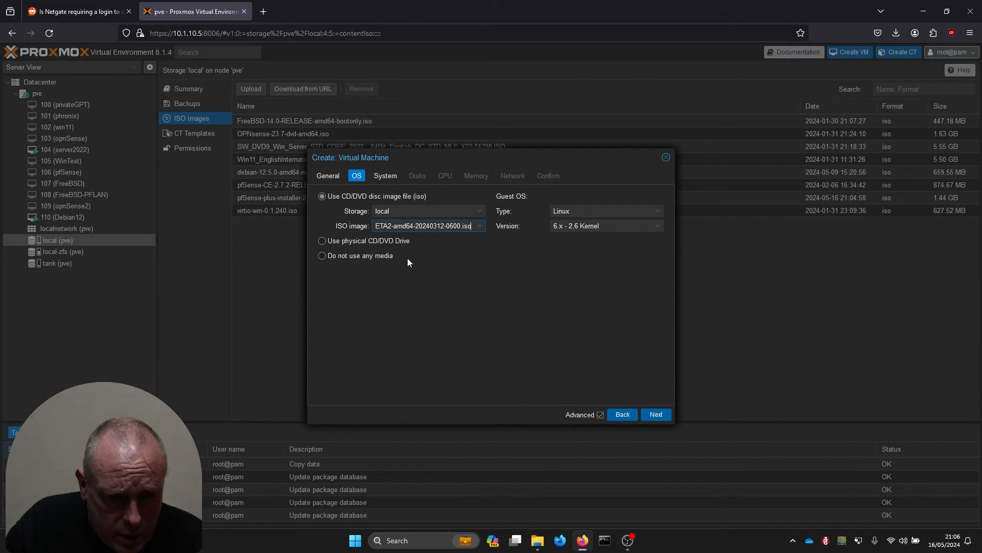
{"action": "mouse_move", "coordinate": [415, 248]}
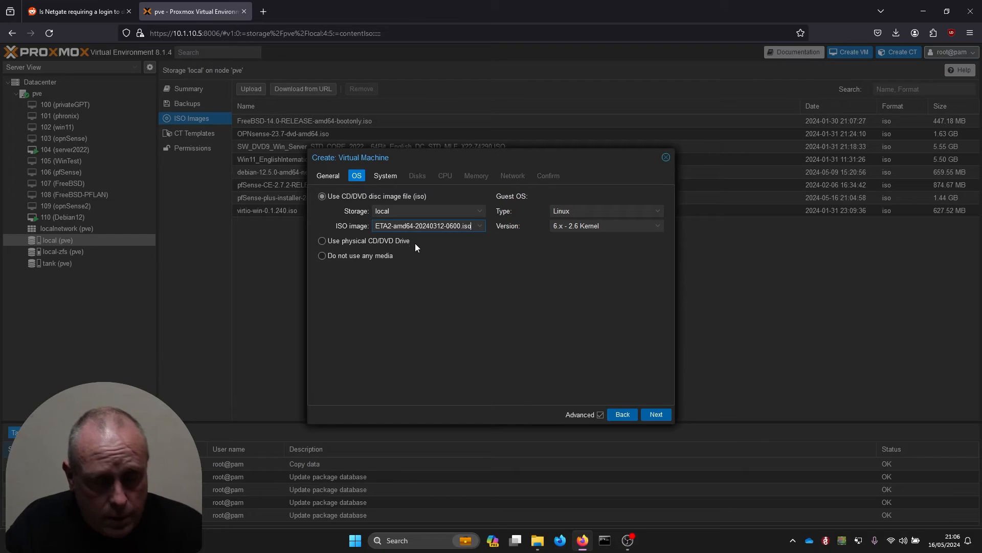
{"action": "mouse_move", "coordinate": [460, 253]}
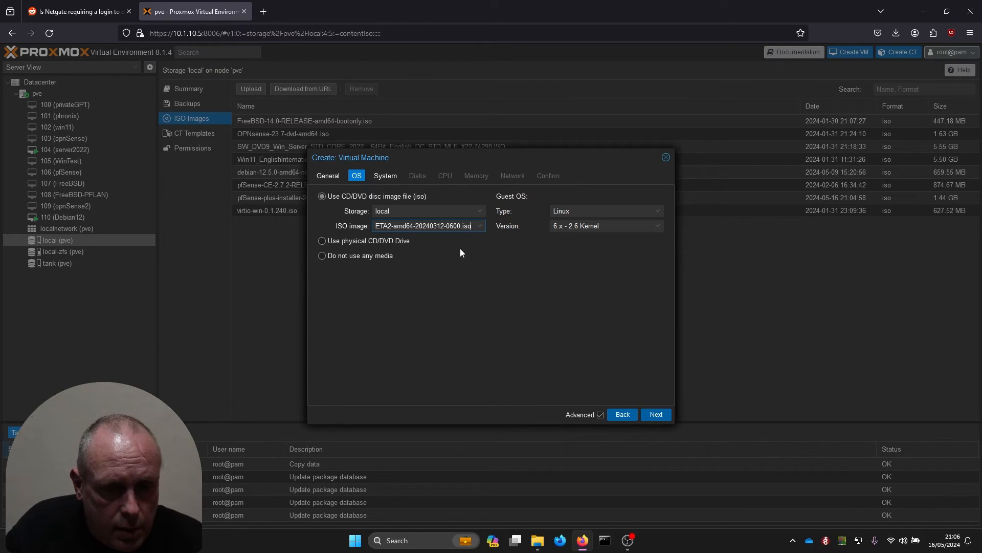
{"action": "mouse_move", "coordinate": [391, 262]}
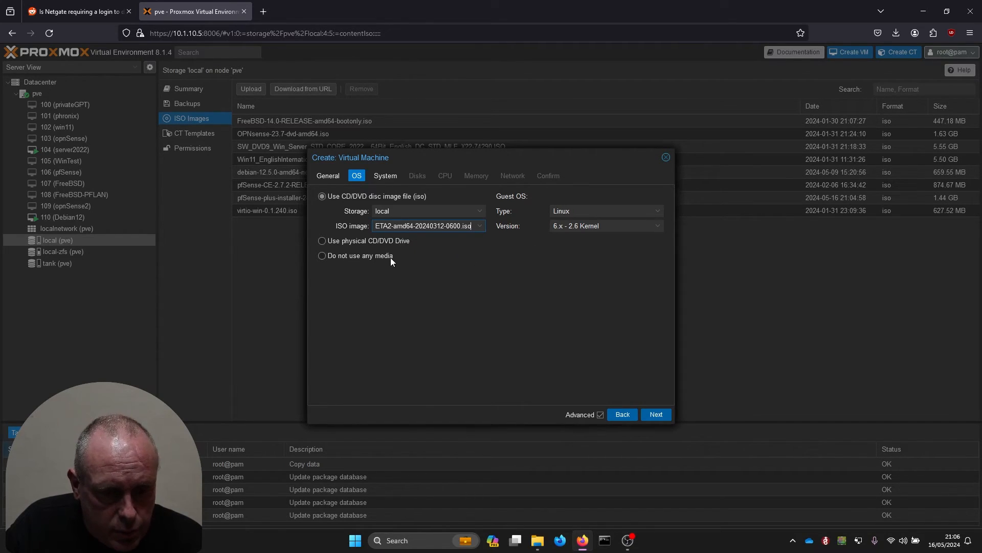
{"action": "left_click", "coordinate": [604, 210]}
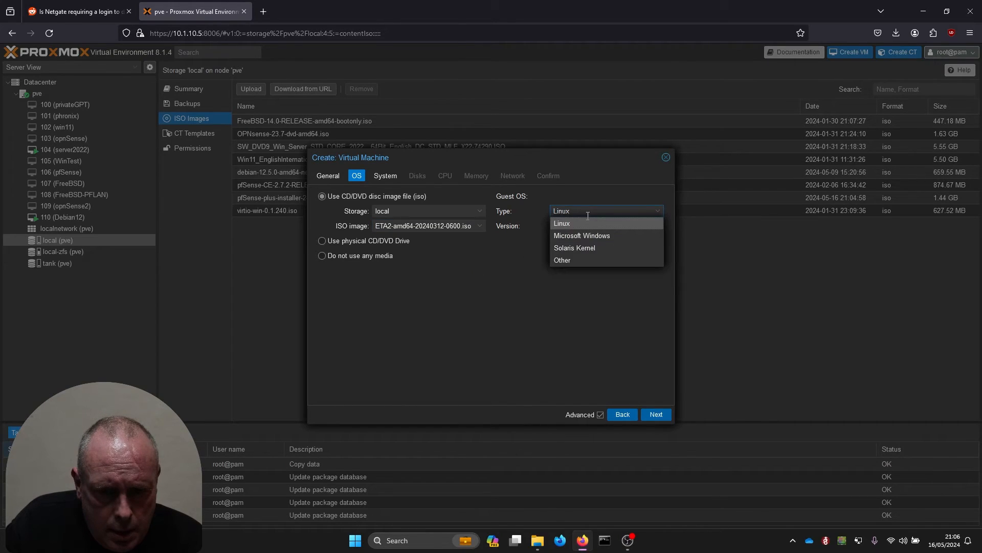
{"action": "left_click", "coordinate": [561, 260]}
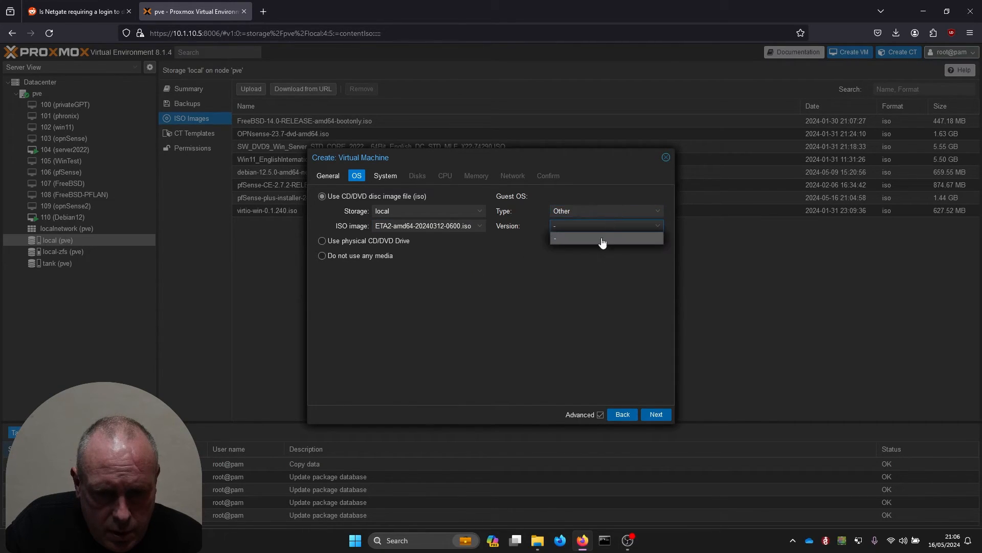
{"action": "left_click", "coordinate": [385, 176]}
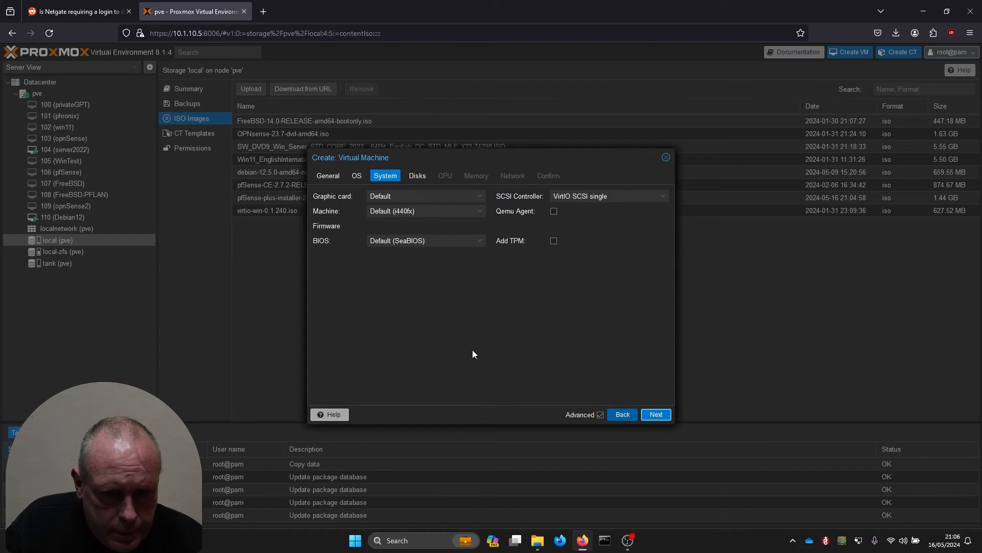
{"action": "mouse_move", "coordinate": [578, 312]}
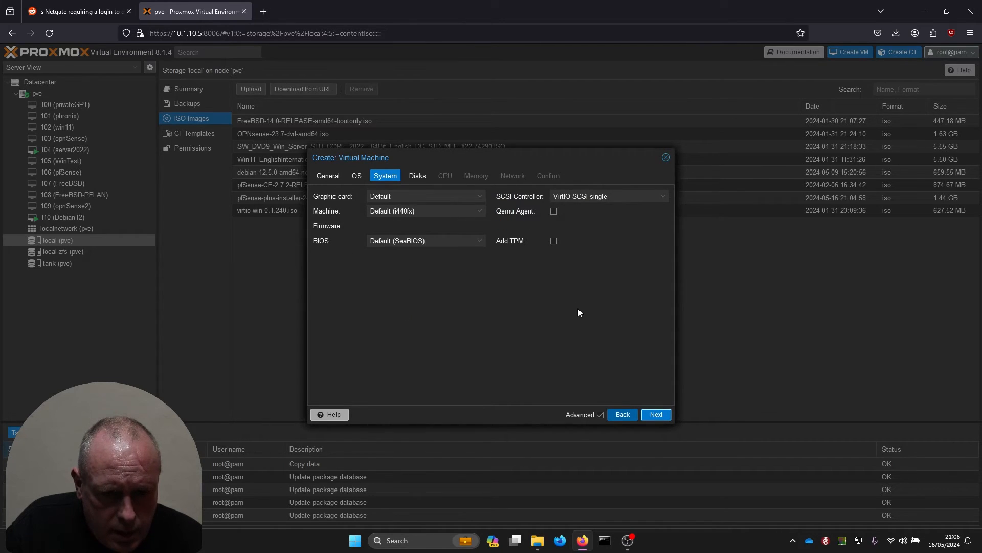
{"action": "mouse_move", "coordinate": [474, 317]}
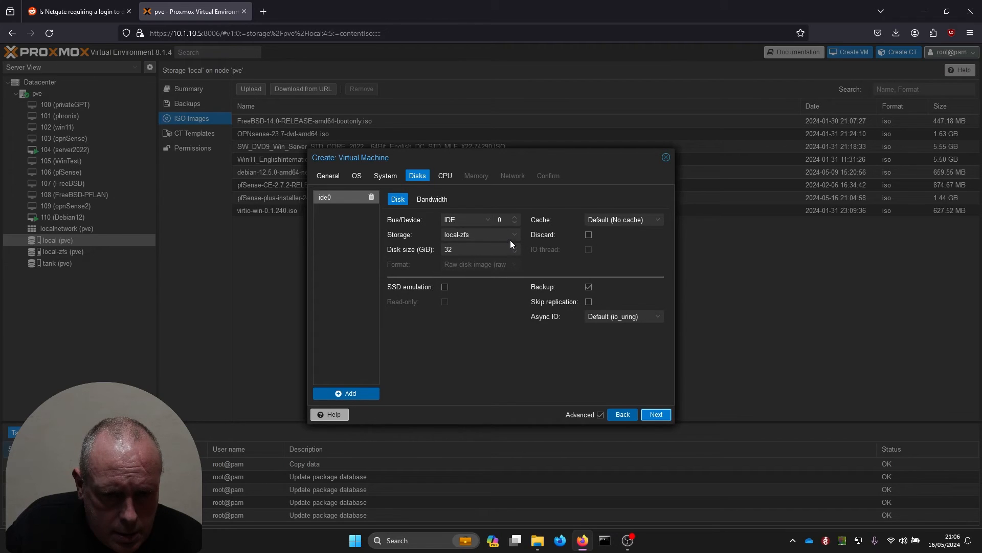
Step: Place the 32 GiB VM disk on tank storage with Write back caching
{"action": "left_click", "coordinate": [479, 234]}
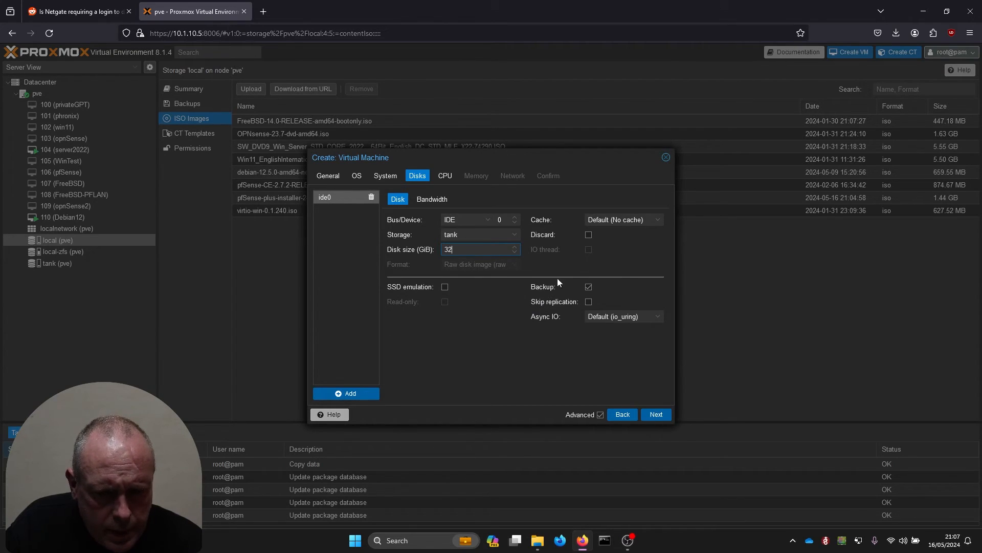
{"action": "left_click", "coordinate": [622, 219]}
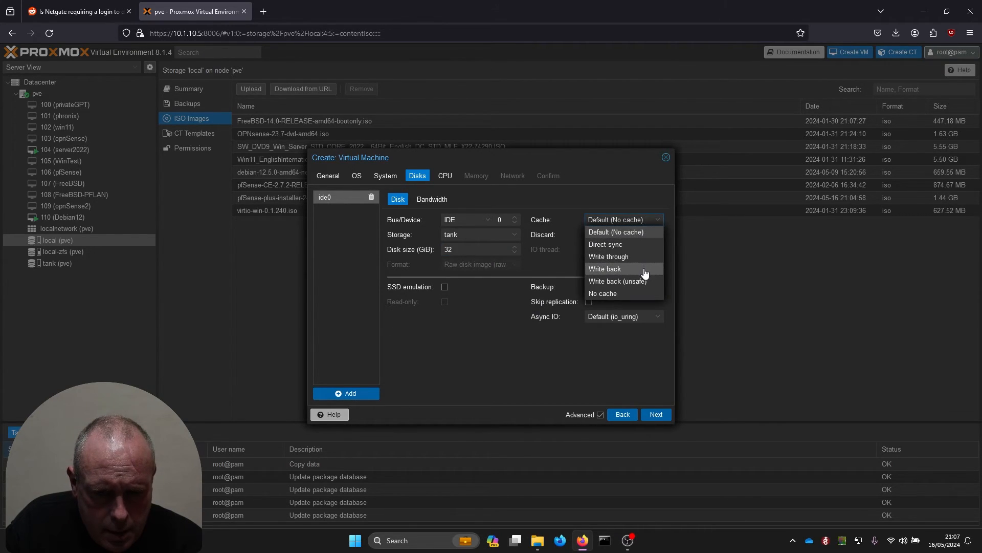
{"action": "left_click", "coordinate": [604, 268]}
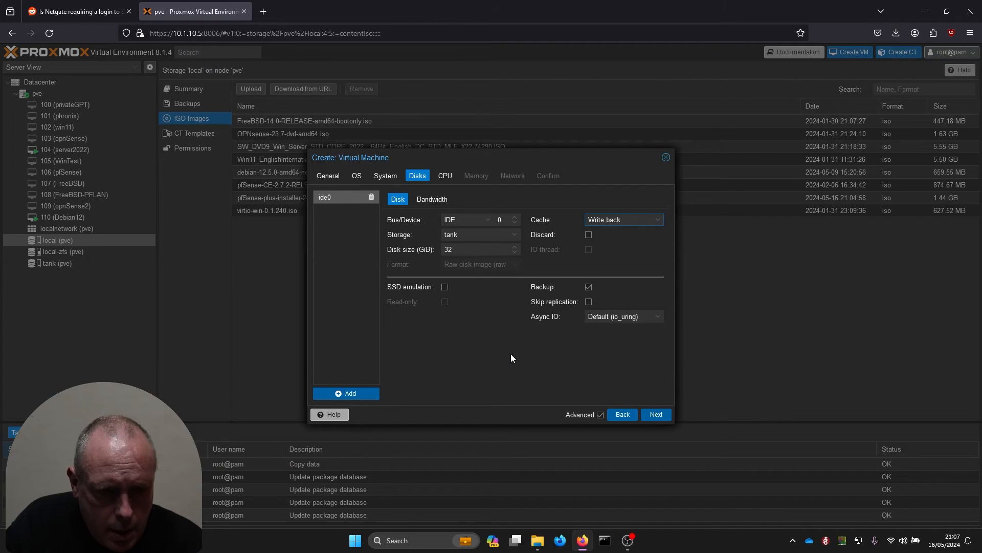
{"action": "left_click", "coordinate": [445, 176]}
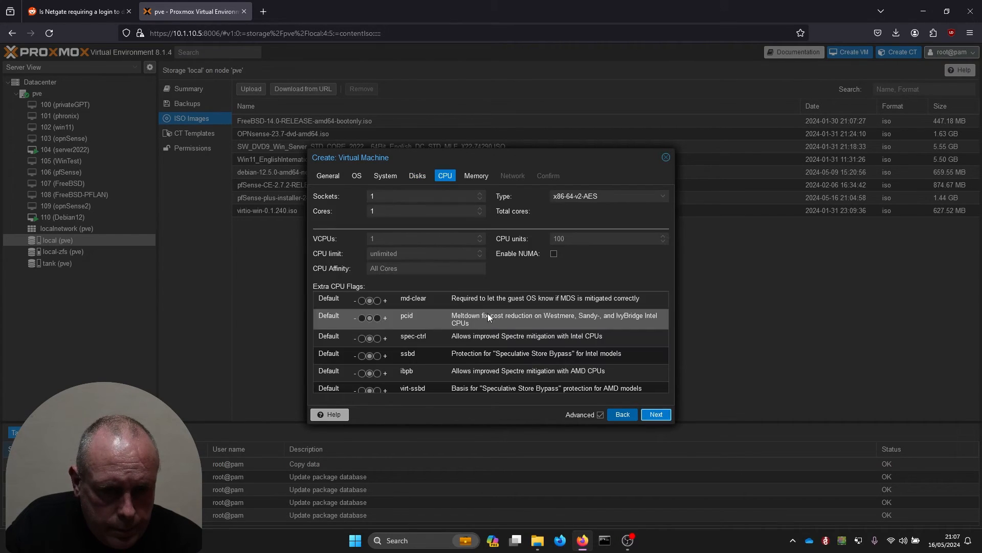
Step: Set CPU type host with 2 cores, keep 2048 MiB memory and E1000 networking, and finish creating VM 111
{"action": "left_click", "coordinate": [606, 196]}
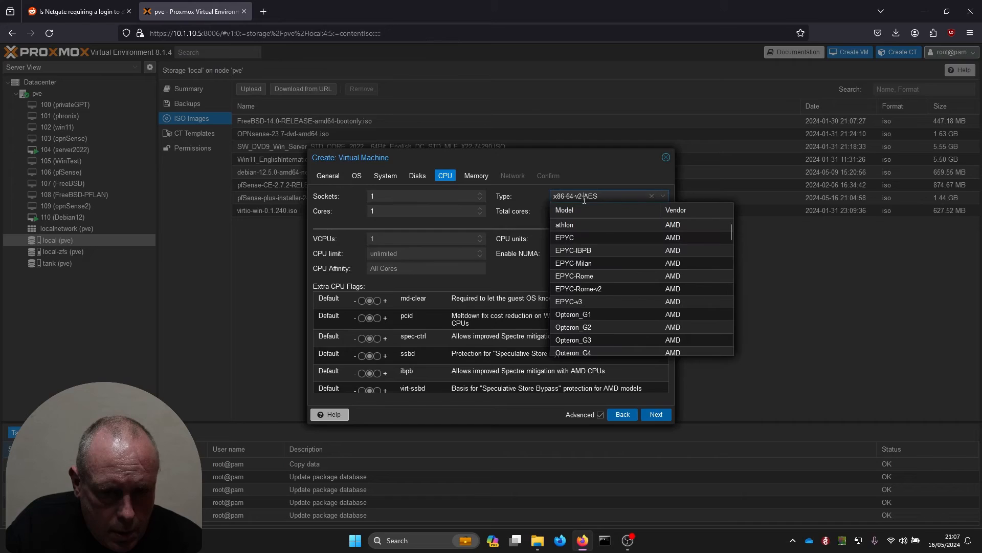
{"action": "scroll", "scroll_direction": "down", "scroll_amount": 3}
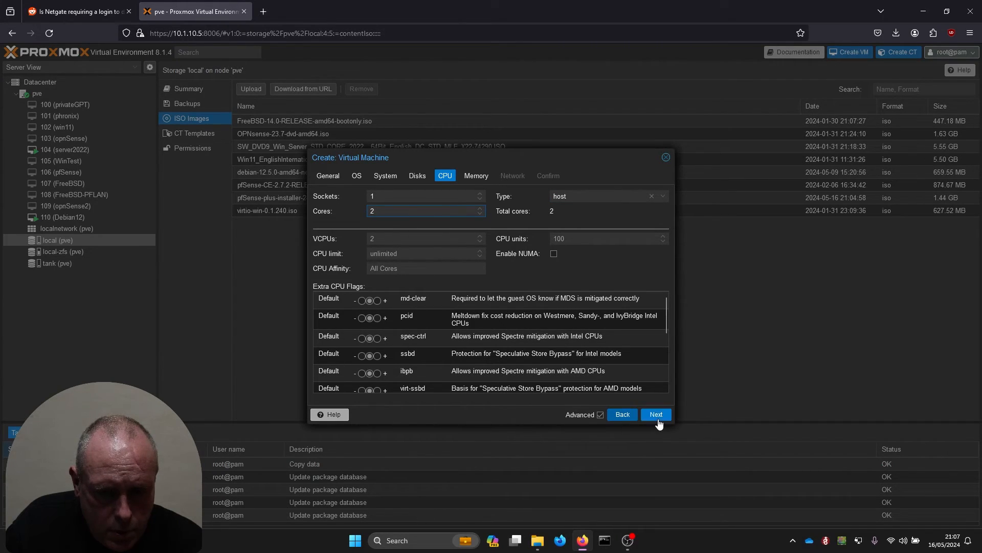
{"action": "left_click", "coordinate": [655, 413]}
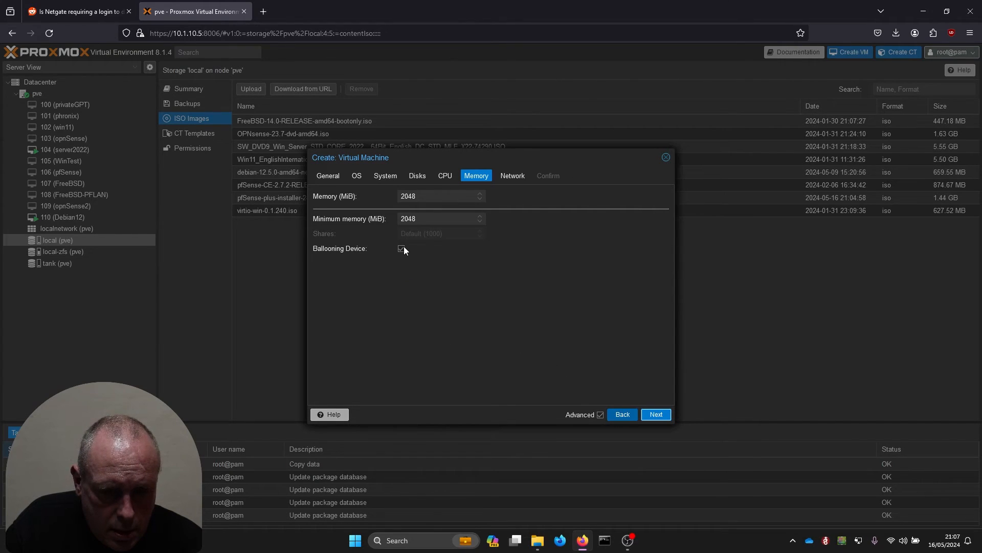
{"action": "left_click", "coordinate": [655, 414]}
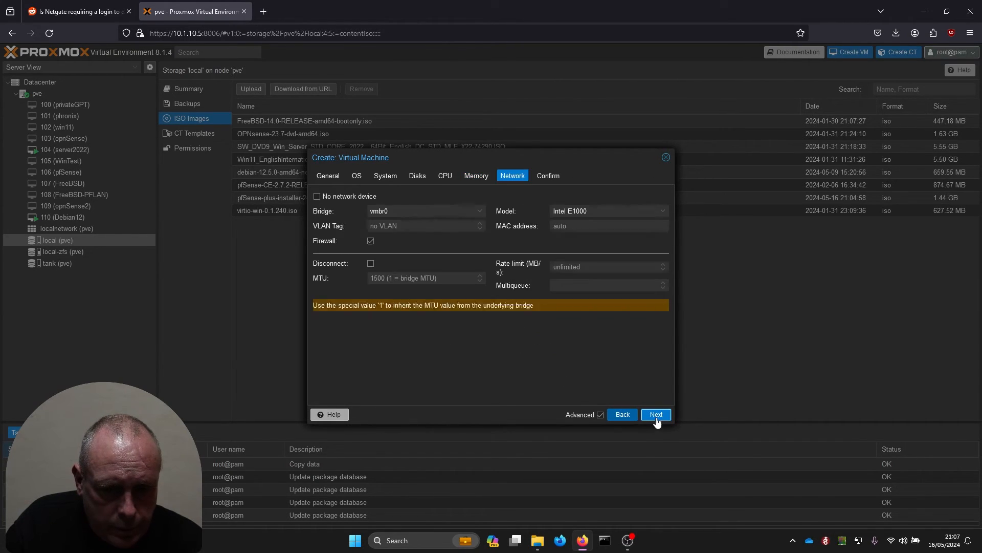
{"action": "left_click", "coordinate": [655, 414]}
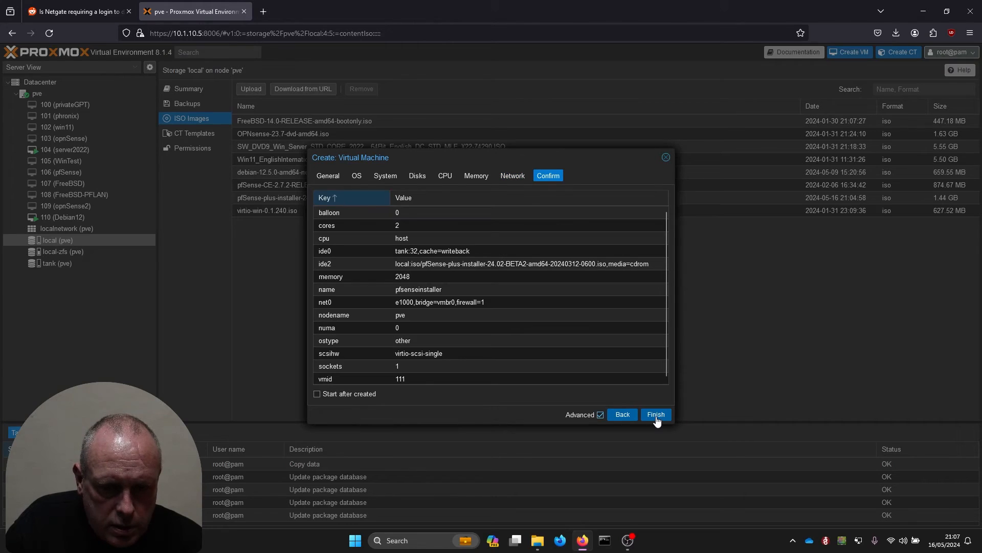
{"action": "left_click", "coordinate": [655, 414]}
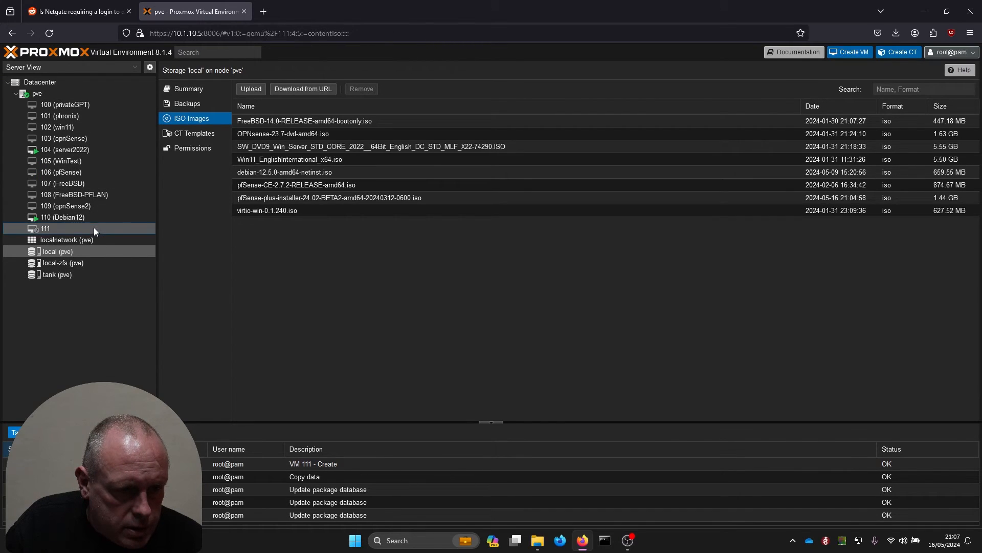
Step: Select VM 111 pfsenseinstaller in the Server View and open its console
{"action": "left_click", "coordinate": [45, 228]}
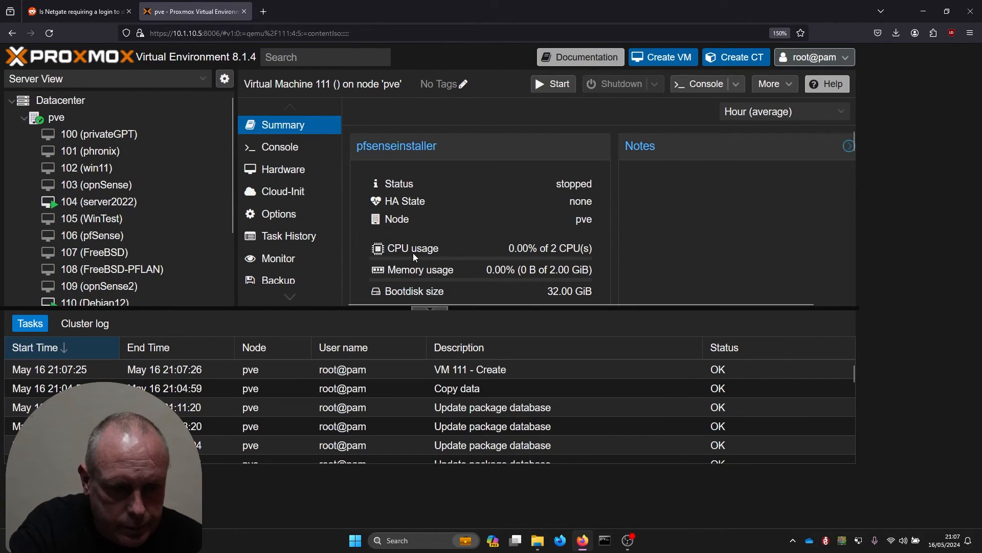
{"action": "left_click", "coordinate": [97, 297]}
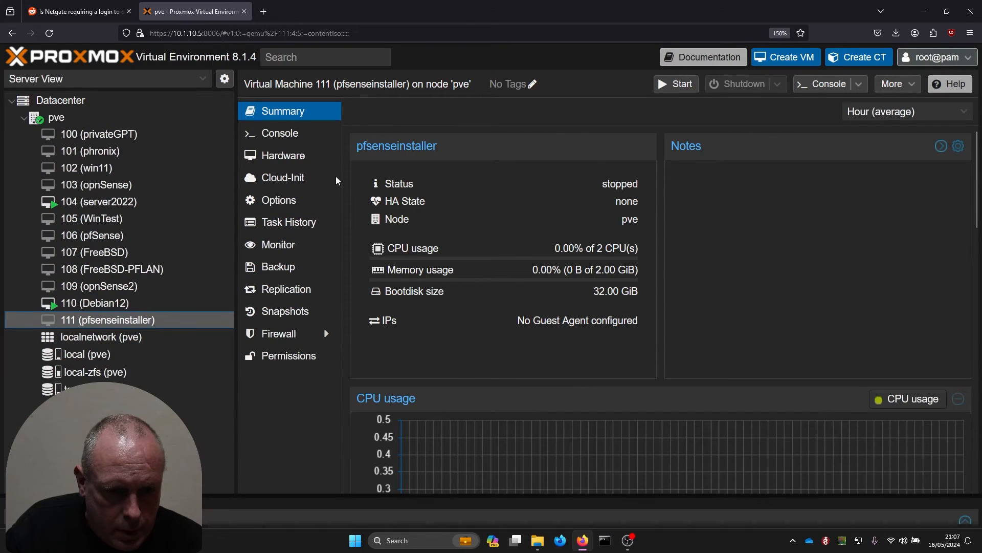
{"action": "left_click", "coordinate": [279, 133]}
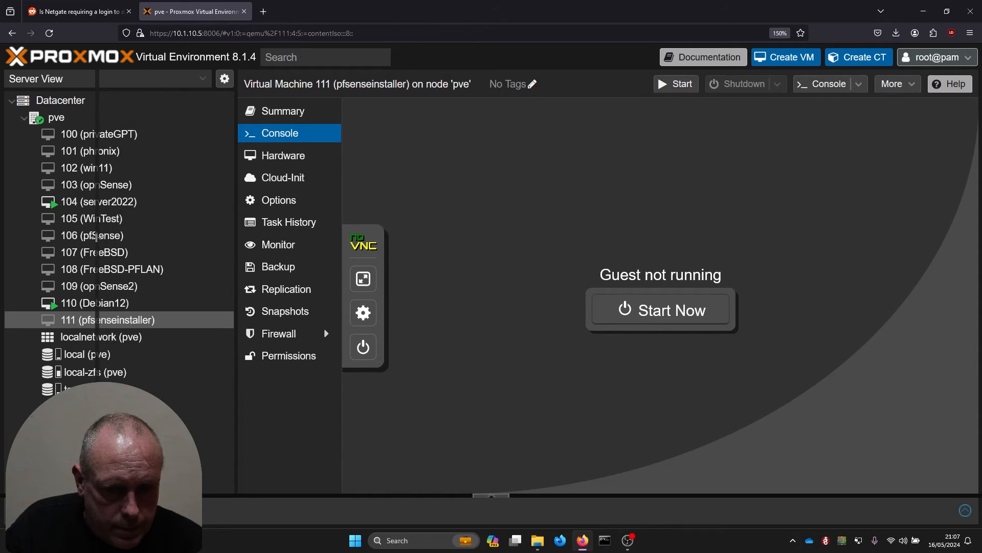
Step: Start VM 111 and accept the pfSense copyright and distribution notice
{"action": "left_click", "coordinate": [659, 310]}
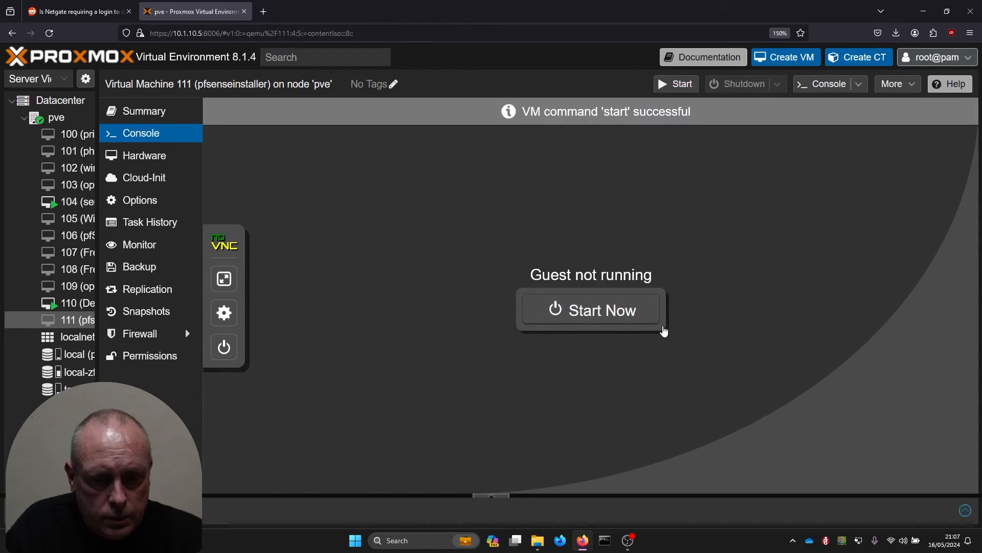
{"action": "left_click", "coordinate": [590, 310]}
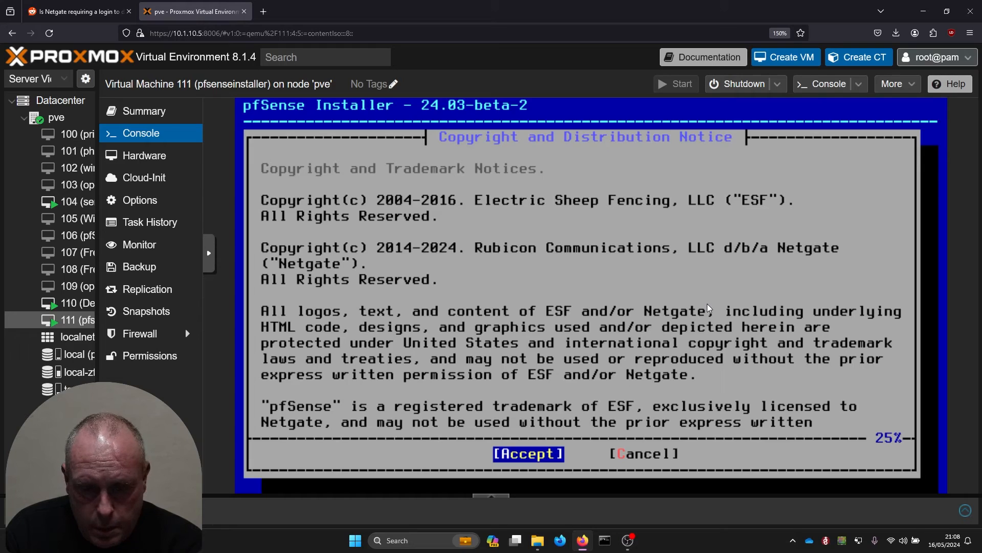
{"action": "left_click", "coordinate": [528, 452]}
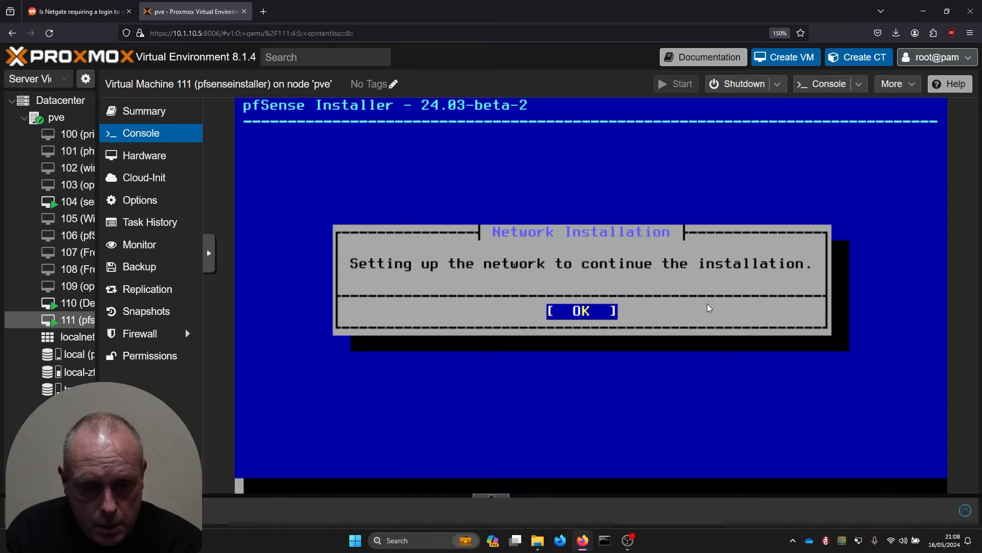
Step: Assign em0 as the DHCP WAN interface and confirm the installer's interface settings
{"action": "left_click", "coordinate": [581, 311]}
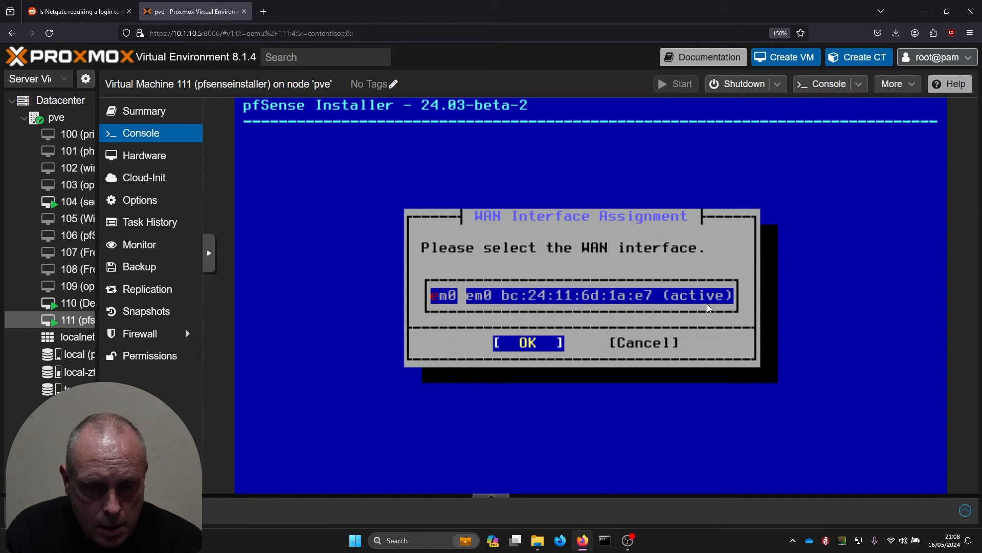
{"action": "left_click", "coordinate": [528, 342]}
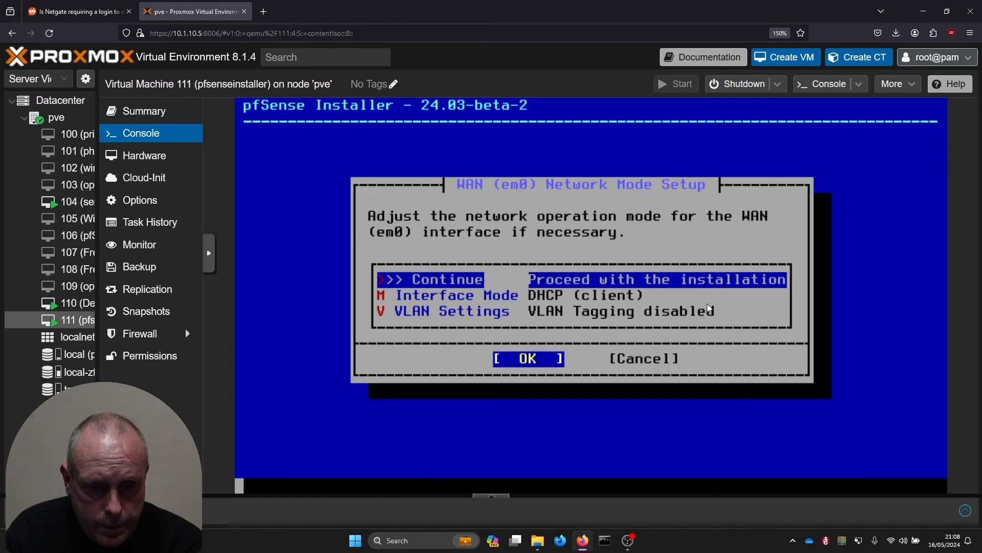
{"action": "left_click", "coordinate": [528, 358]}
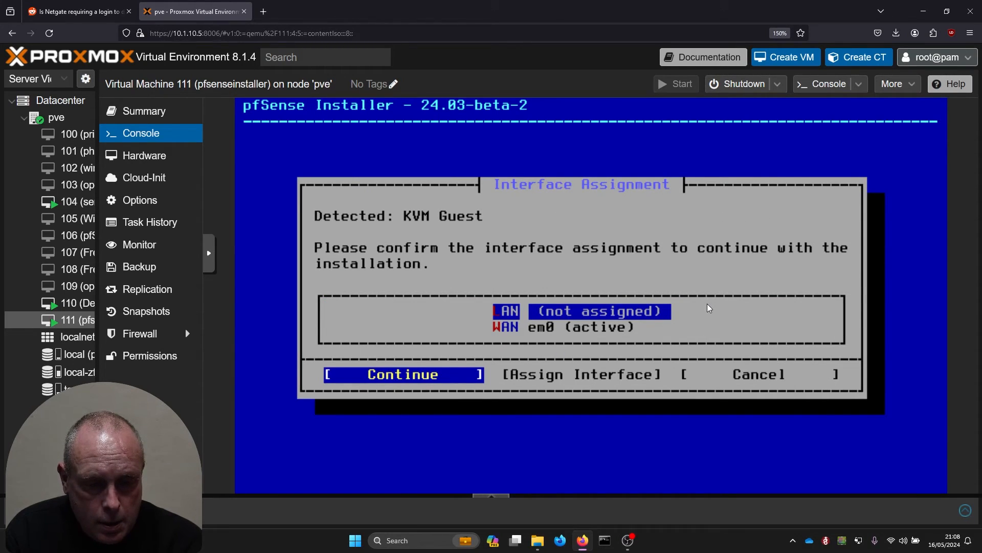
{"action": "key", "text": "Tab"}
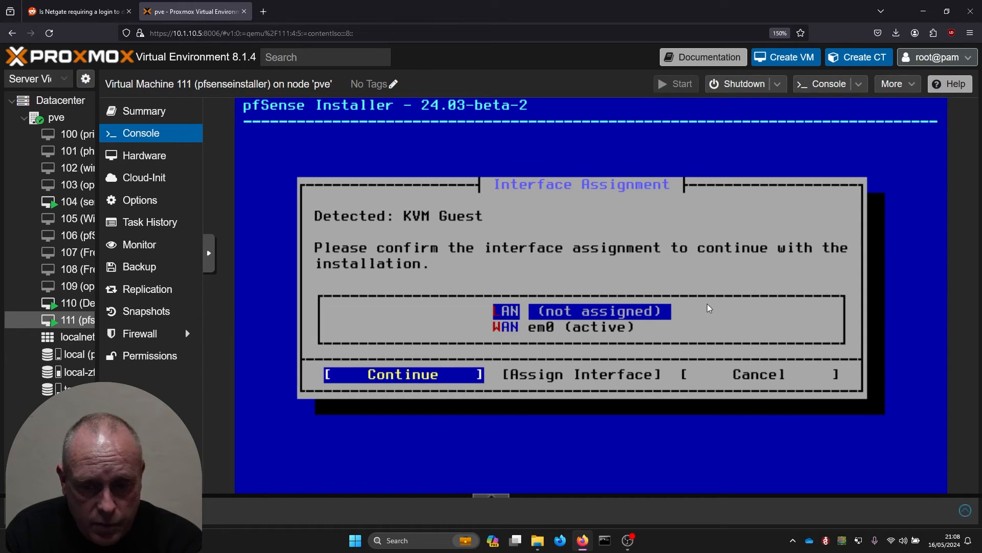
{"action": "left_click", "coordinate": [403, 374]}
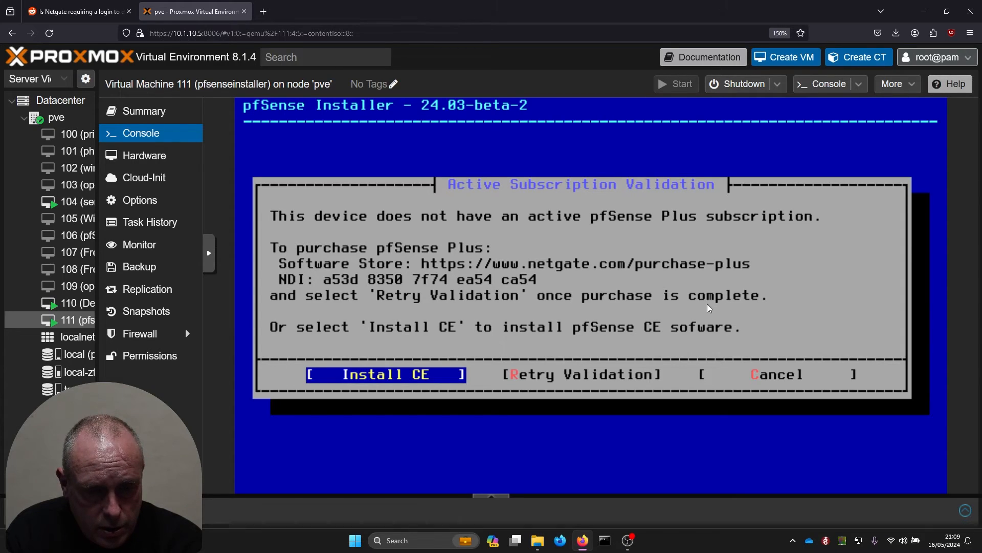
Step: Install CE with default ZFS/GPT options as a stripe on the 32G ada0 disk, confirming the wipe
{"action": "left_click", "coordinate": [384, 374]}
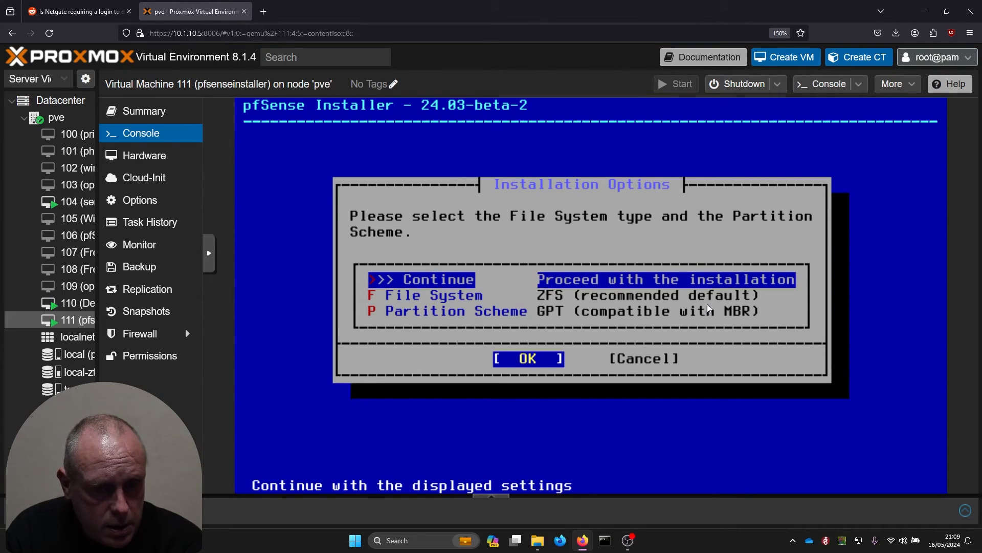
{"action": "left_click", "coordinate": [528, 358]}
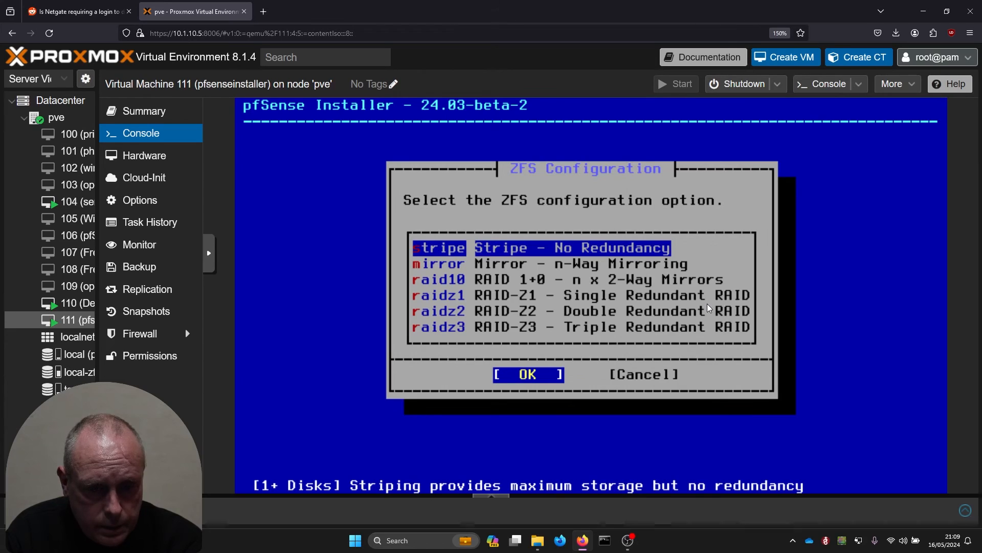
{"action": "left_click", "coordinate": [528, 374]}
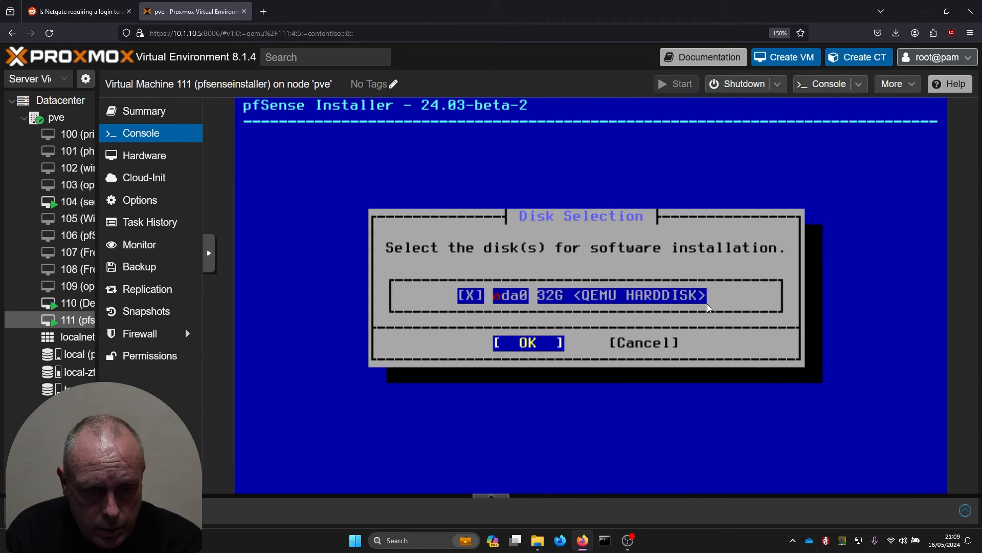
{"action": "left_click", "coordinate": [528, 342]}
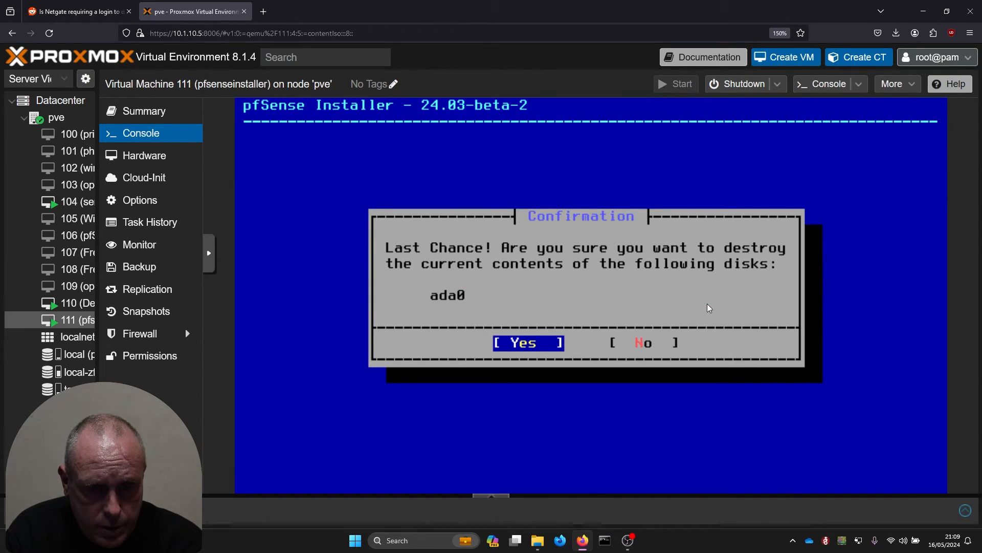
{"action": "left_click", "coordinate": [527, 342]}
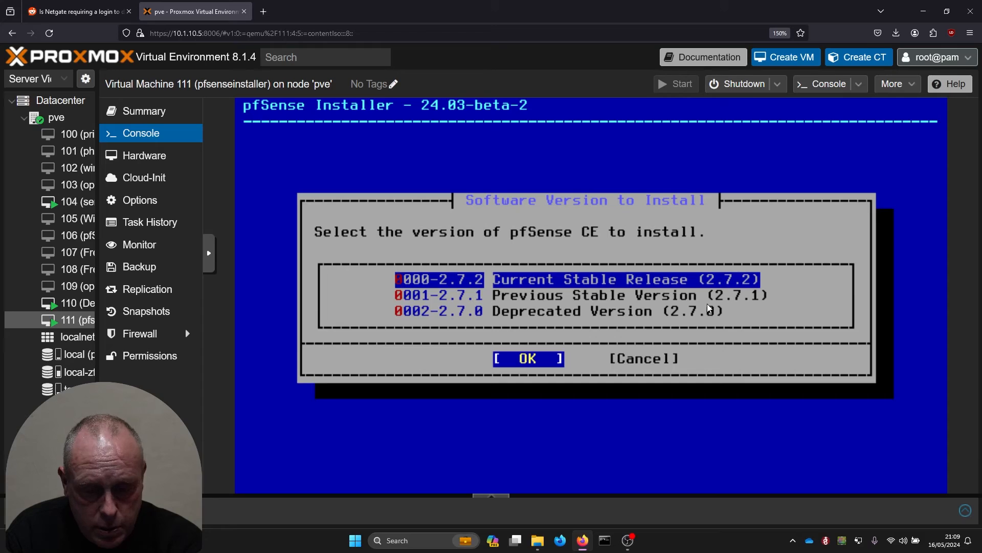
Step: Install the stable pfSense 2.7.2 release and dismiss the installation details log
{"action": "left_click", "coordinate": [528, 357]}
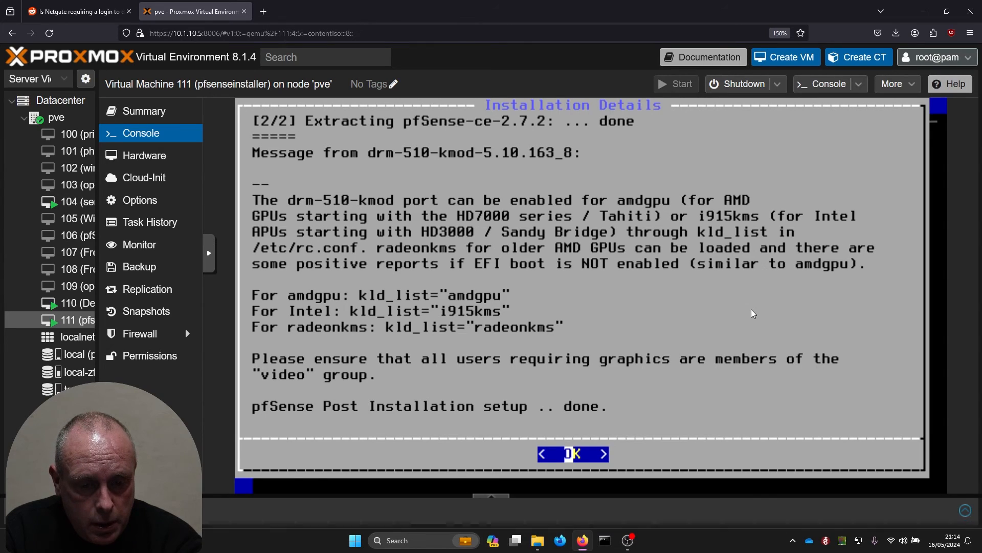
{"action": "left_click", "coordinate": [571, 453]}
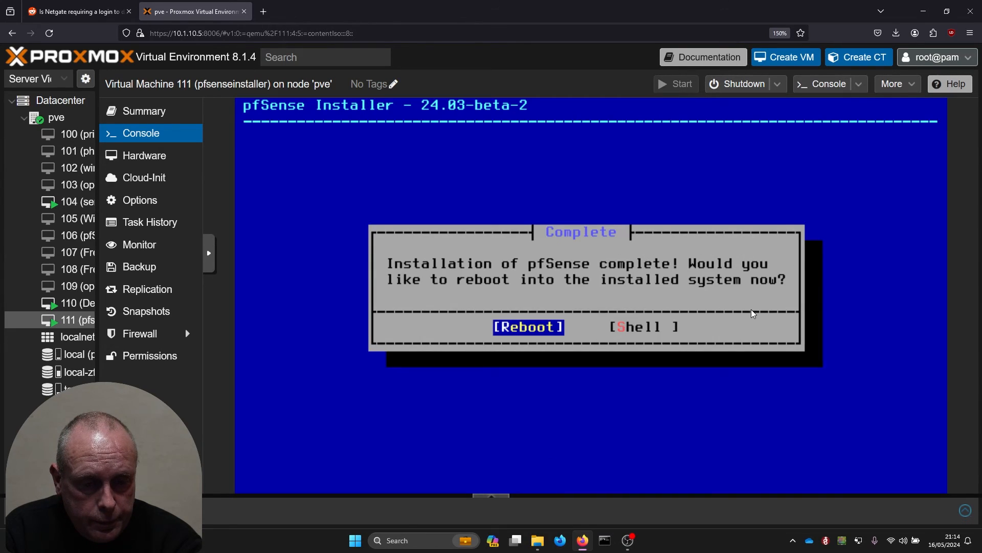
{"action": "mouse_move", "coordinate": [787, 279]}
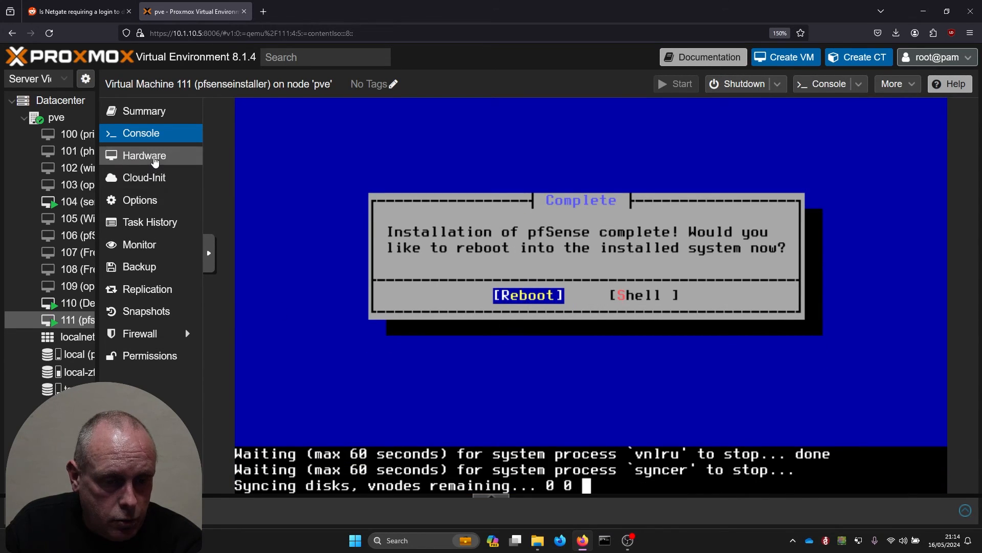
Step: Set VM 111's CD/DVD drive to 'Do not use any media' and view the rebooted console
{"action": "left_click", "coordinate": [143, 155]}
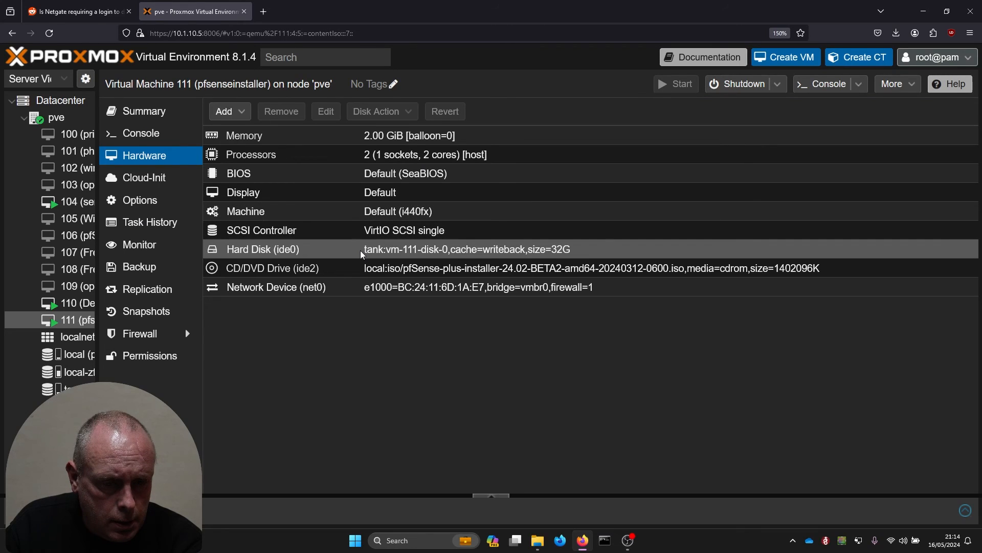
{"action": "double_click", "coordinate": [272, 268]}
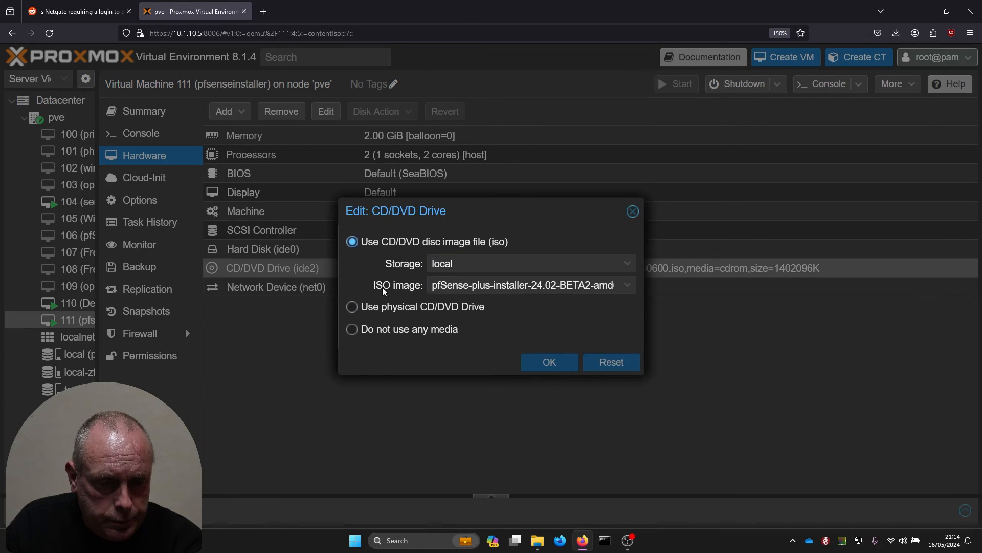
{"action": "left_click", "coordinate": [352, 329]}
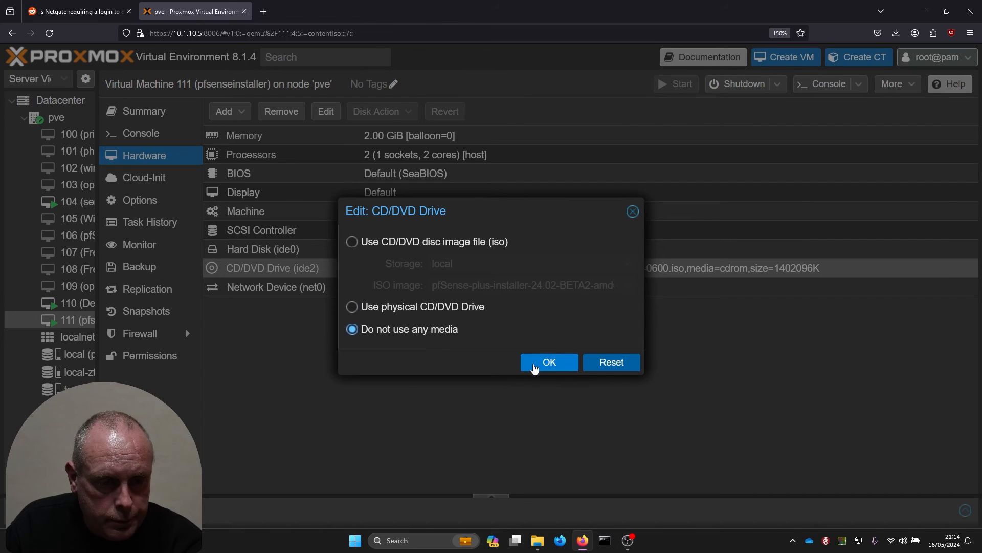
{"action": "left_click", "coordinate": [549, 363]}
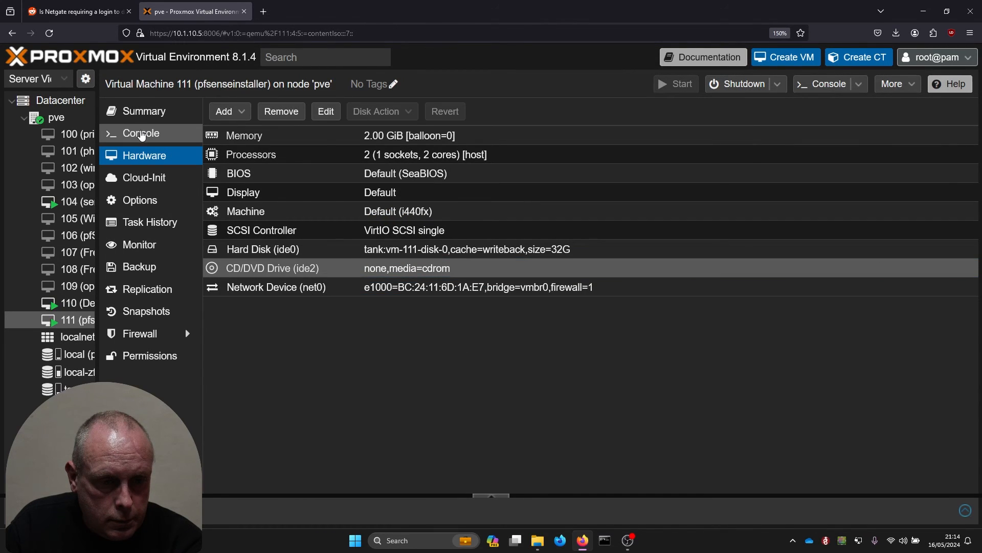
{"action": "left_click", "coordinate": [140, 133]}
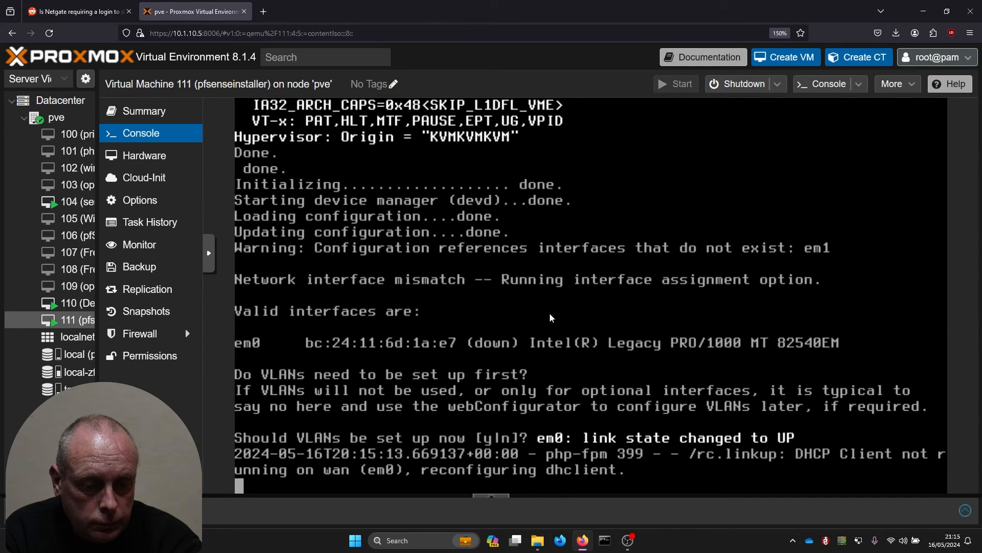
{"action": "type", "text": "n"}
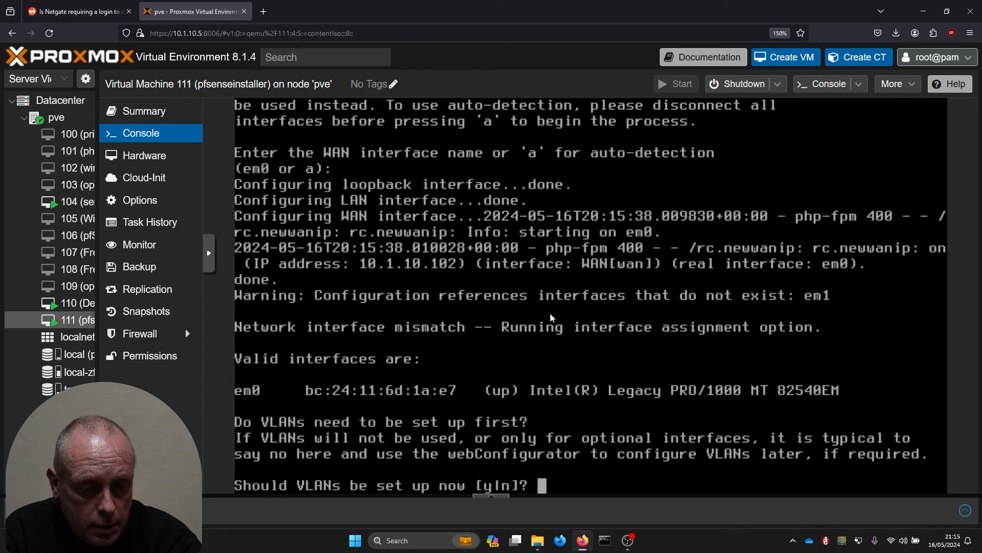
{"action": "type", "text": "n"}
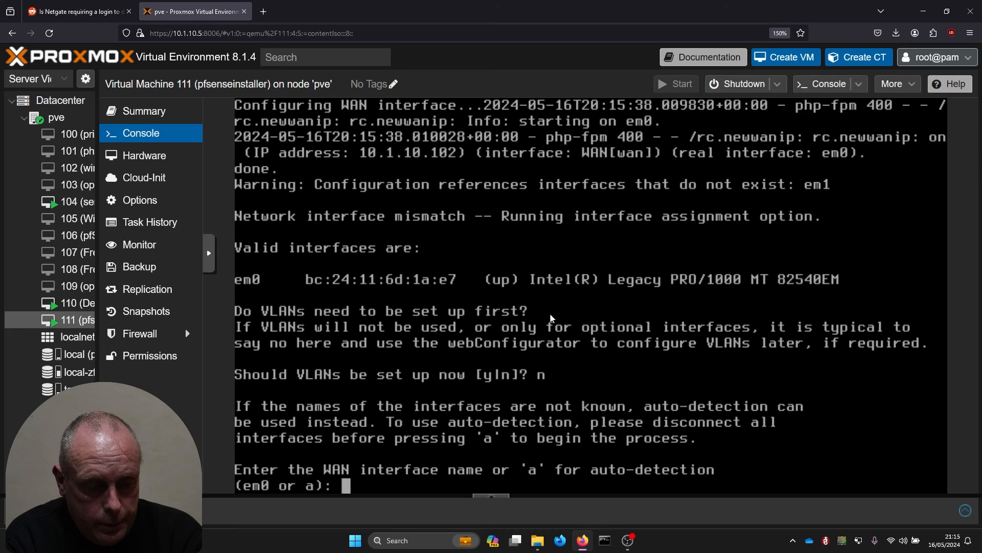
{"action": "type", "text": "a"}
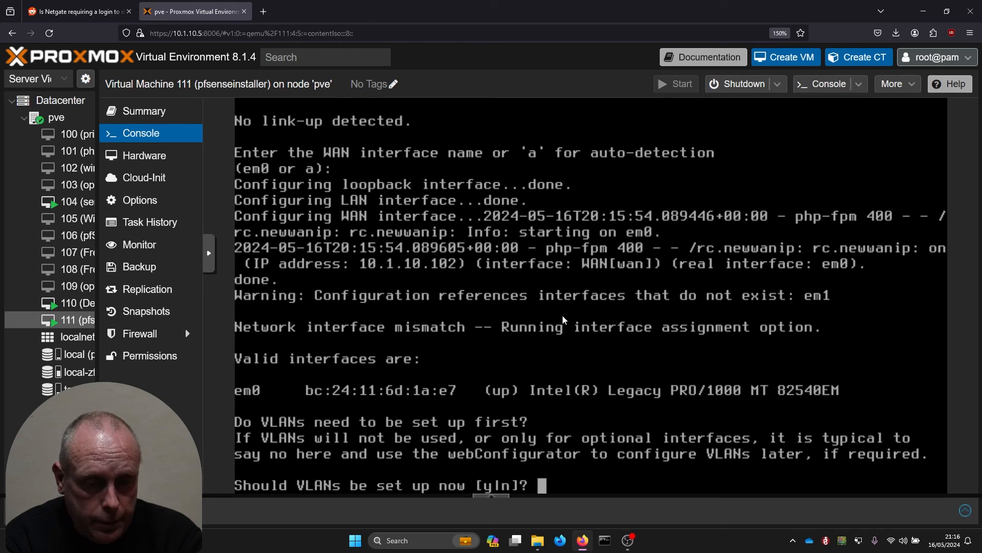
{"action": "mouse_move", "coordinate": [371, 5]}
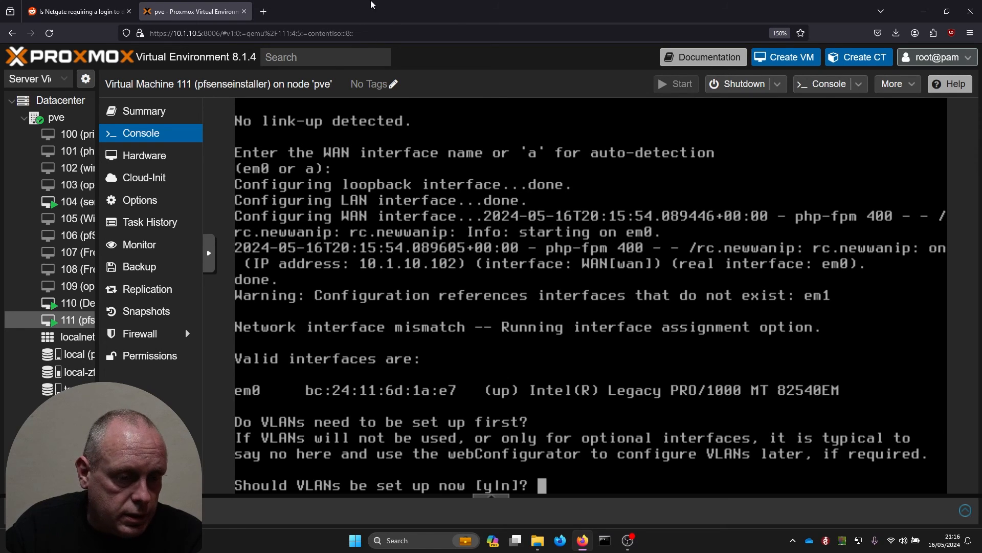
{"action": "mouse_move", "coordinate": [153, 244]}
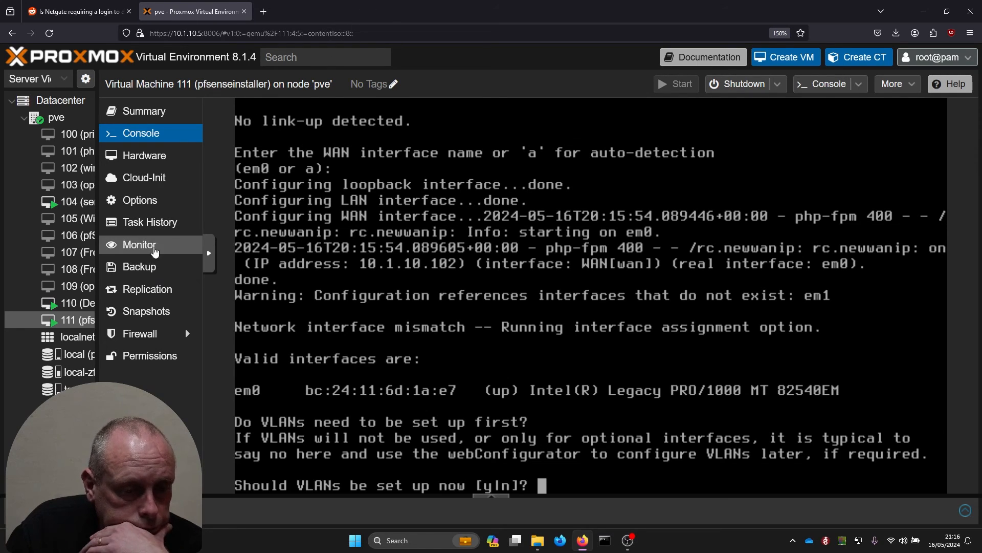
Step: Add a VirtIO network device on vmbr0 with VLAN tag 50 and firewall disabled
{"action": "left_click", "coordinate": [144, 155]}
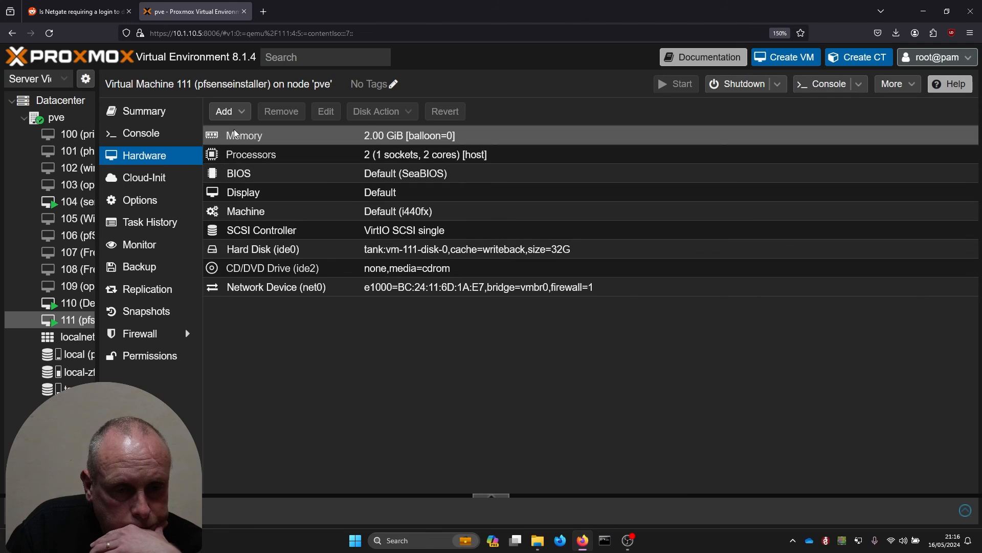
{"action": "left_click", "coordinate": [223, 111]}
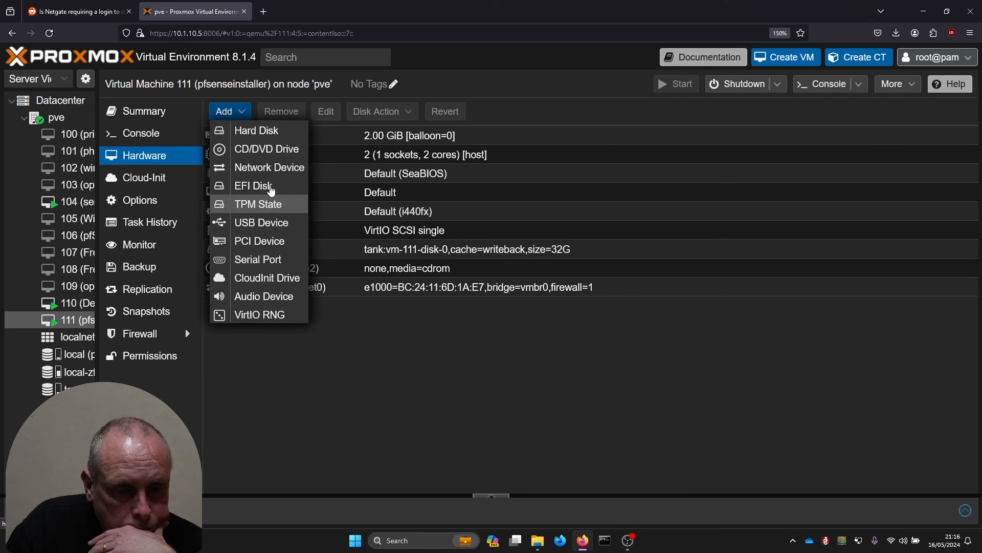
{"action": "left_click", "coordinate": [269, 168]}
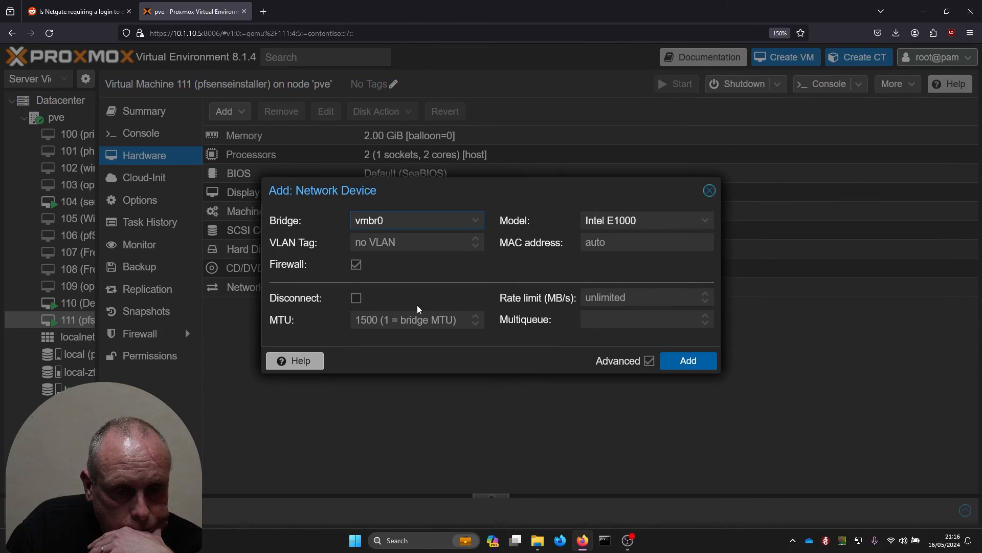
{"action": "mouse_move", "coordinate": [416, 255]}
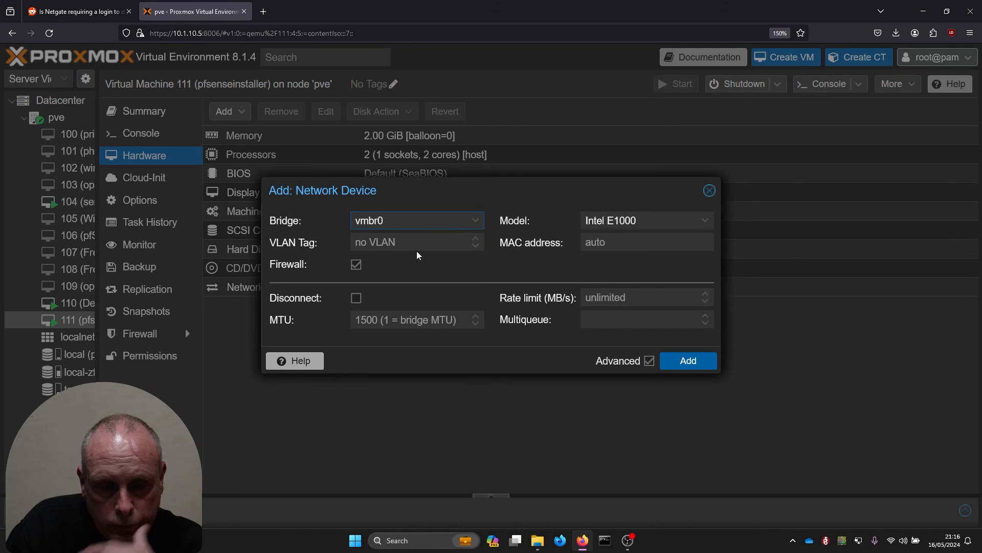
{"action": "type", "text": "5"}
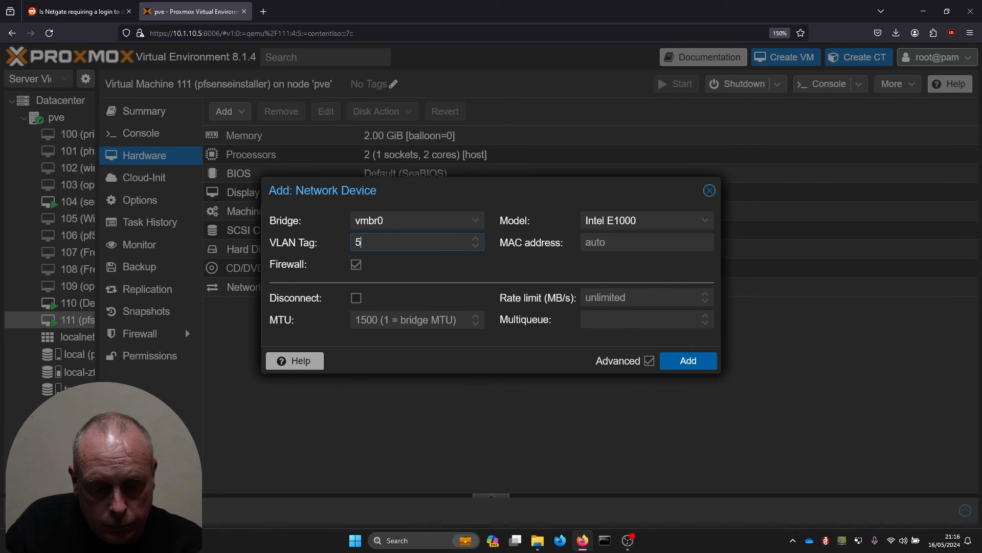
{"action": "type", "text": "0"}
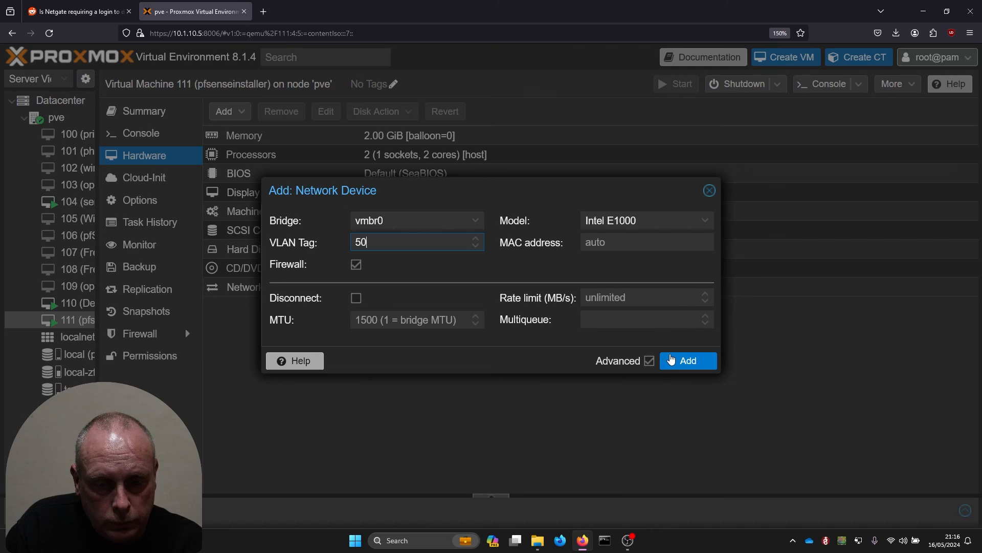
{"action": "mouse_move", "coordinate": [693, 242]}
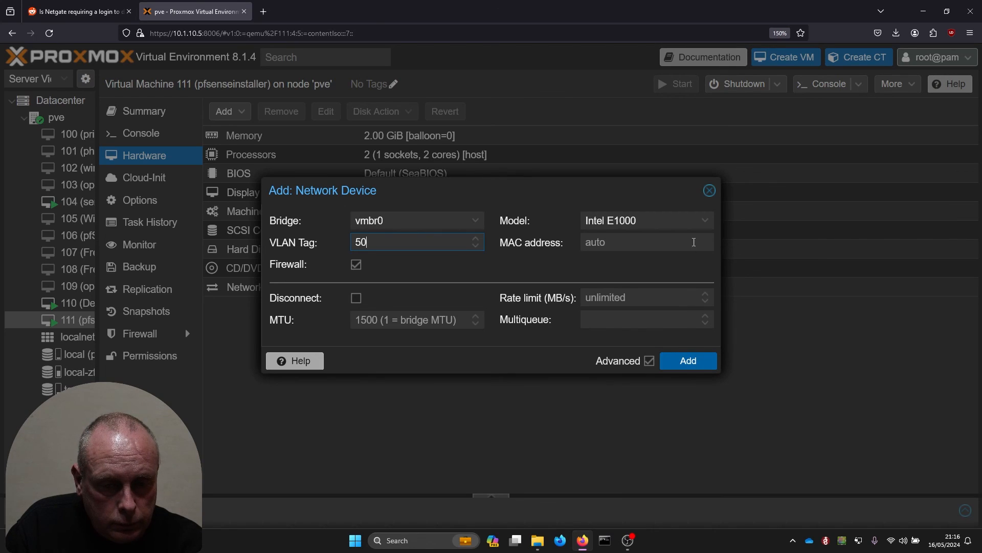
{"action": "left_click", "coordinate": [645, 220]}
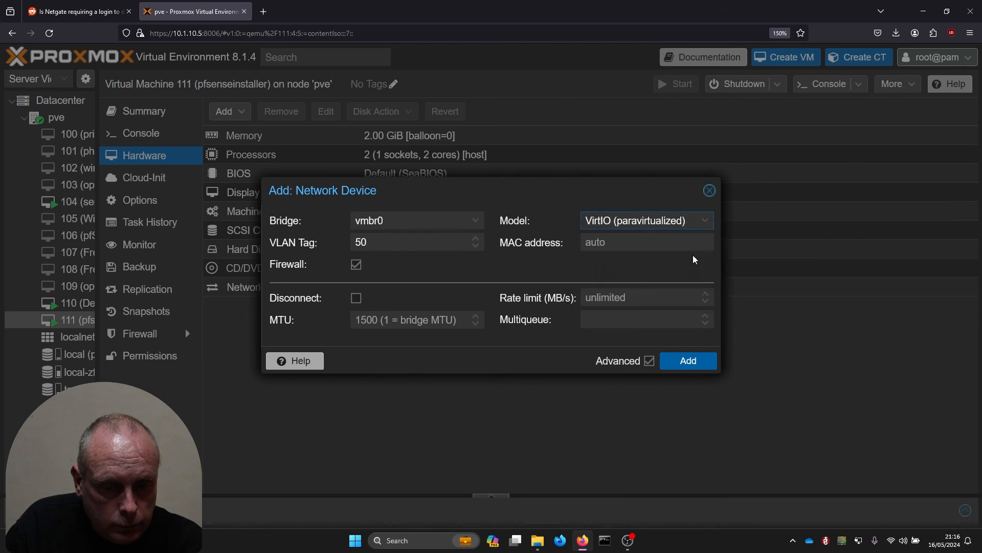
{"action": "left_click", "coordinate": [356, 263]}
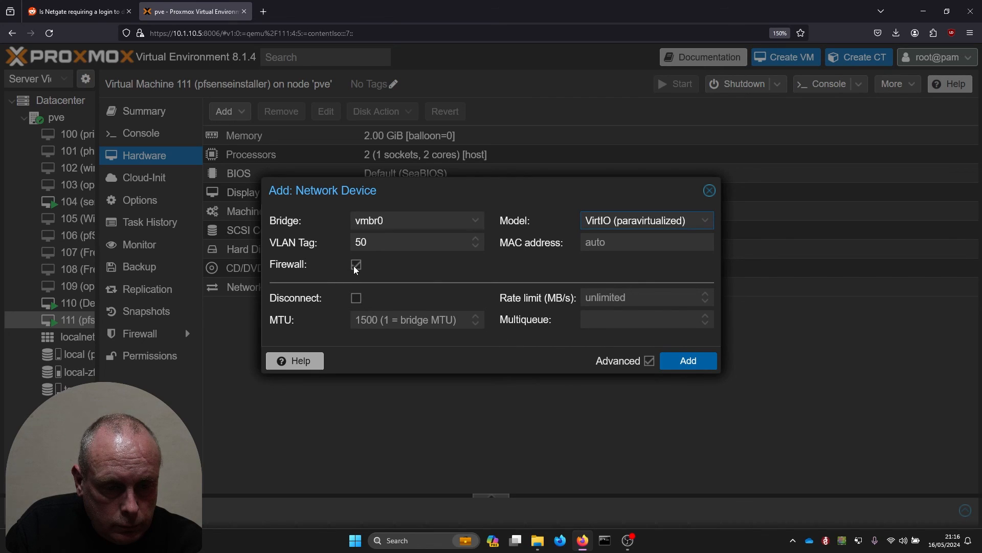
{"action": "left_click", "coordinate": [688, 360]}
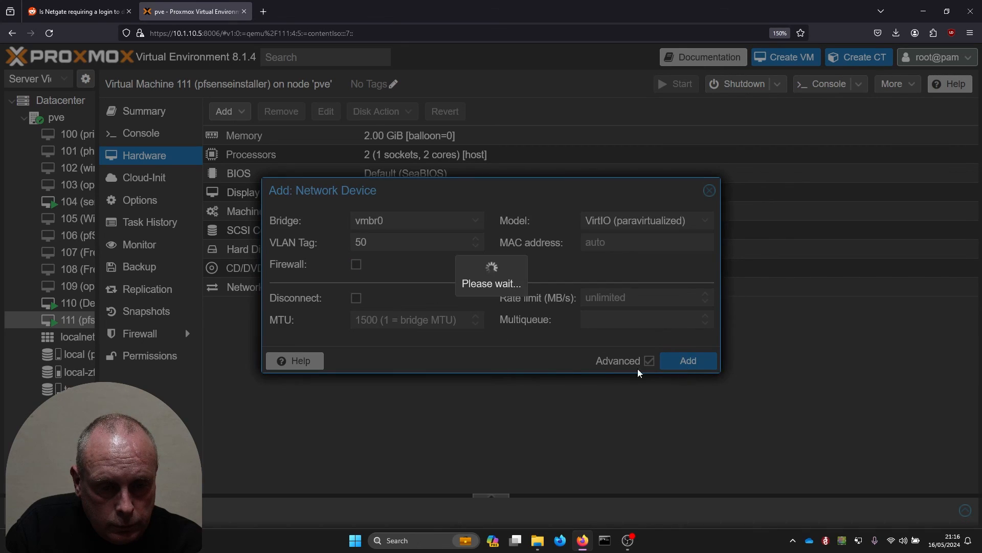
{"action": "left_click", "coordinate": [687, 360]}
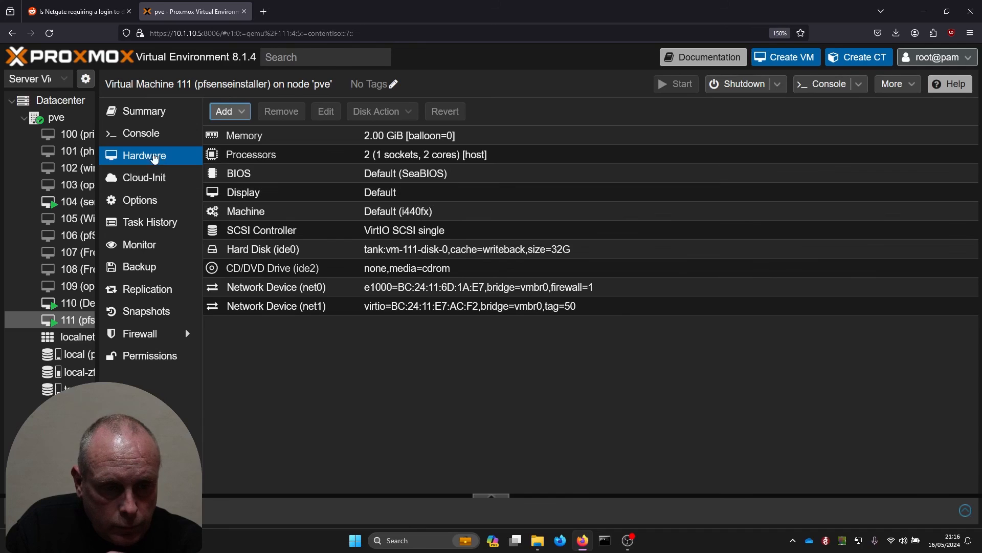
Step: In the pfSense console, decline VLANs, assign em0 as WAN, and enter vtnet0 as LAN
{"action": "left_click", "coordinate": [140, 133]}
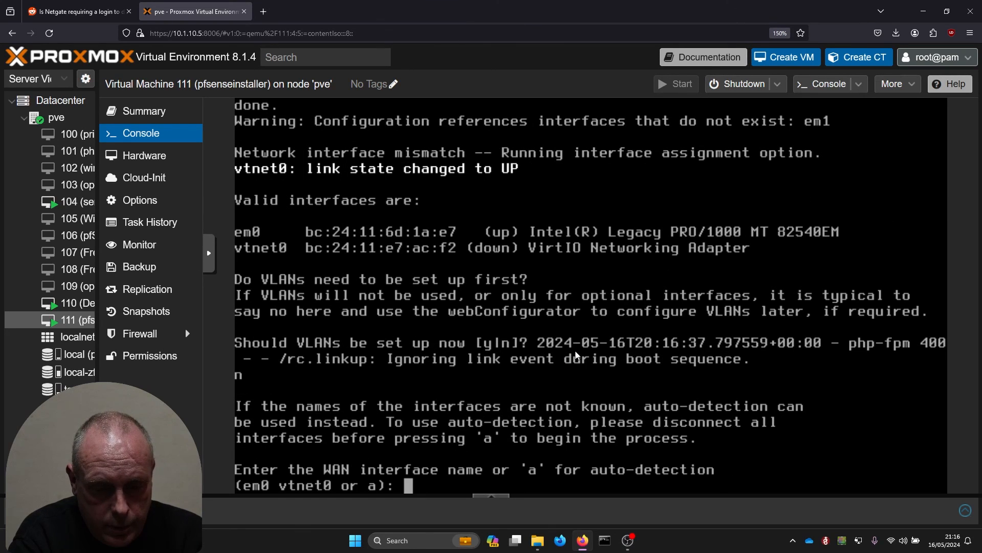
{"action": "type", "text": "vtne"}
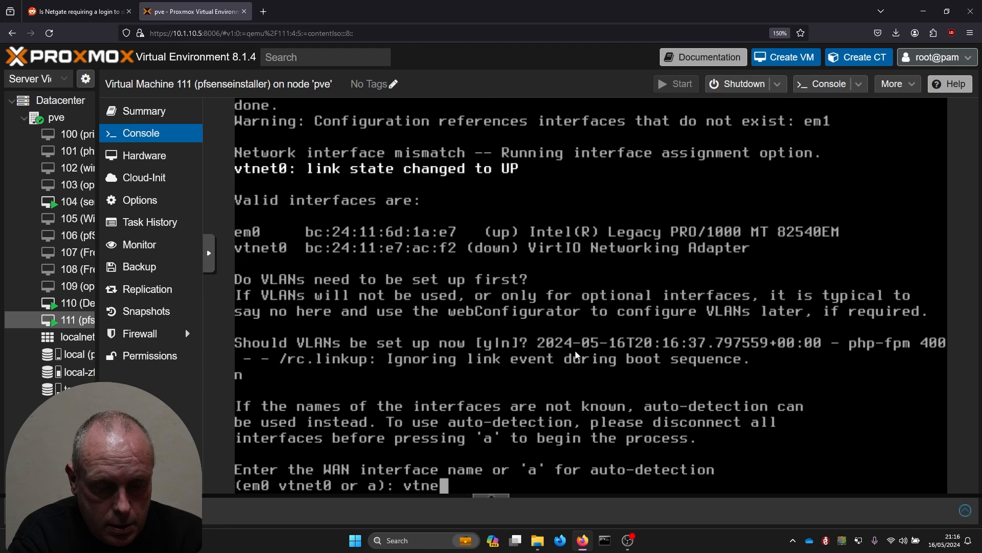
{"action": "type", "text": "t0"}
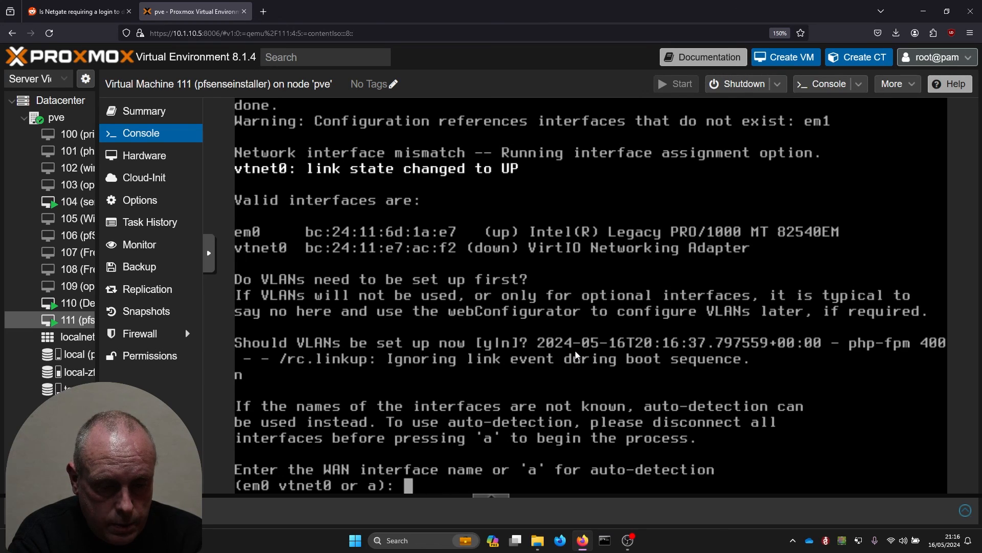
{"action": "type", "text": "em0"}
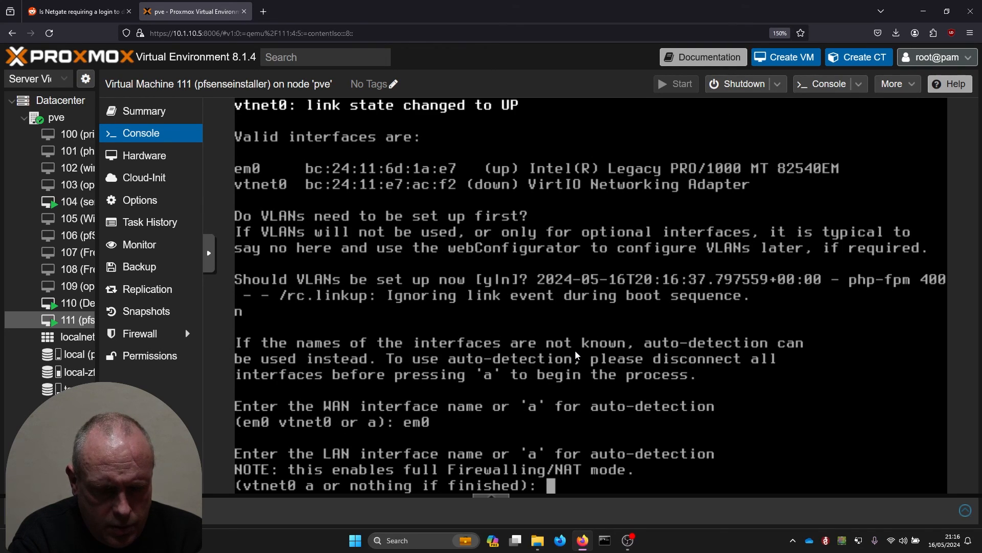
{"action": "type", "text": "vtnet"}
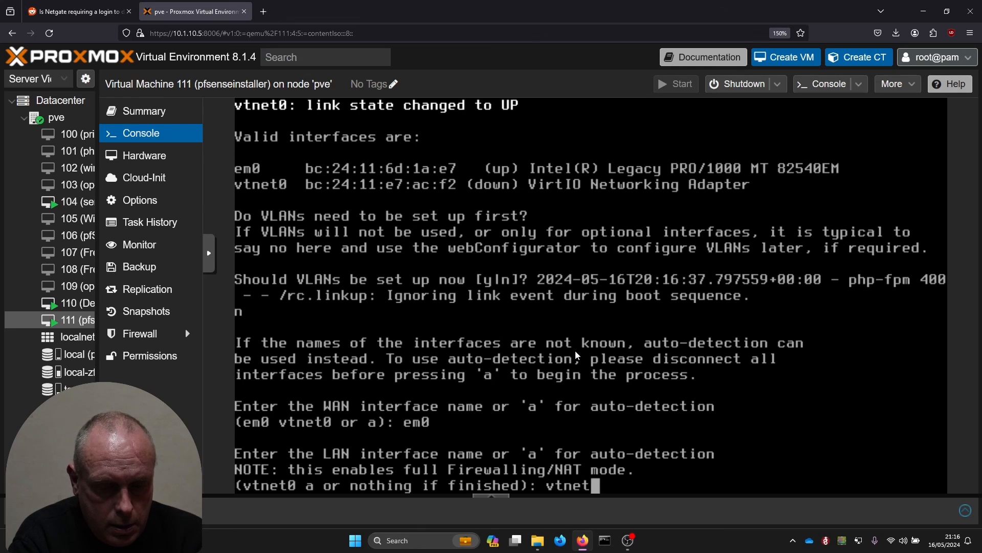